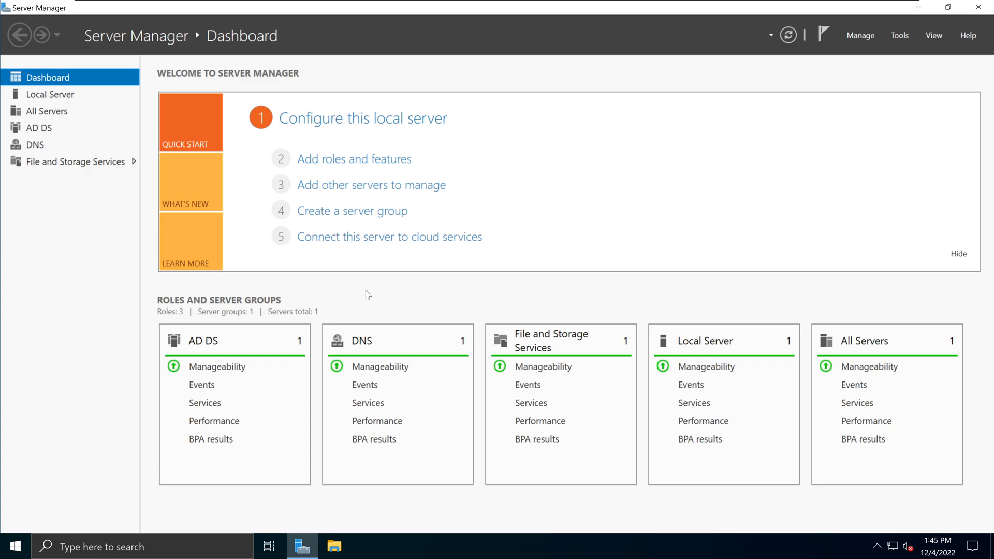
Step: Browse to the root of Local Disk (C:) via This PC in File Explorer
click(335, 546)
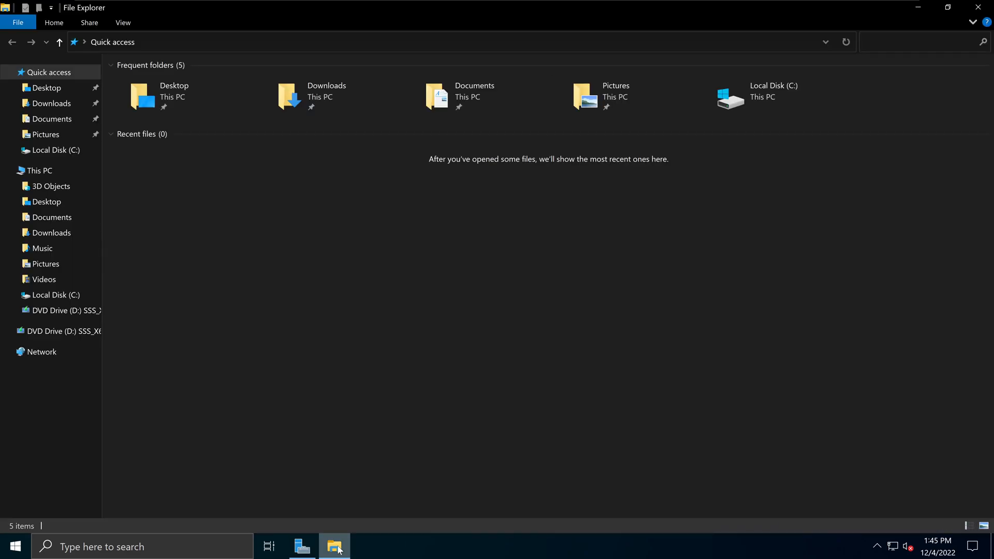
click(40, 170)
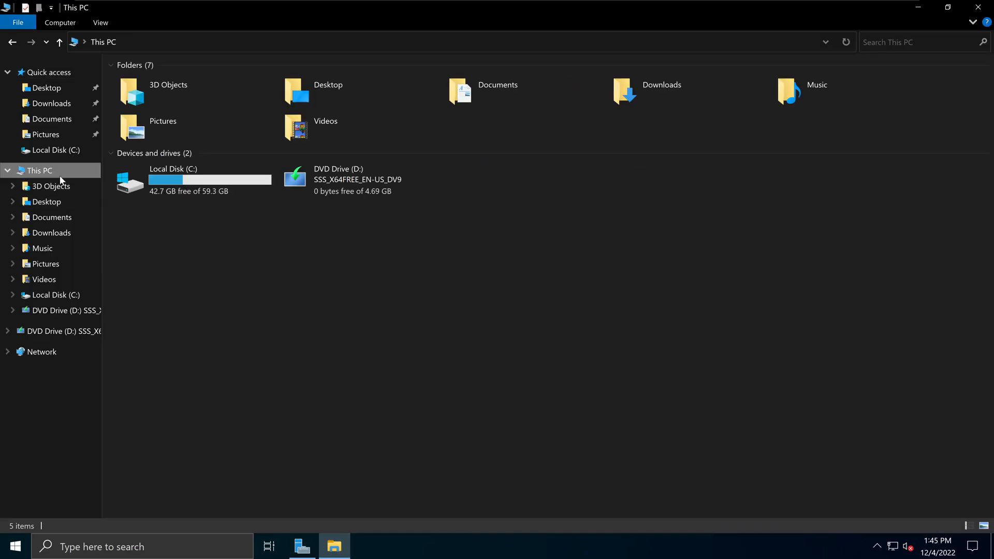
double_click(173, 180)
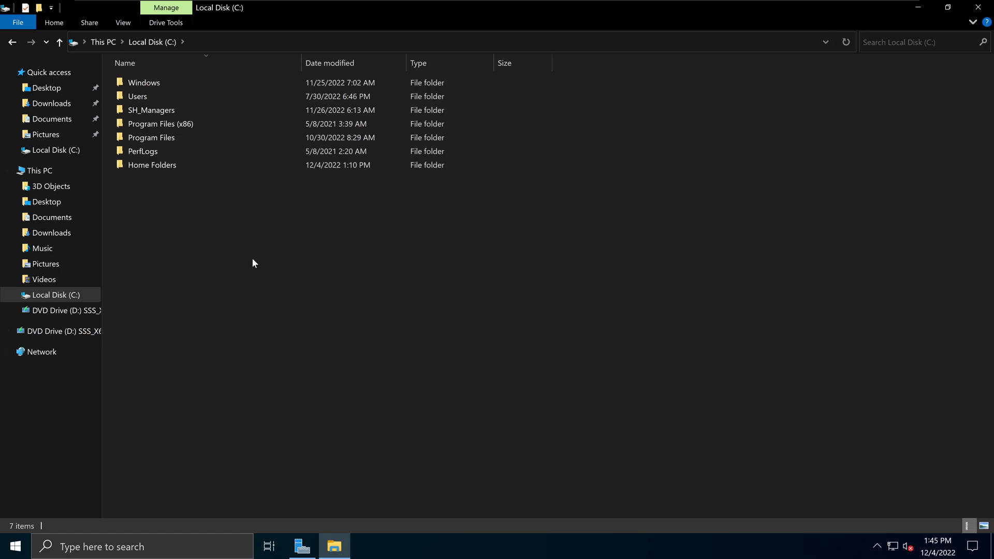
mouse_move(208, 232)
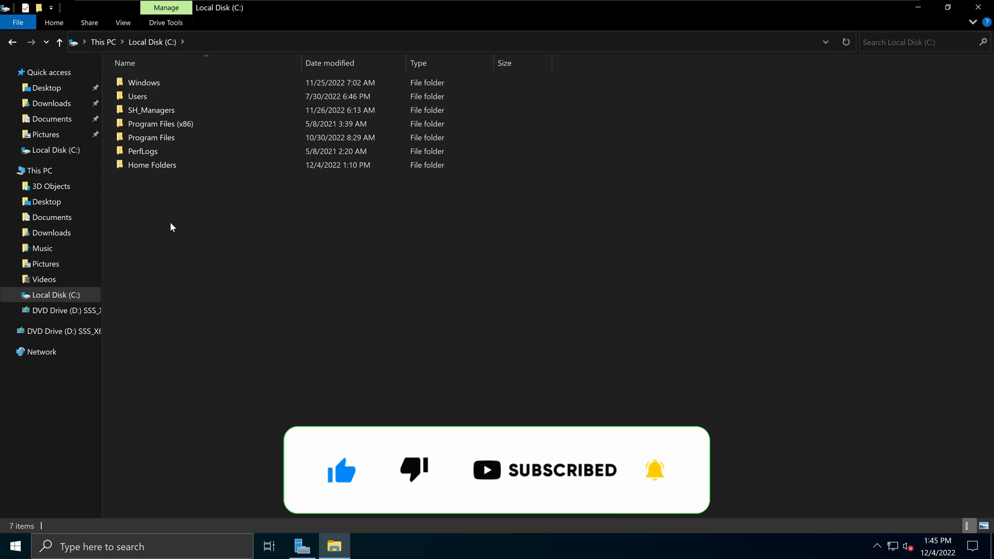
Step: Create a new folder on C: and begin naming it 'Common S...'
right_click(171, 227)
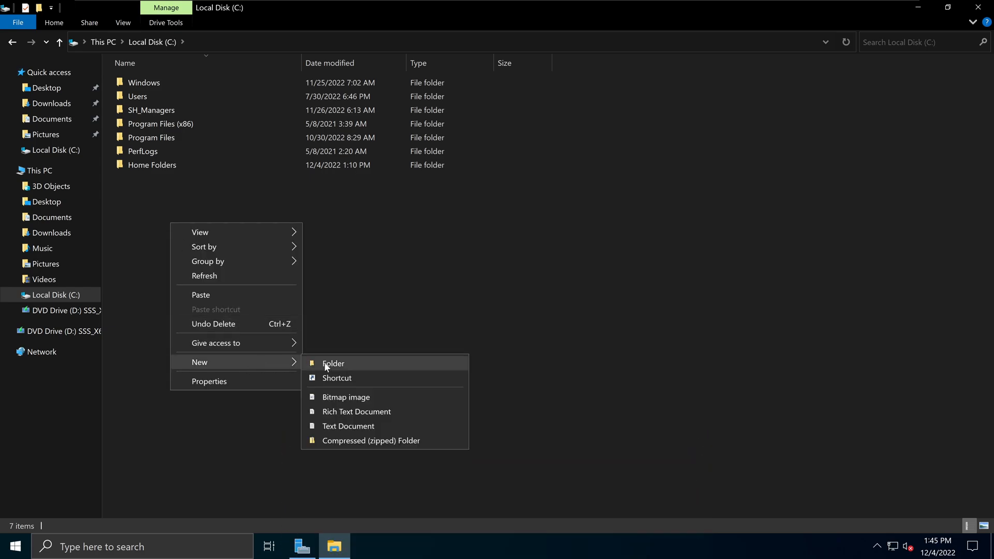
click(332, 363)
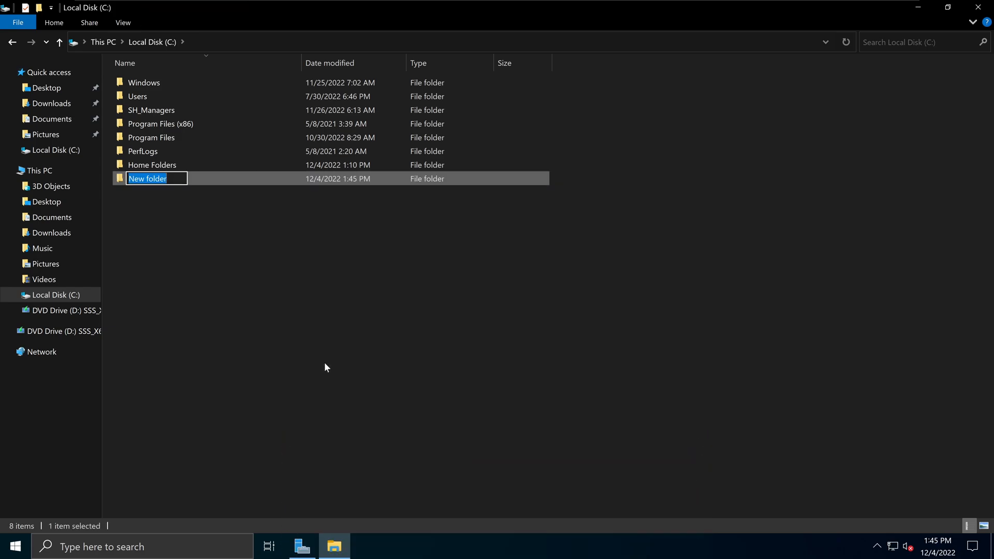
text(Common Share Files)
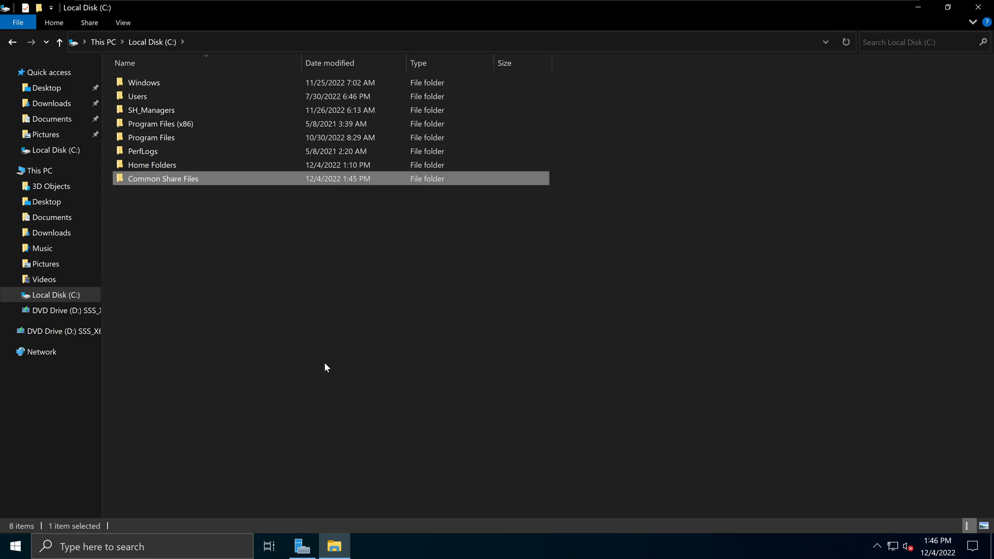
mouse_move(201, 185)
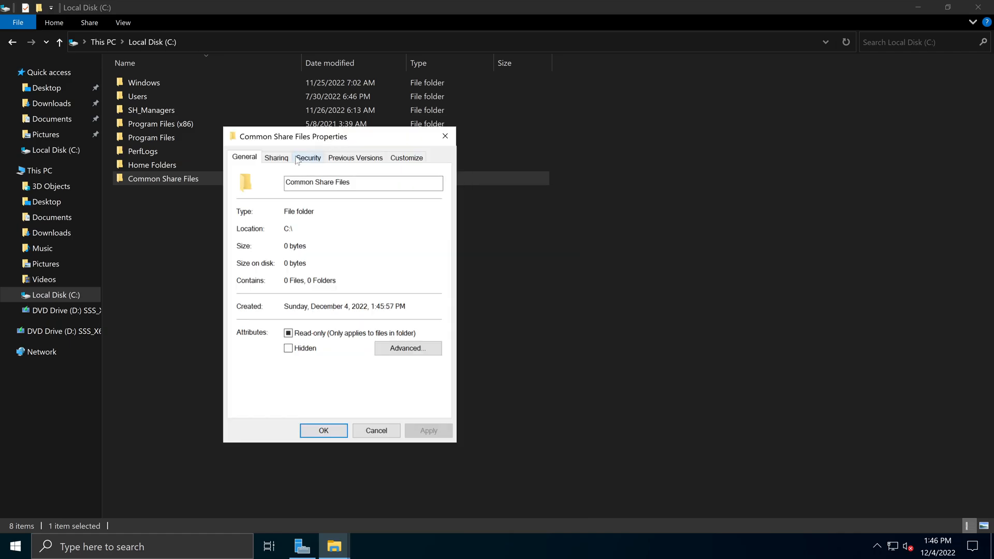
Step: Enable Advanced Sharing on the folder with hidden share name Common_Share_Files$ and apply
click(275, 157)
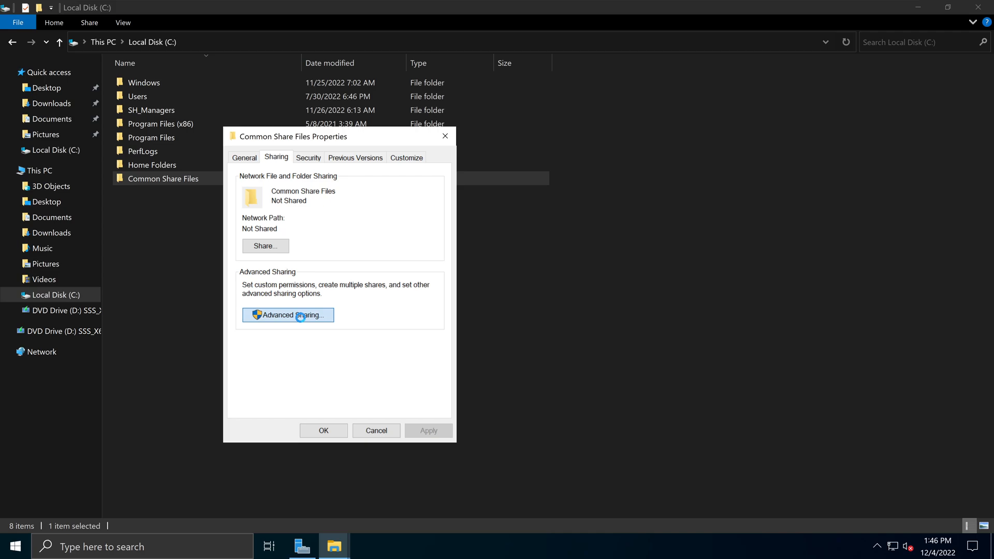
click(288, 315)
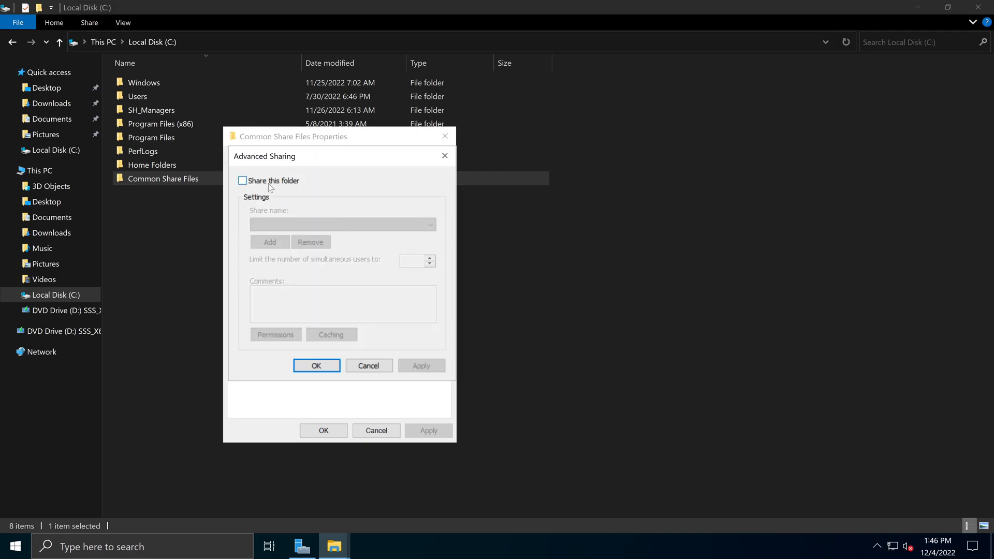
click(242, 180)
text(Common_Share_Files)
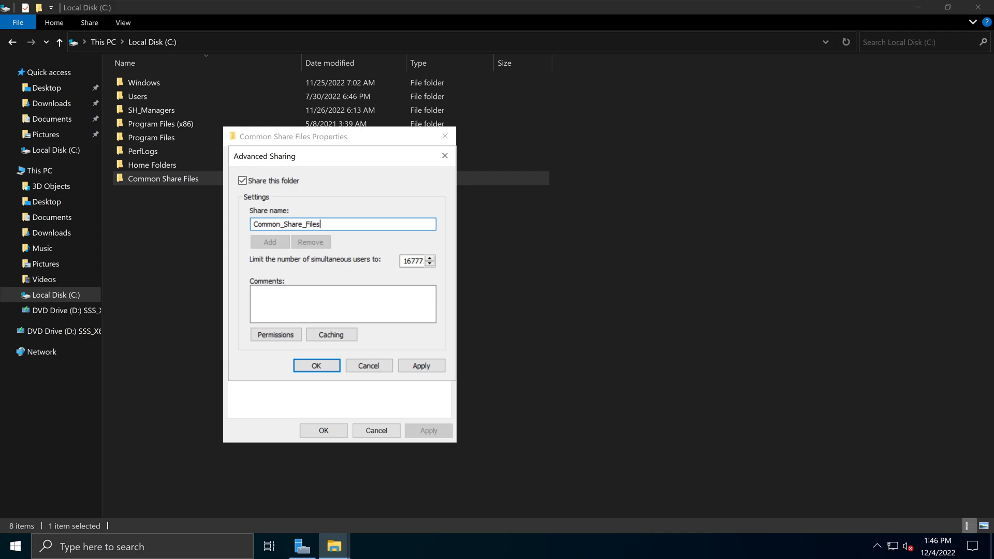
text($)
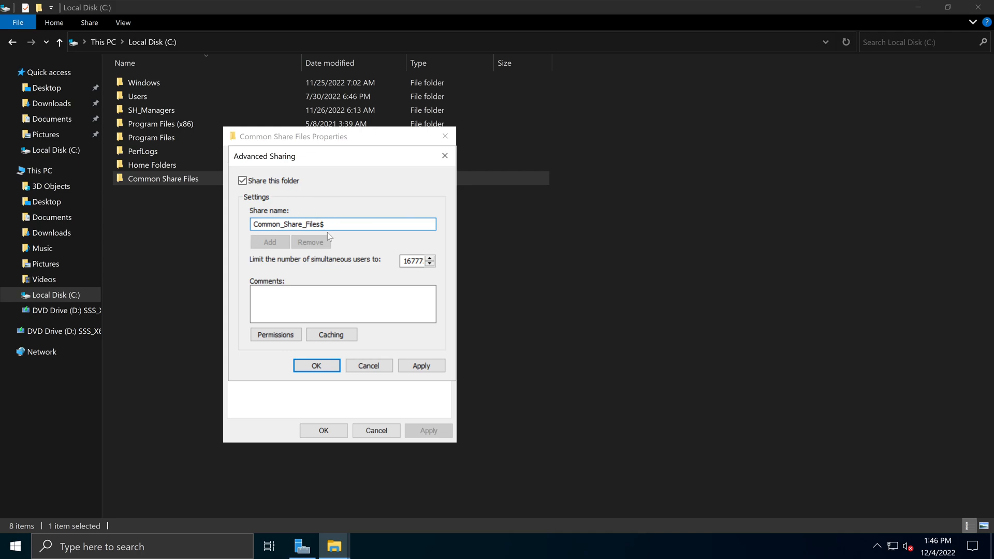
click(420, 365)
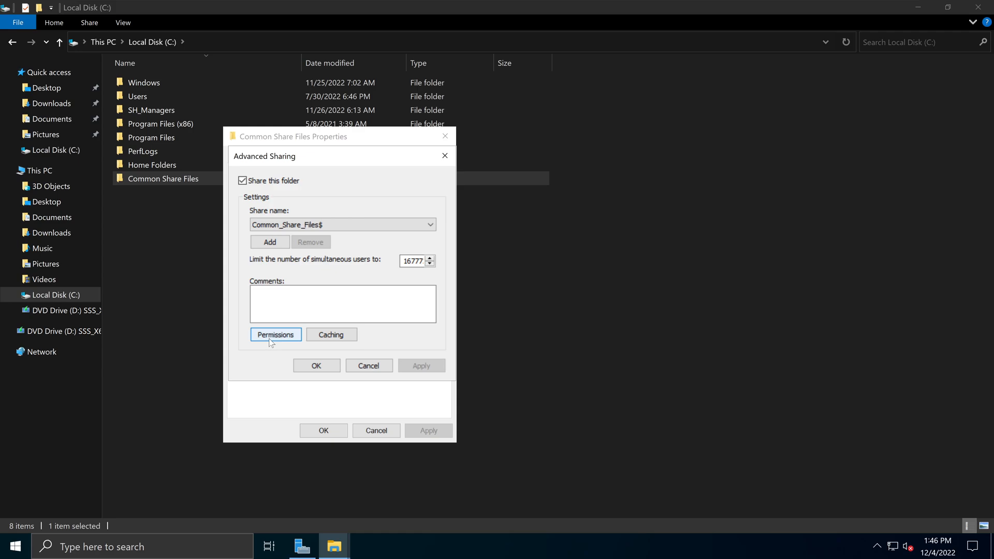
click(276, 334)
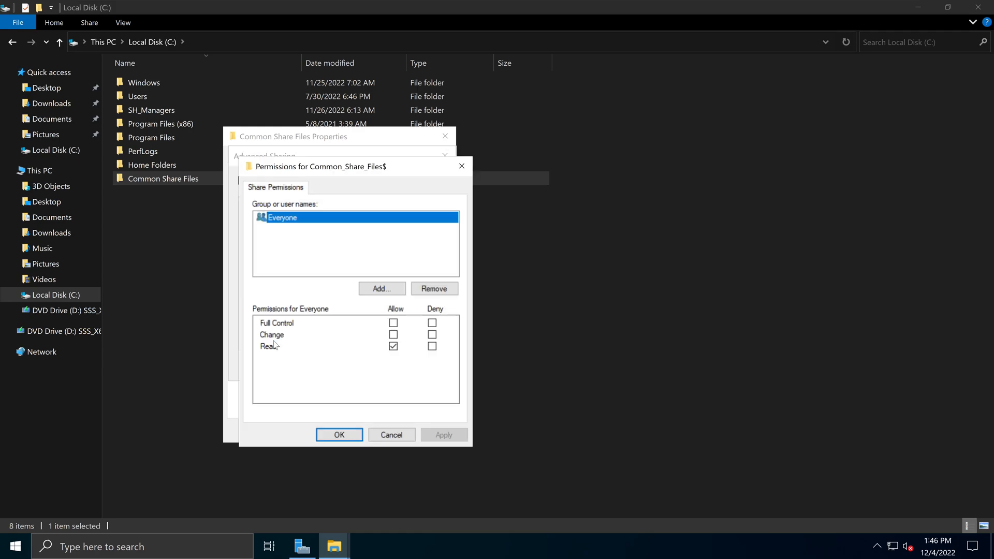
mouse_move(301, 227)
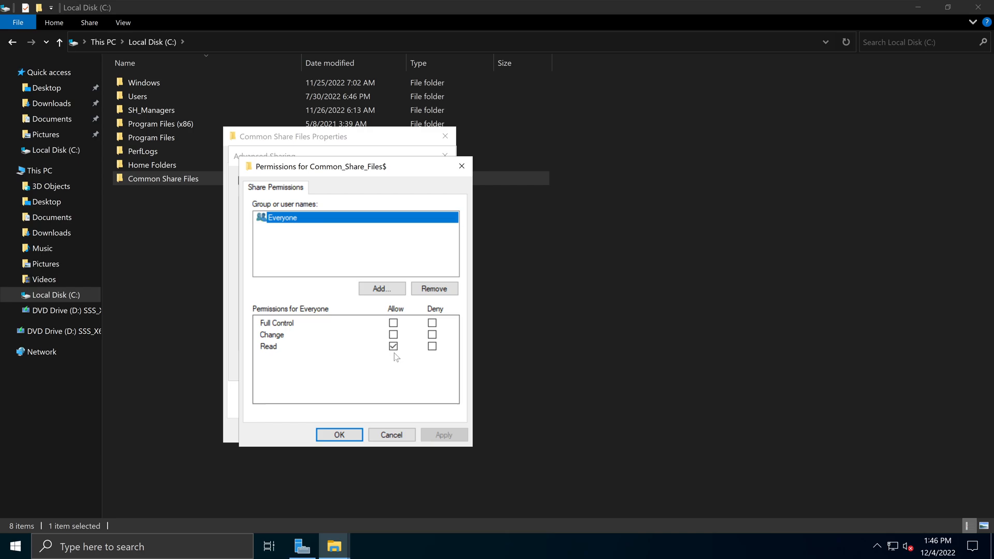
mouse_move(373, 356)
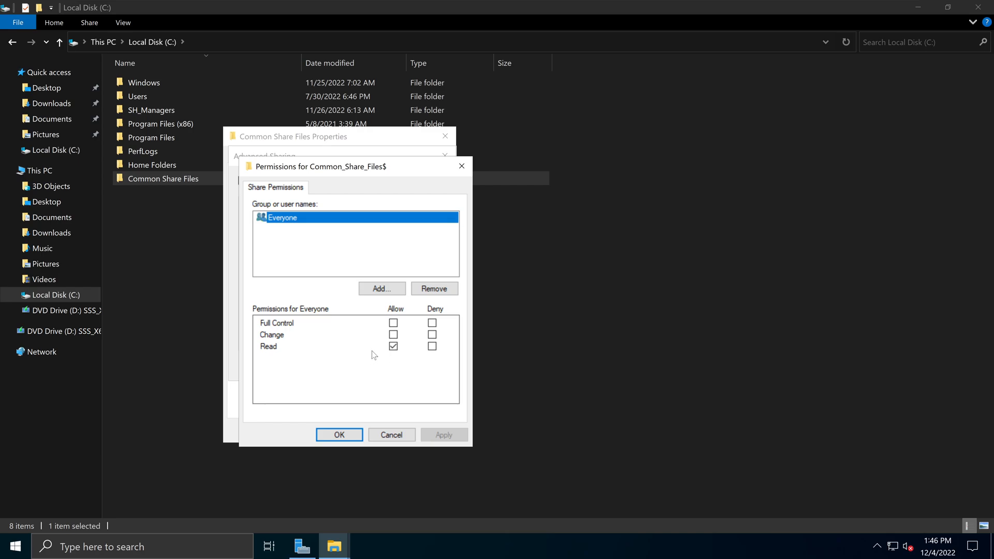
mouse_move(405, 306)
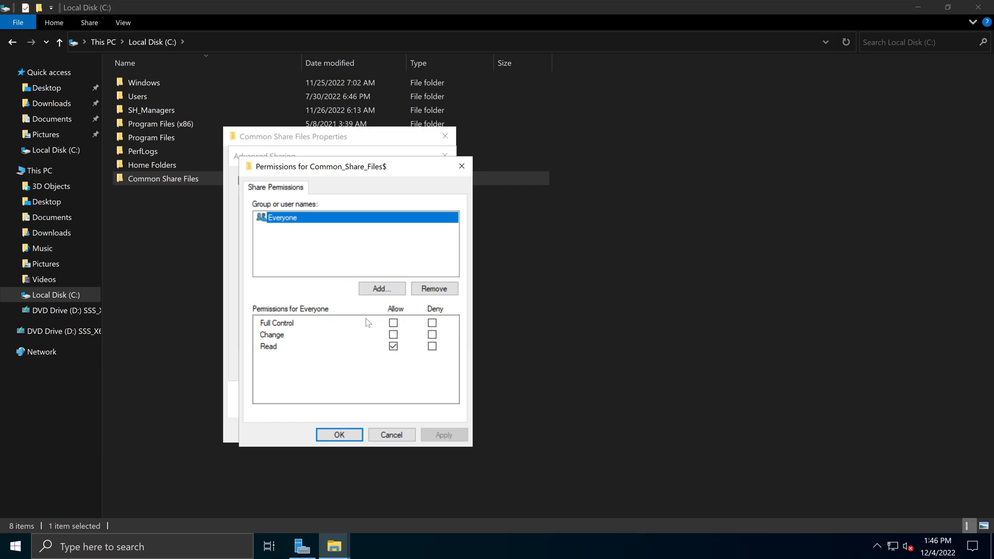
mouse_move(259, 233)
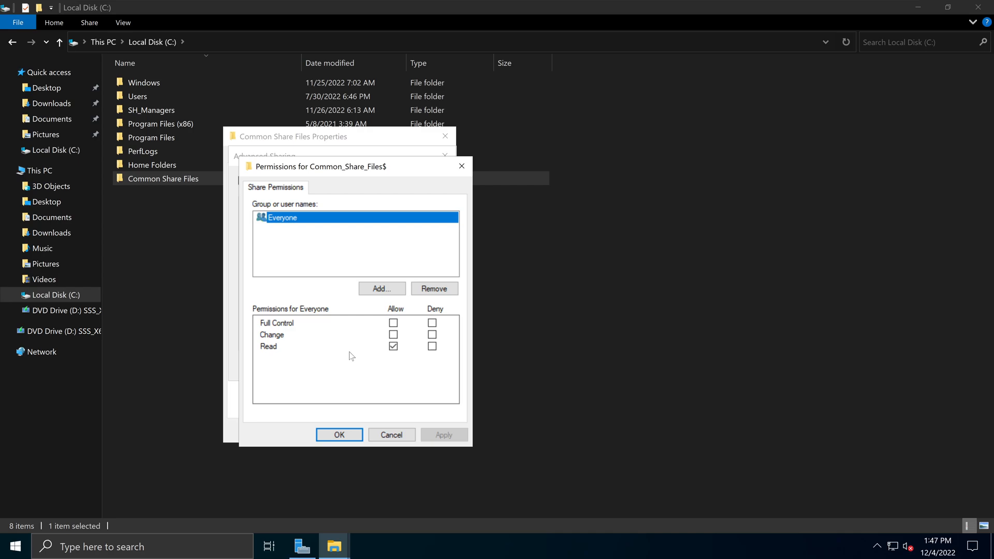
mouse_move(354, 235)
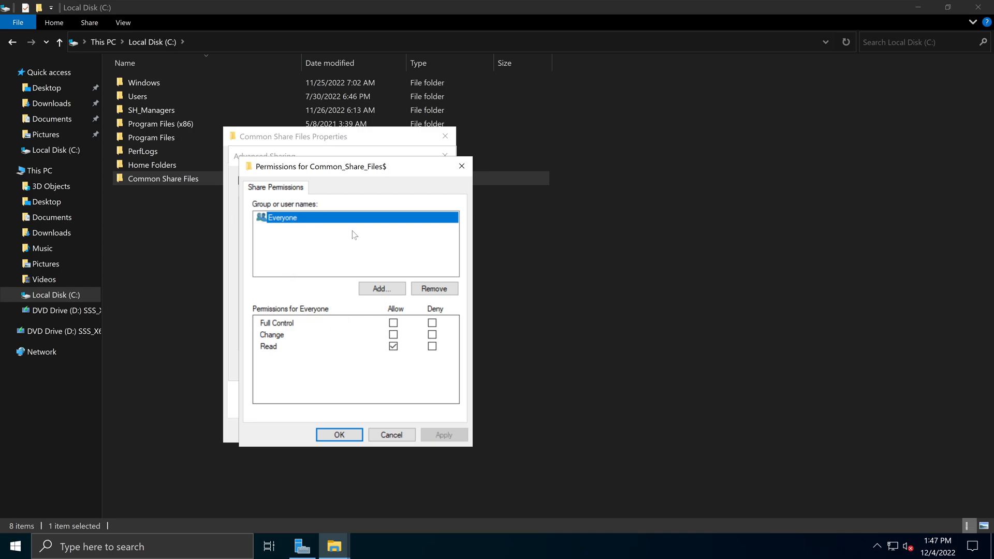
mouse_move(294, 322)
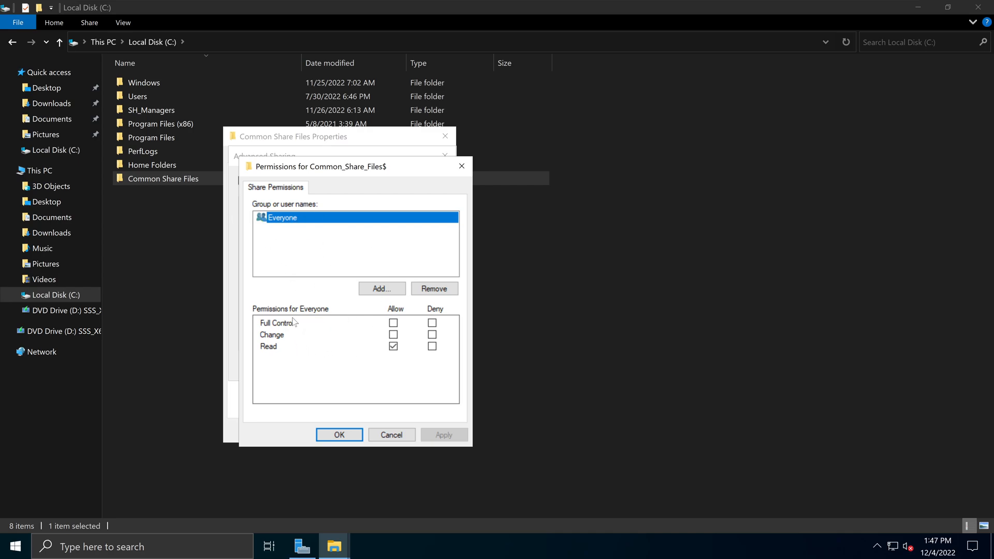
mouse_move(332, 251)
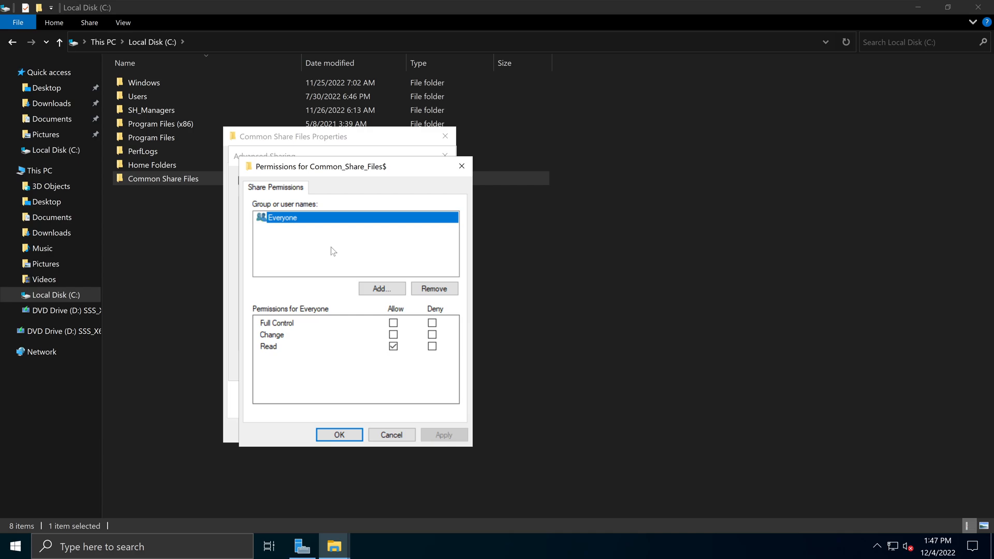
mouse_move(348, 368)
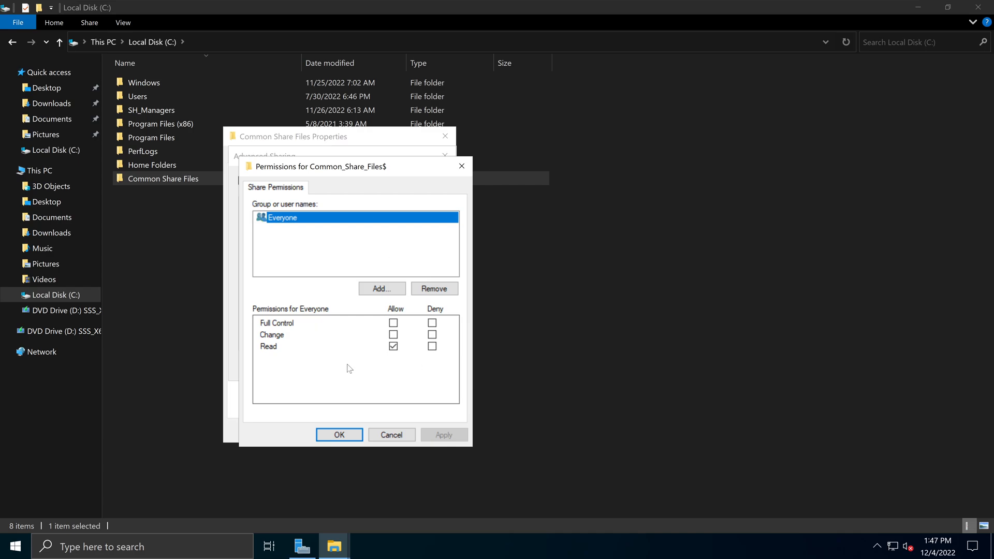
click(339, 434)
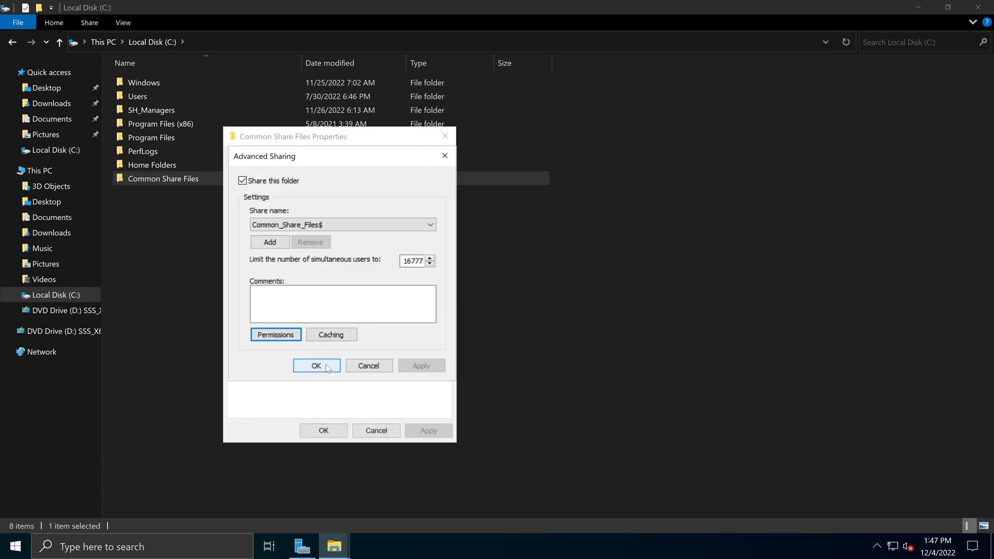
Step: Confirm the share settings, then paste the two wallpaper JPGs into Common Share Files
click(317, 365)
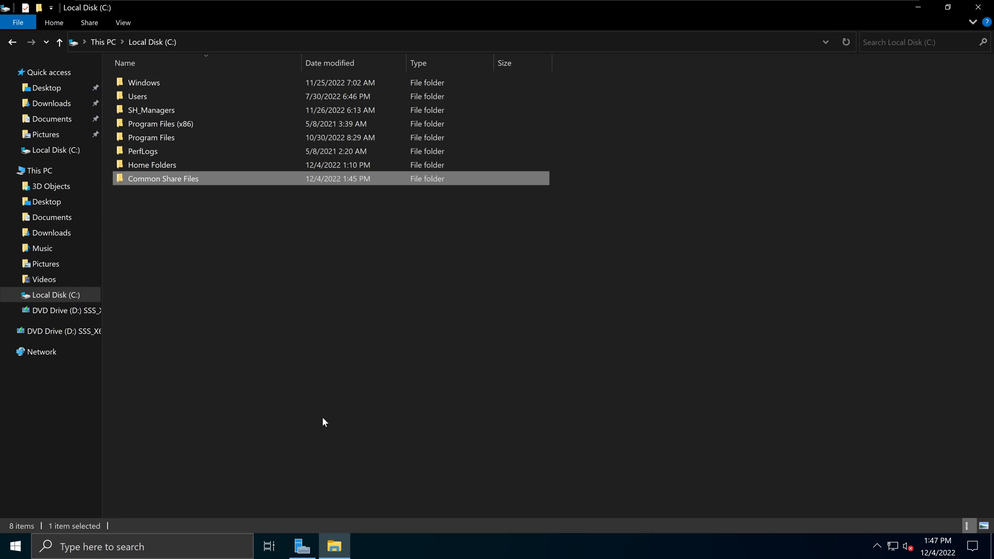
mouse_move(205, 185)
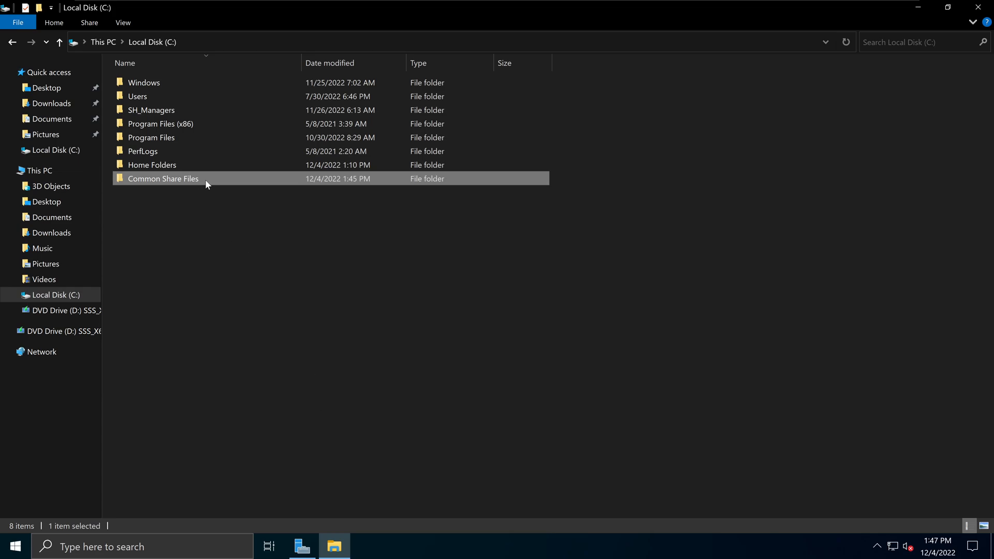
double_click(162, 178)
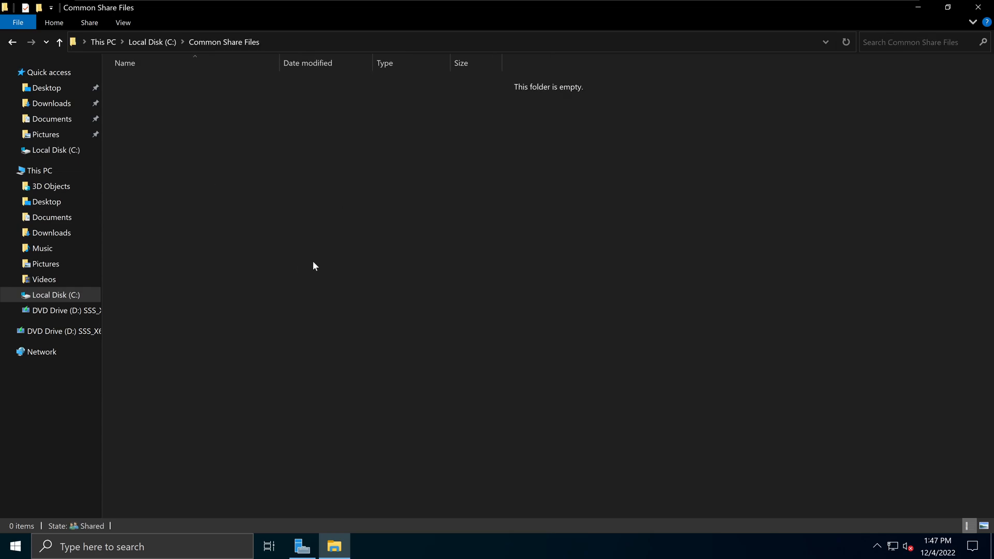
mouse_move(328, 261)
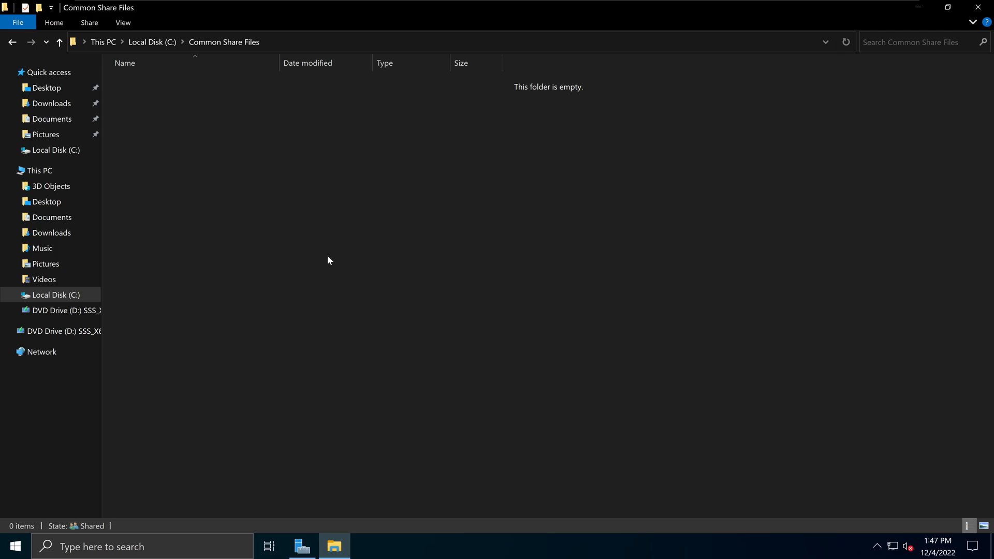
mouse_move(263, 196)
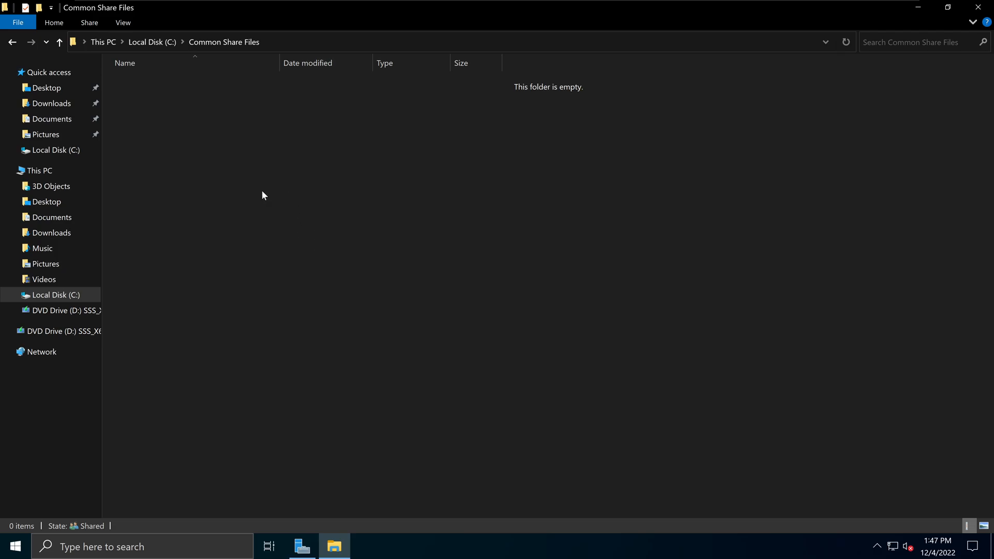
mouse_move(274, 177)
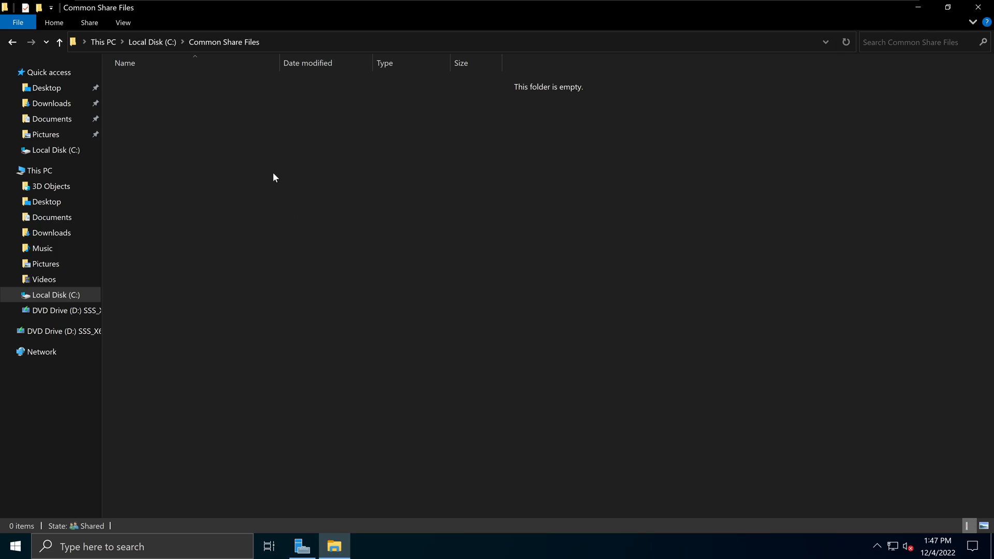
right_click(273, 177)
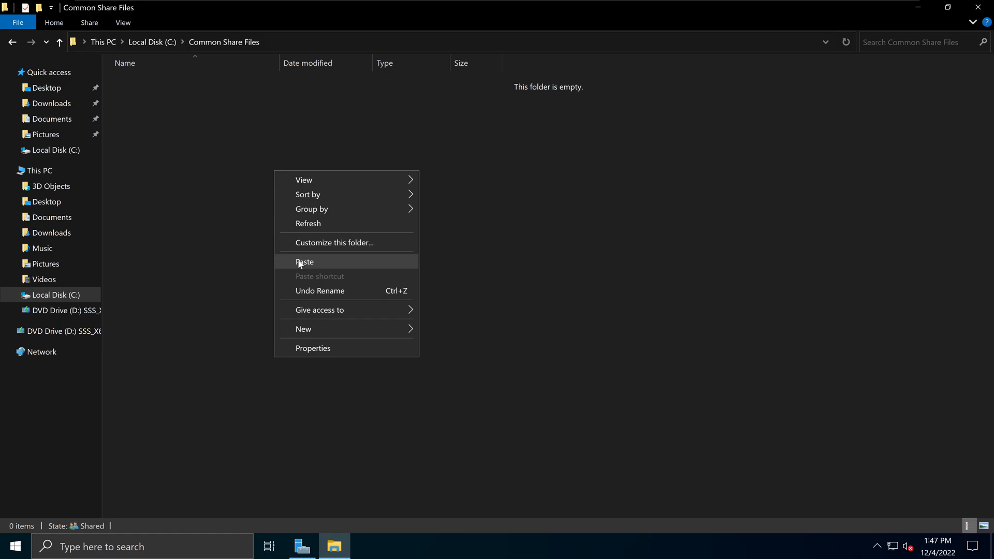
click(304, 261)
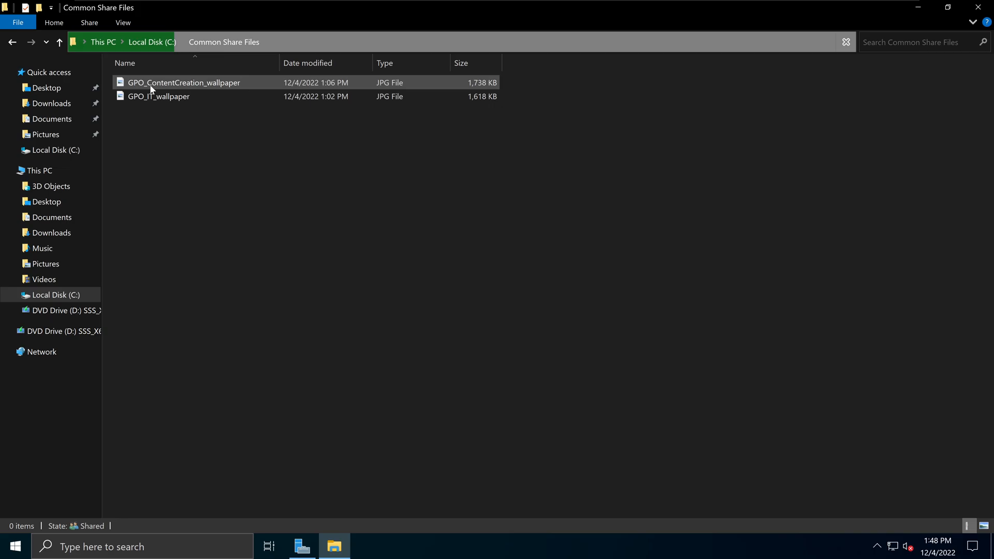
mouse_move(203, 92)
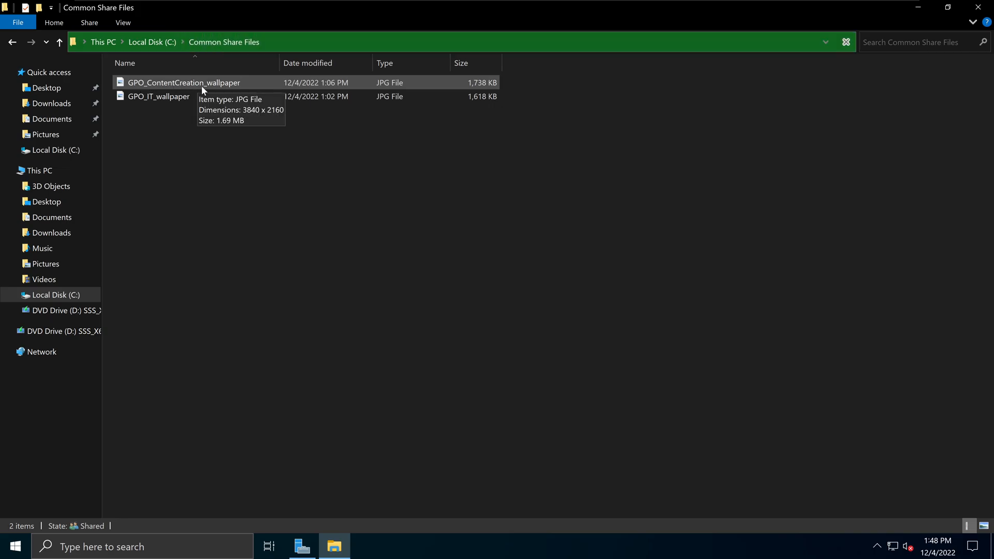
double_click(184, 83)
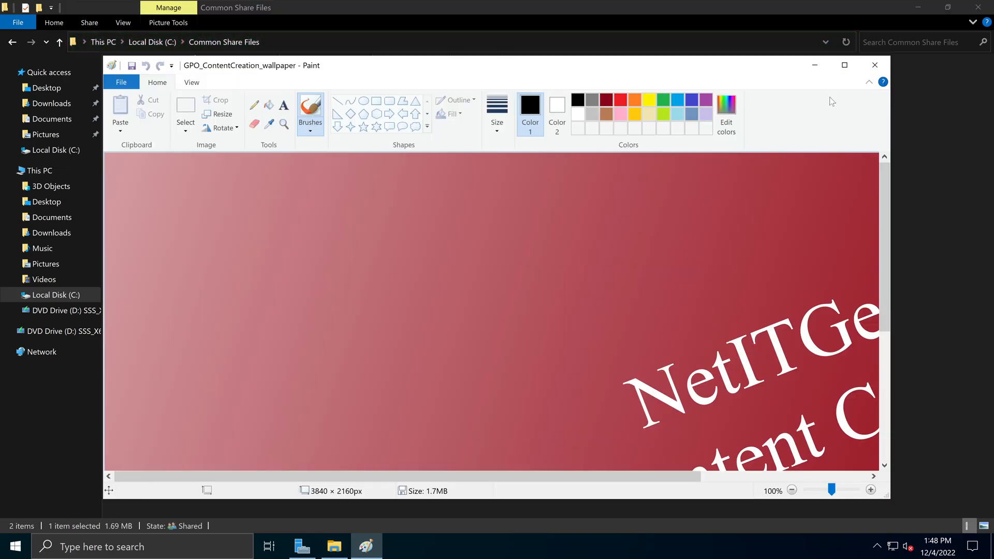
click(874, 64)
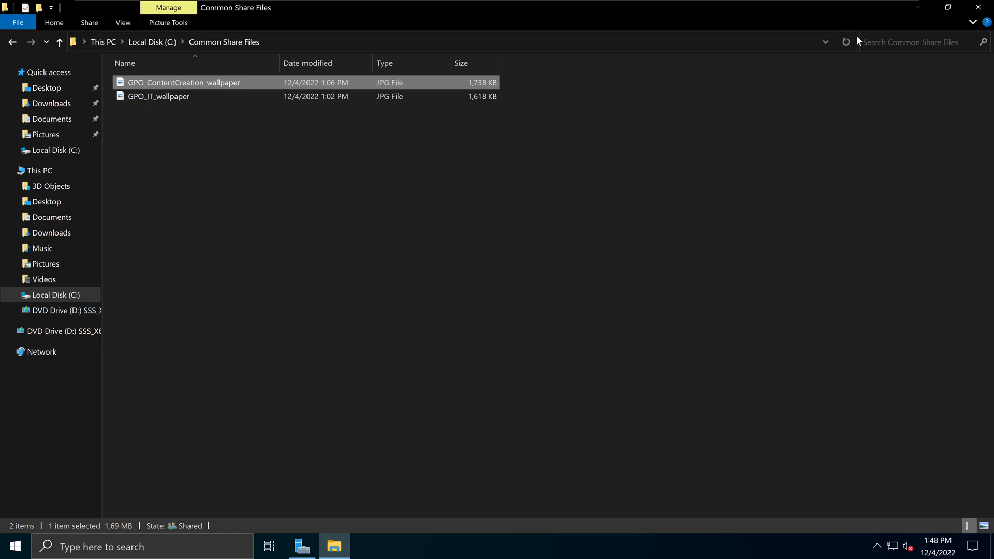
double_click(157, 95)
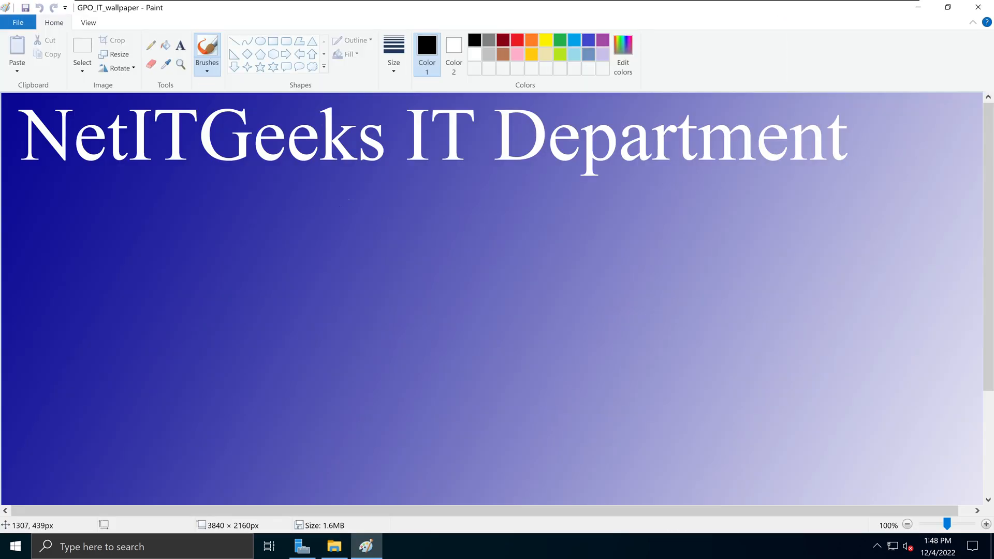
mouse_move(635, 105)
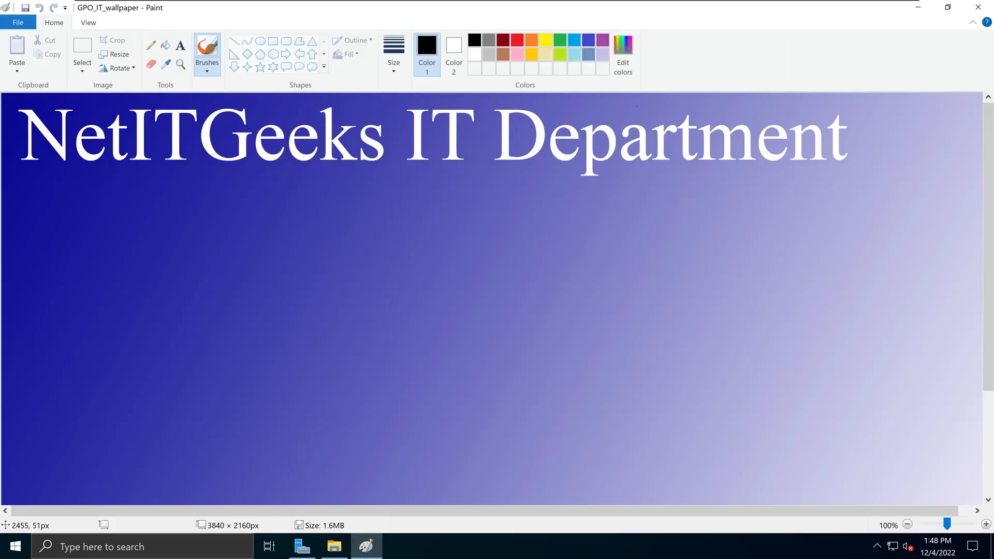
click(335, 546)
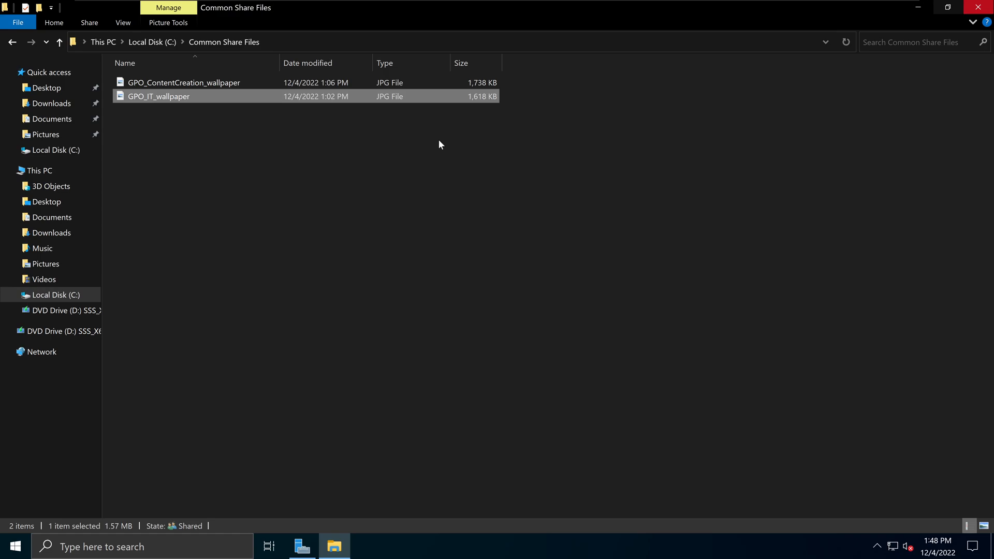
Step: Check the folder's hidden network path Common_Share_Files$, then minimize Explorer to show Server Manager
click(259, 177)
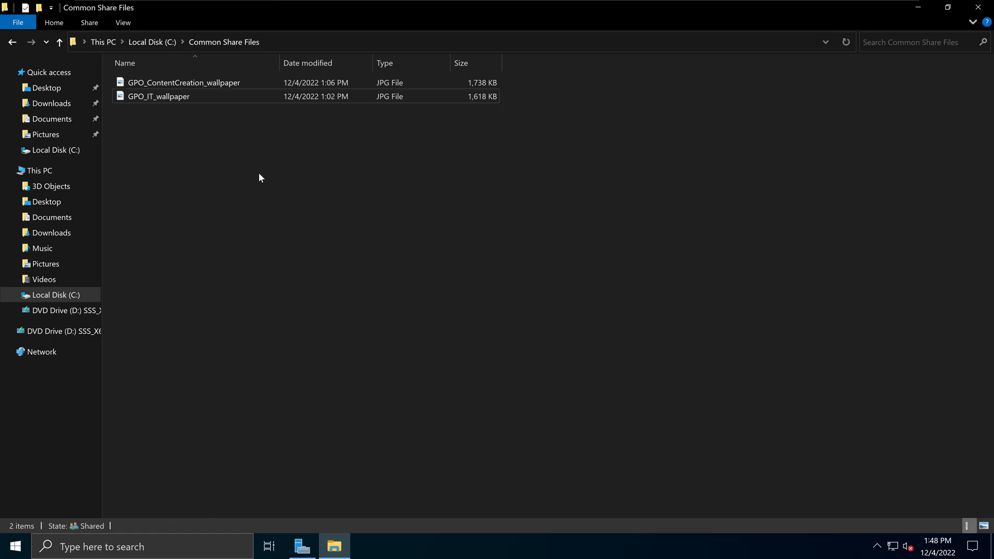
mouse_move(247, 165)
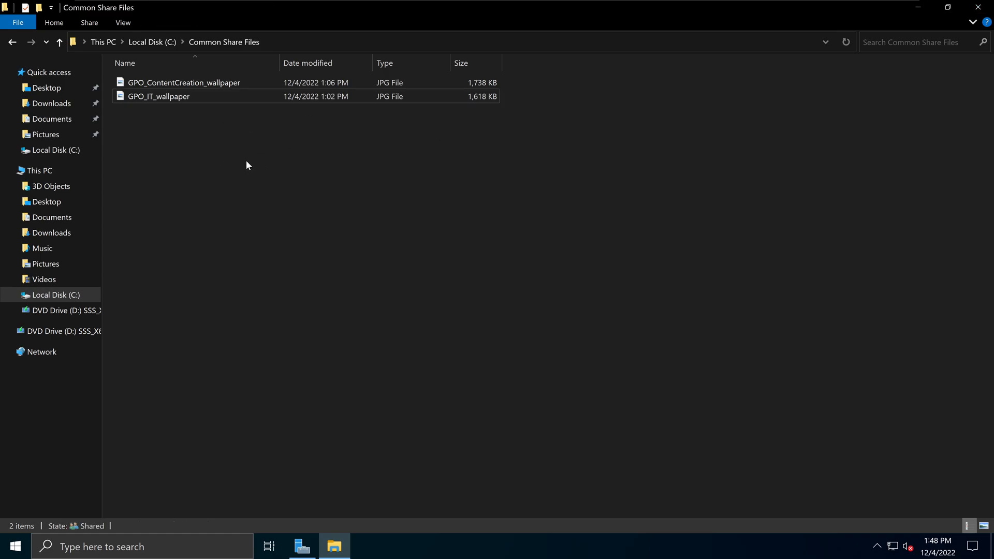
mouse_move(424, 252)
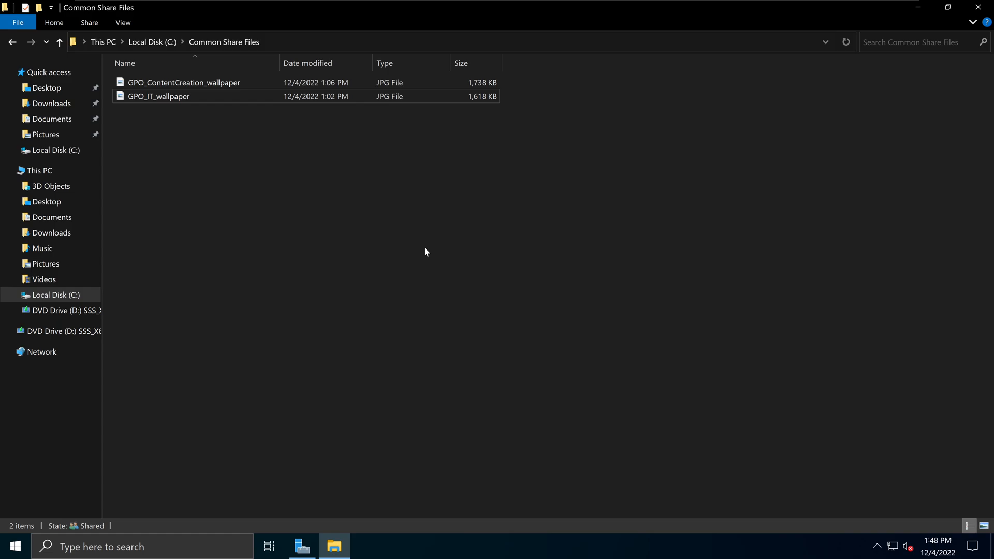
mouse_move(431, 161)
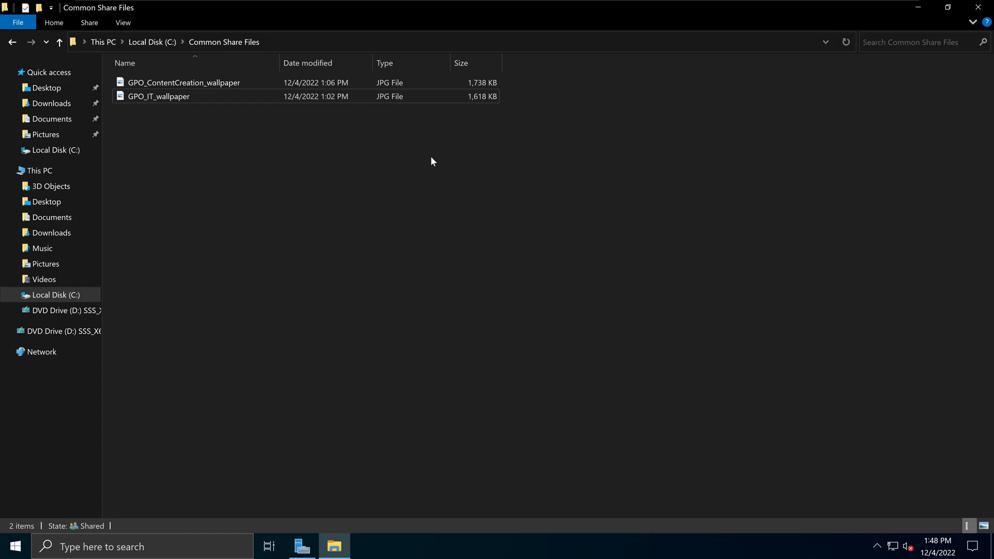
mouse_move(352, 167)
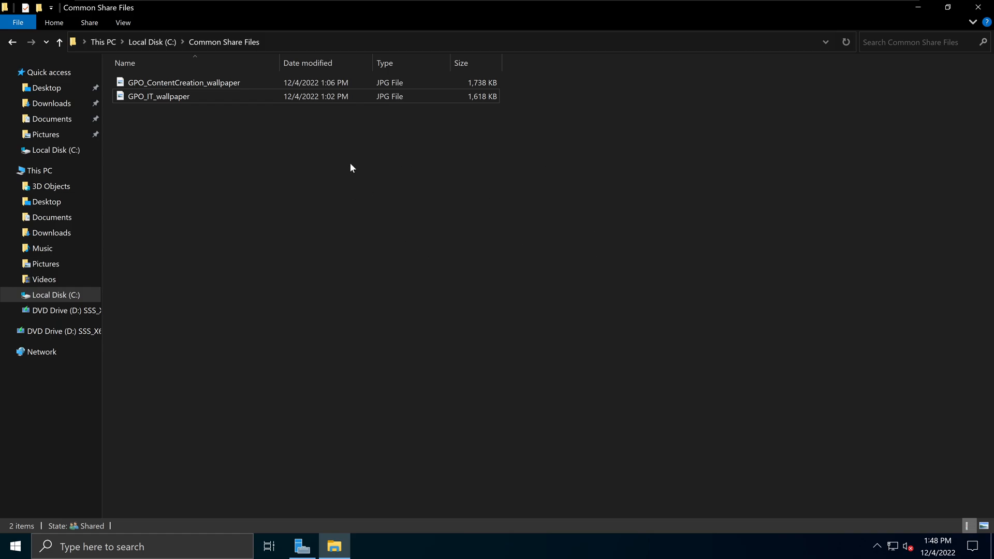
mouse_move(173, 49)
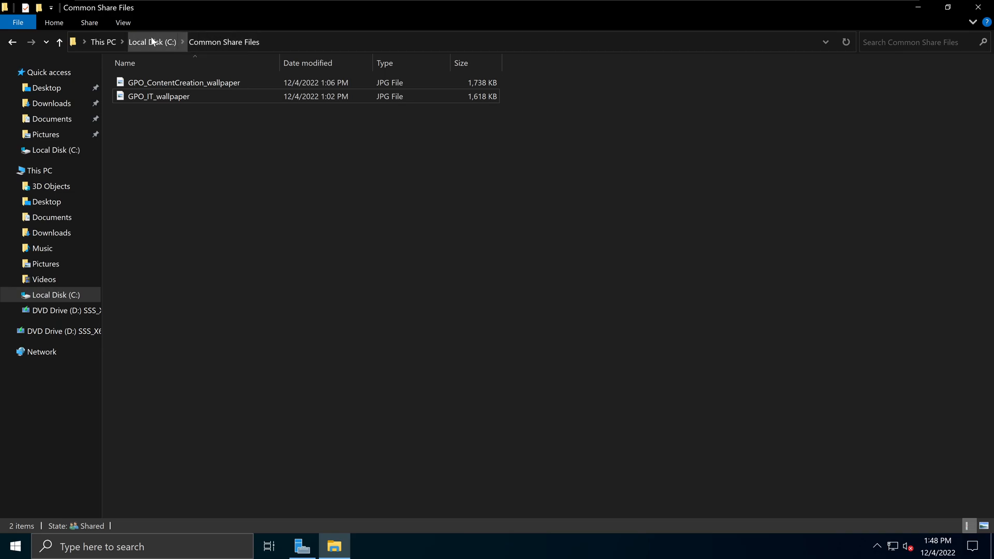
click(150, 42)
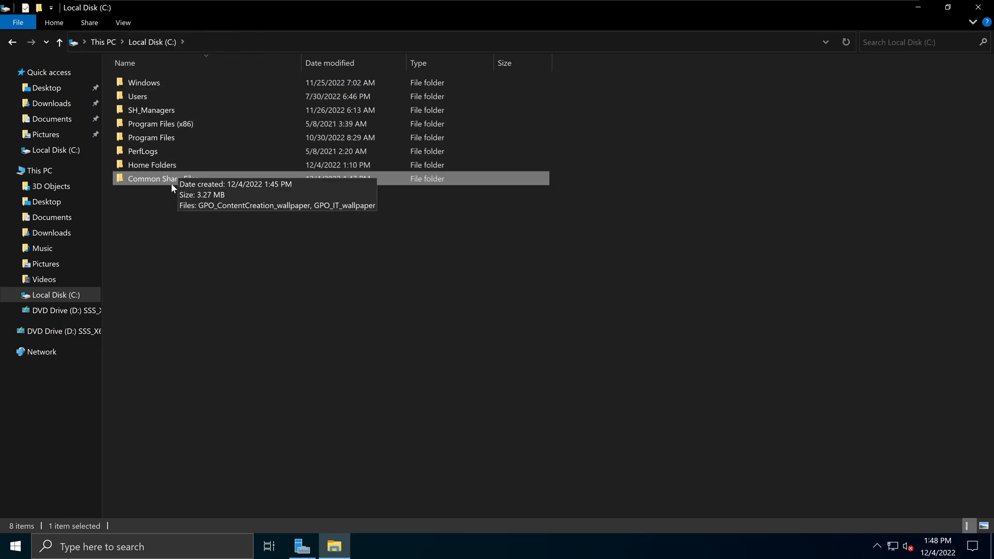
mouse_move(196, 416)
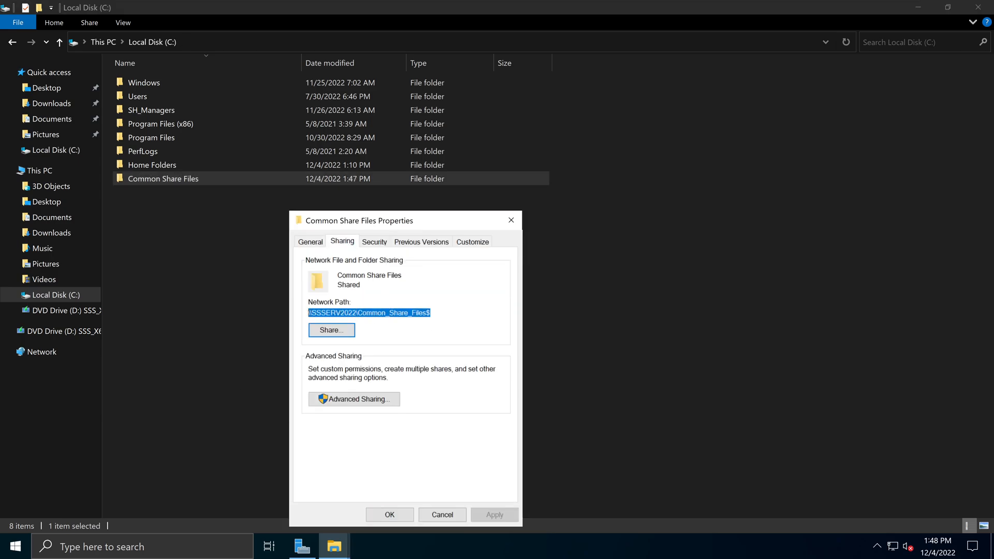
mouse_move(511, 220)
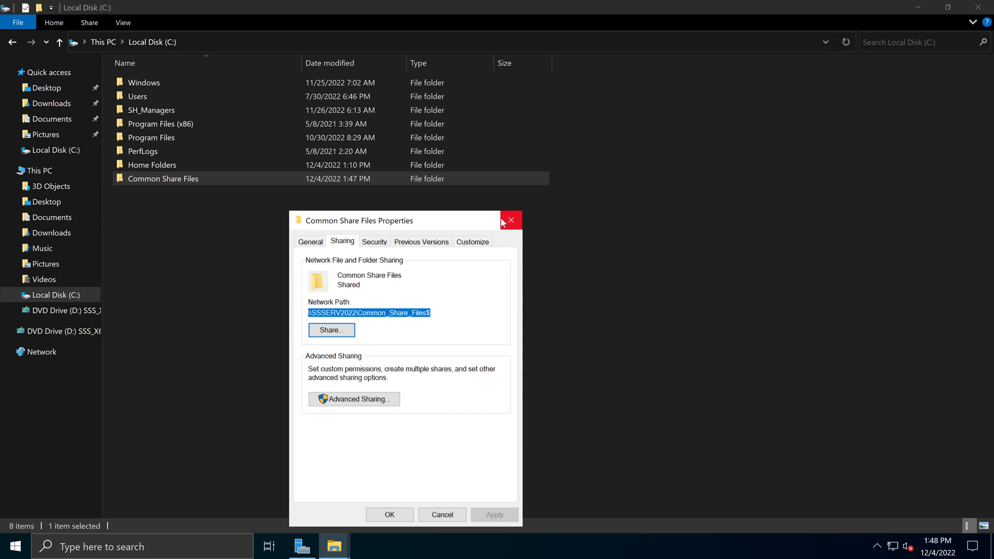
click(510, 220)
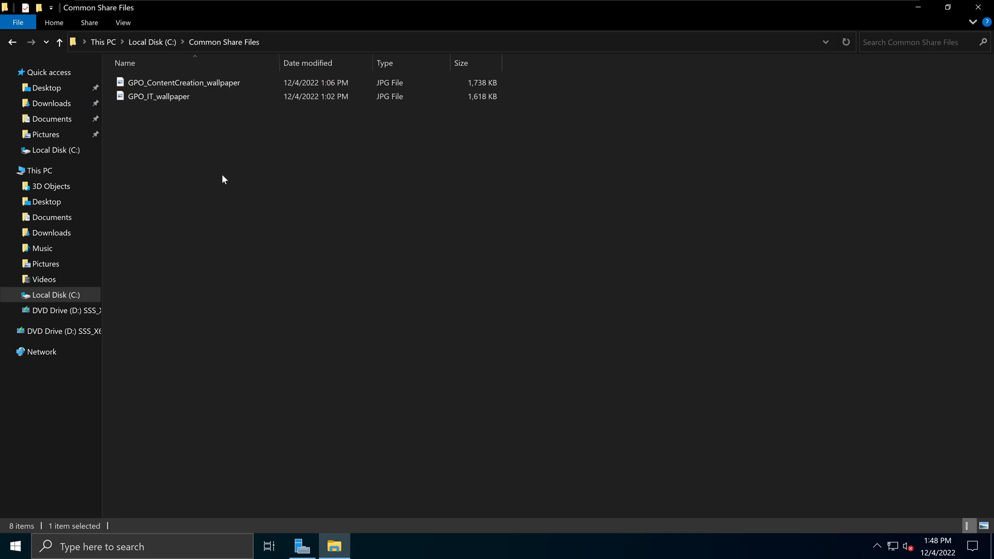
mouse_move(948, 8)
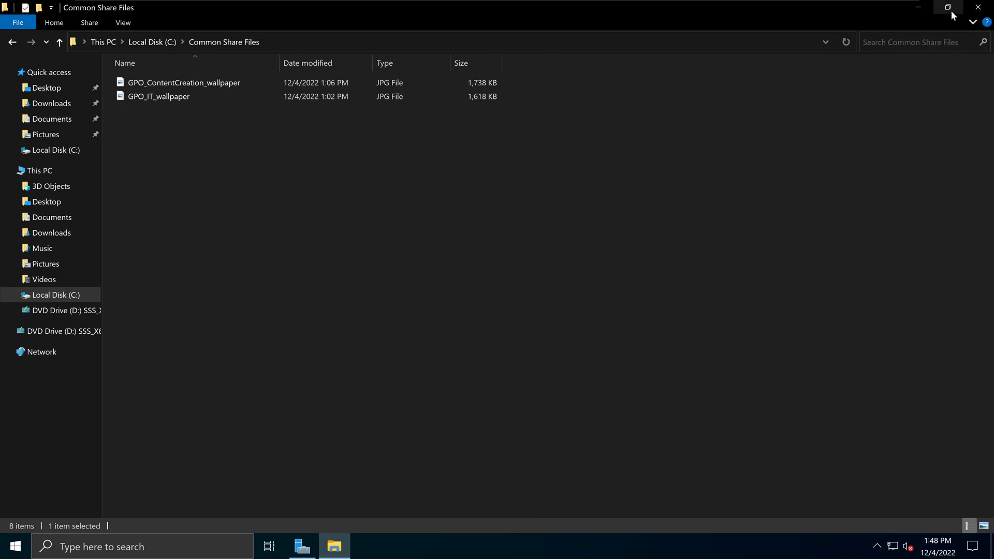
mouse_move(948, 8)
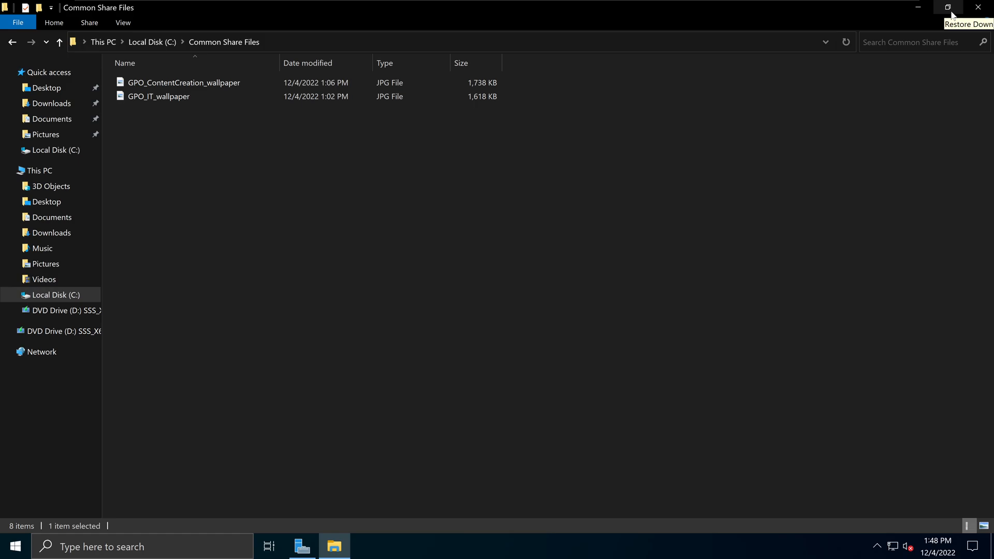
click(949, 7)
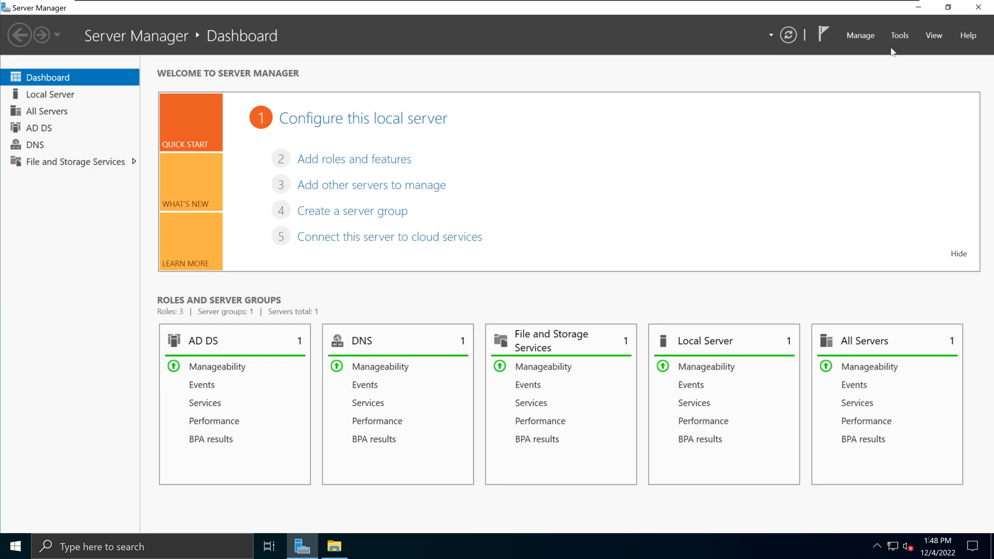
Step: Launch Group Policy Management from Tools and expand the NetITGeeks OUs
click(899, 35)
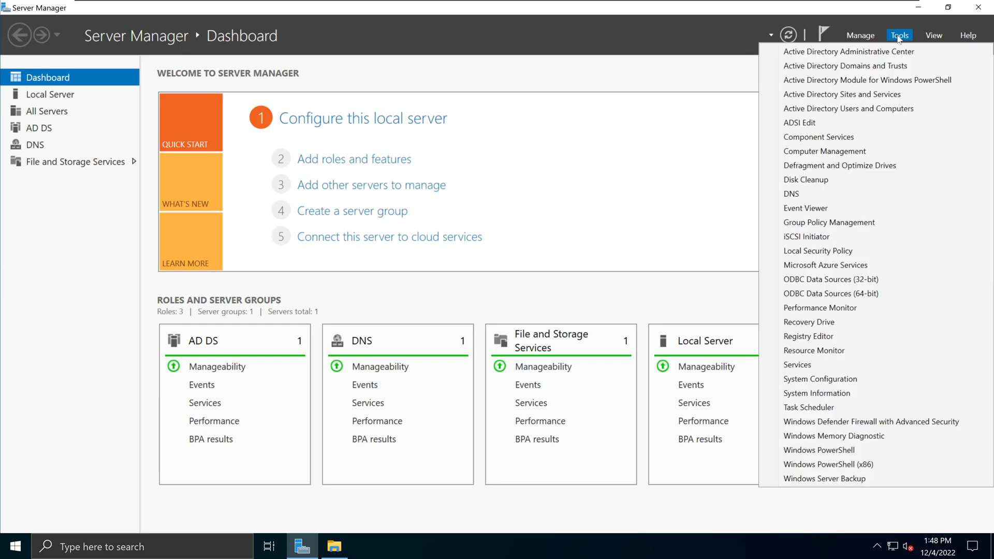
mouse_move(828, 222)
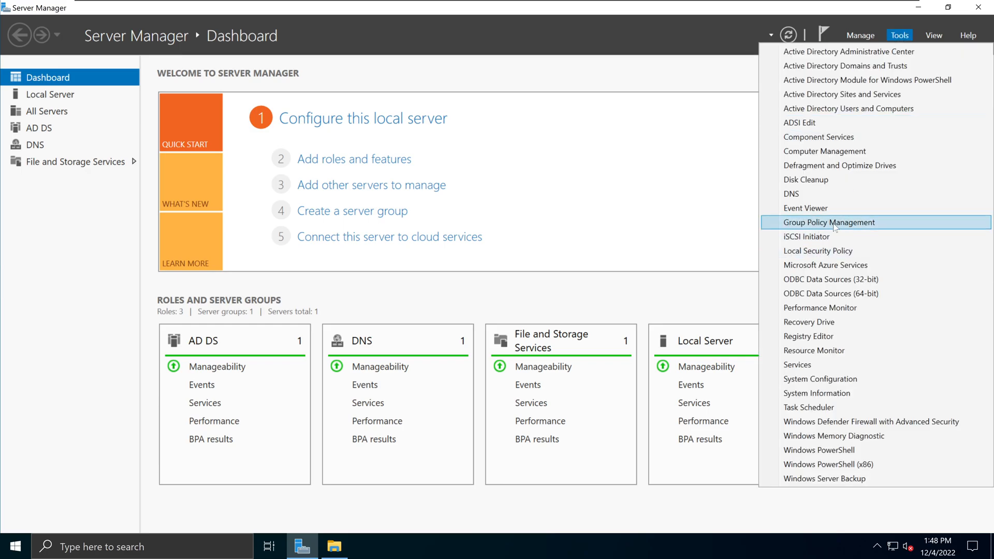
click(829, 221)
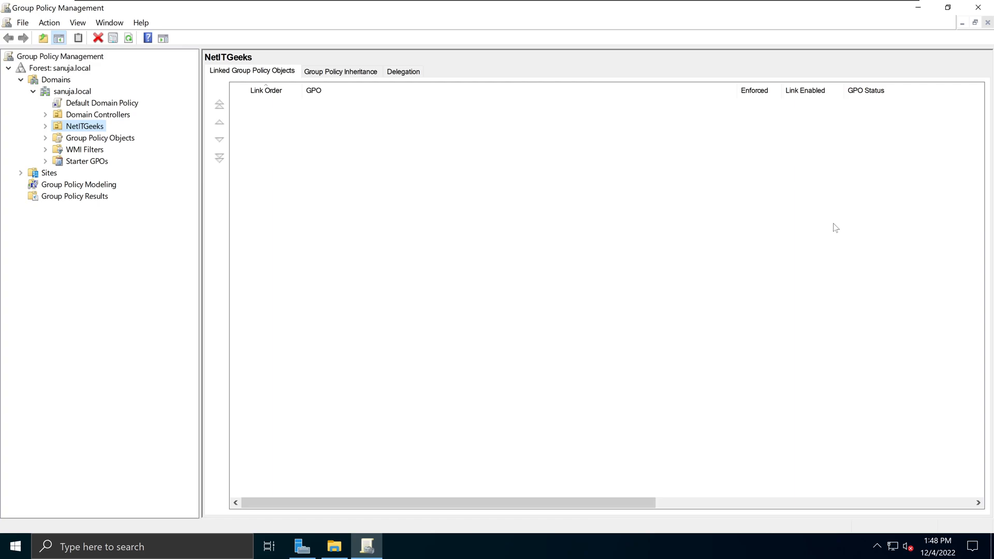
mouse_move(255, 239)
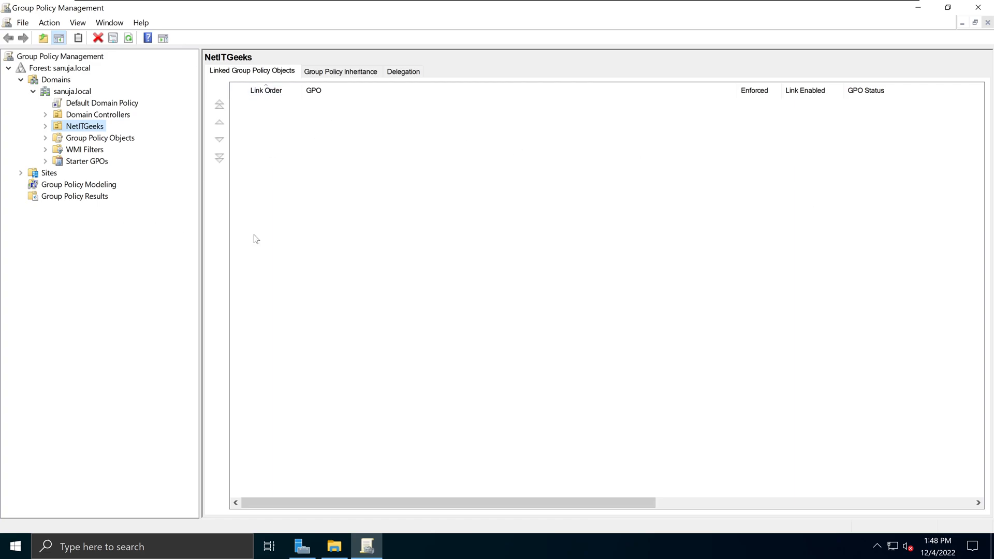
mouse_move(126, 107)
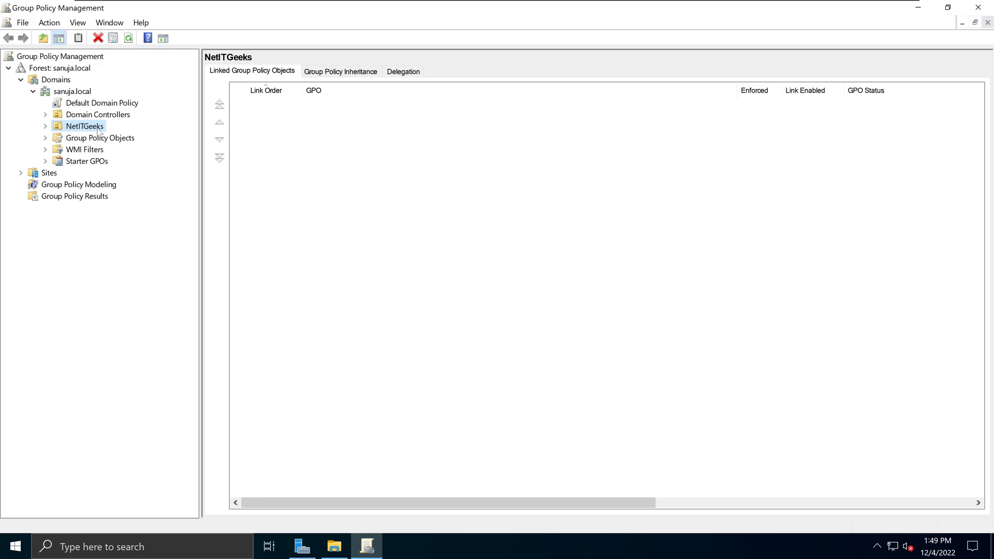
mouse_move(89, 111)
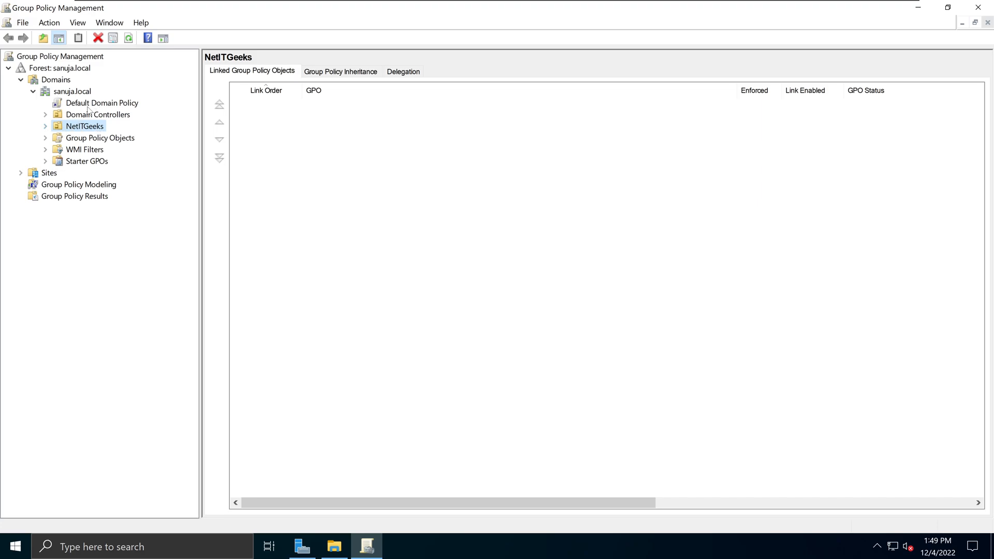
click(45, 127)
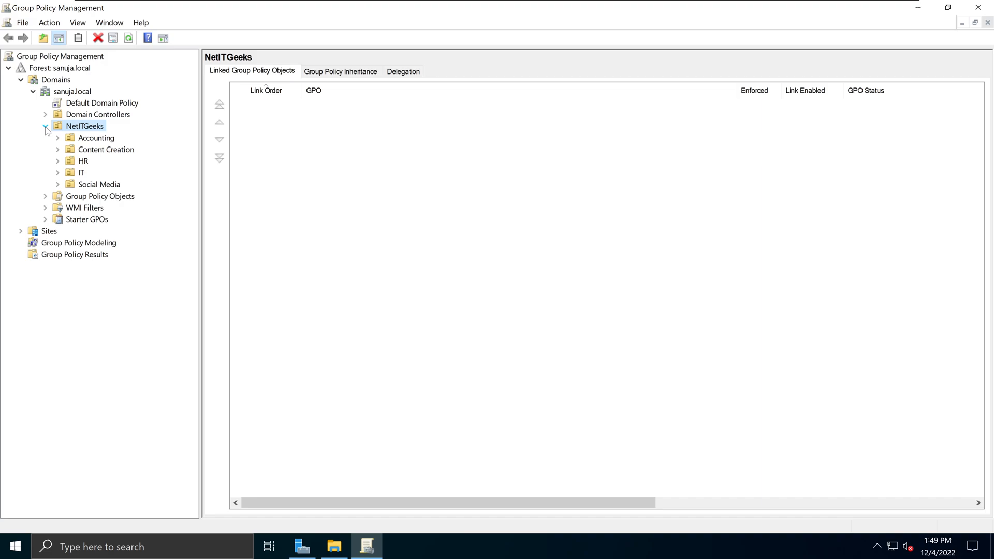
mouse_move(112, 174)
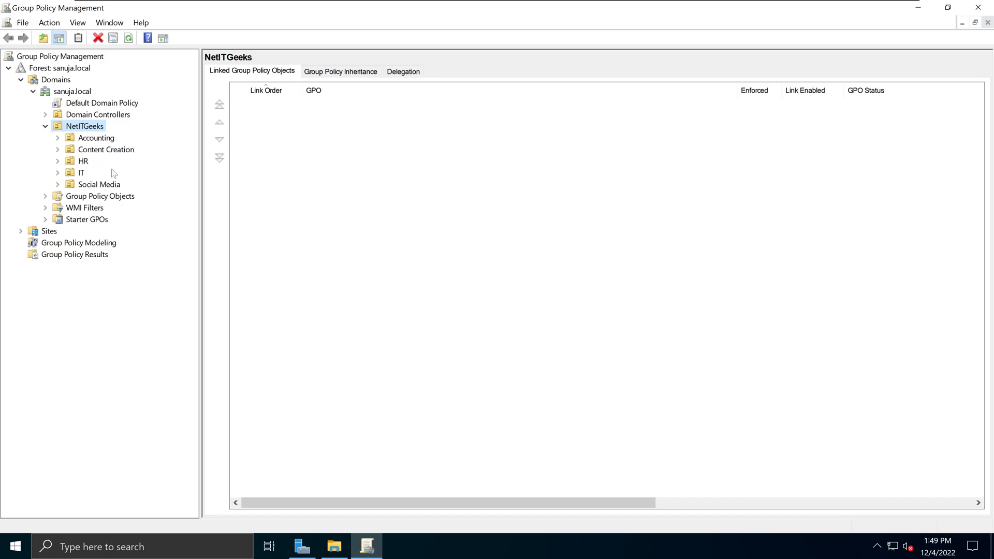
mouse_move(111, 158)
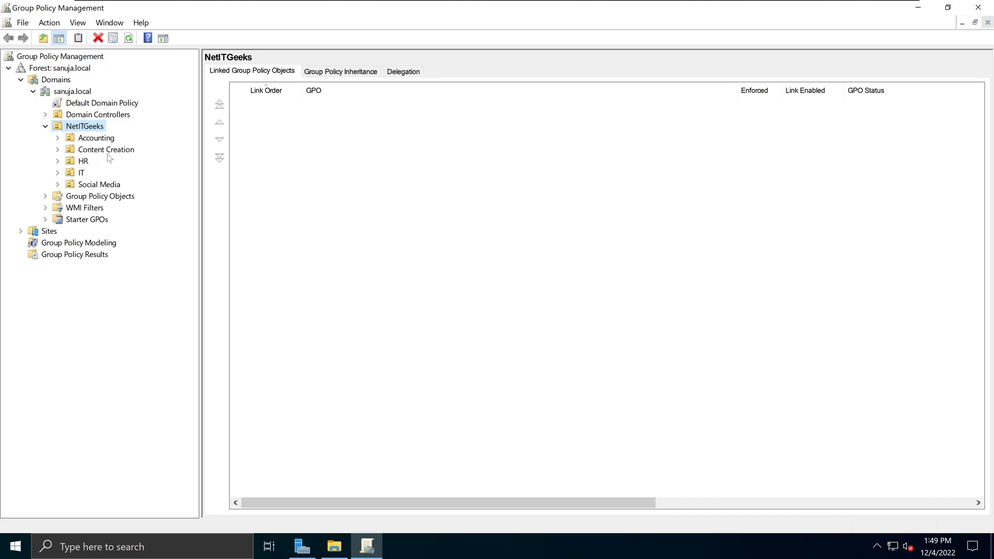
mouse_move(83, 183)
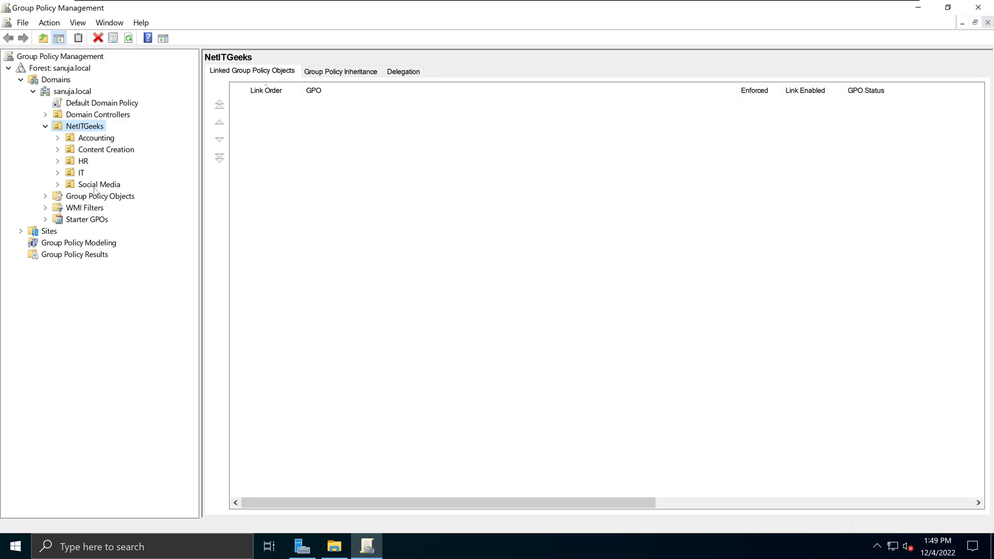
mouse_move(103, 173)
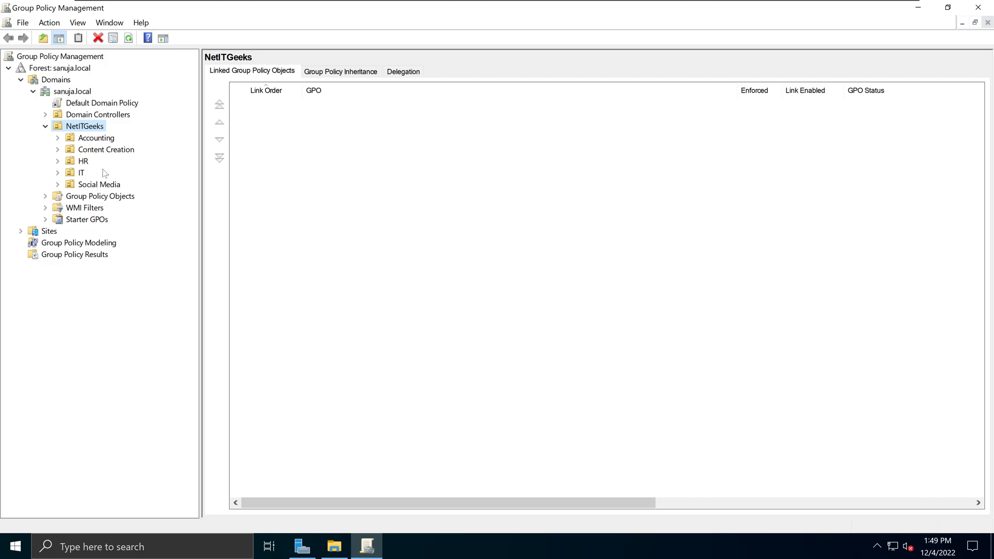
mouse_move(101, 157)
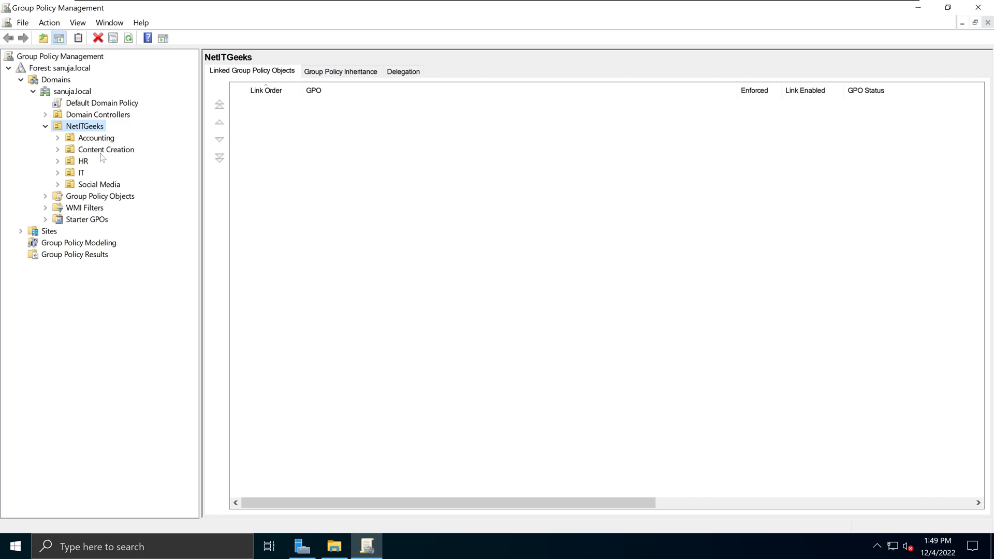
Step: Compare linked GPOs on Content Creation and IT, ending on Content Creation
click(106, 149)
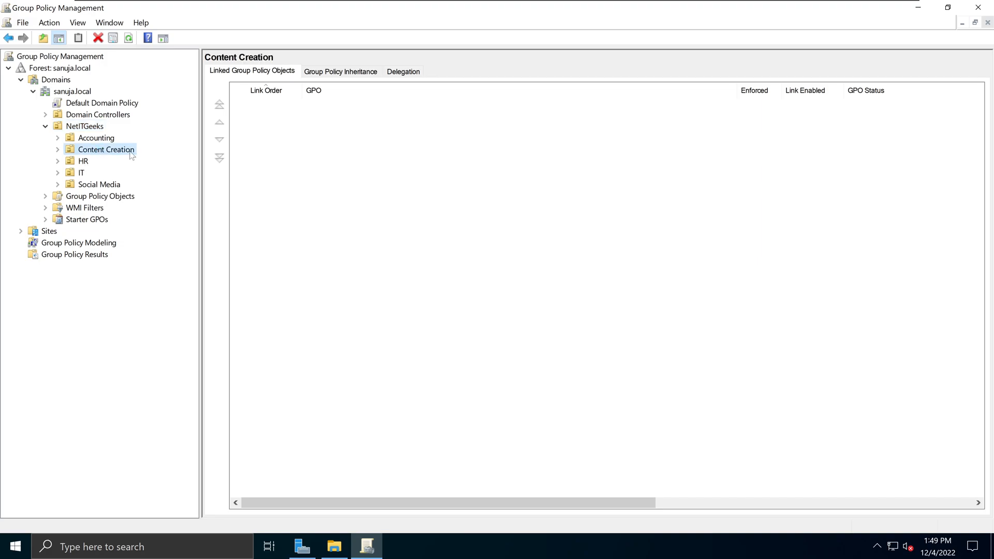
mouse_move(83, 174)
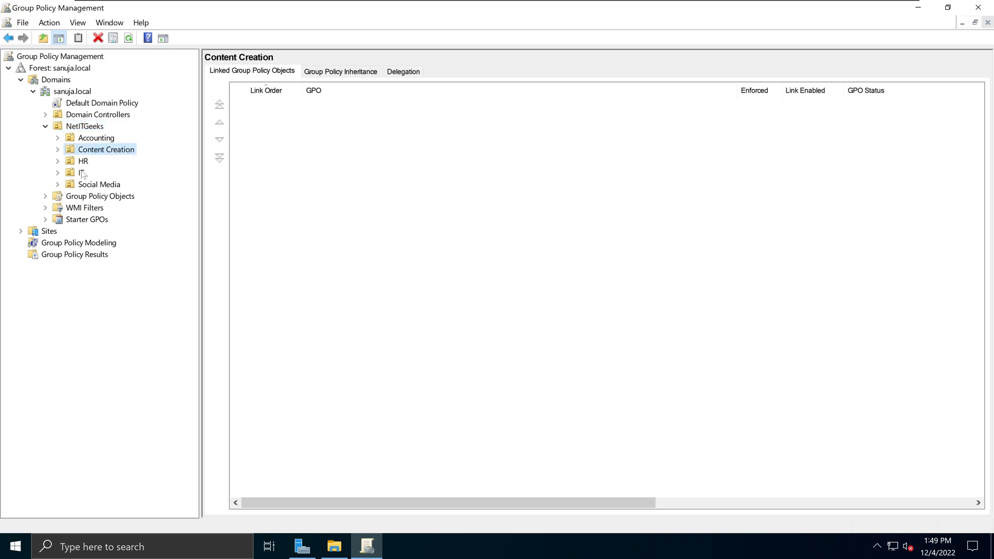
click(82, 173)
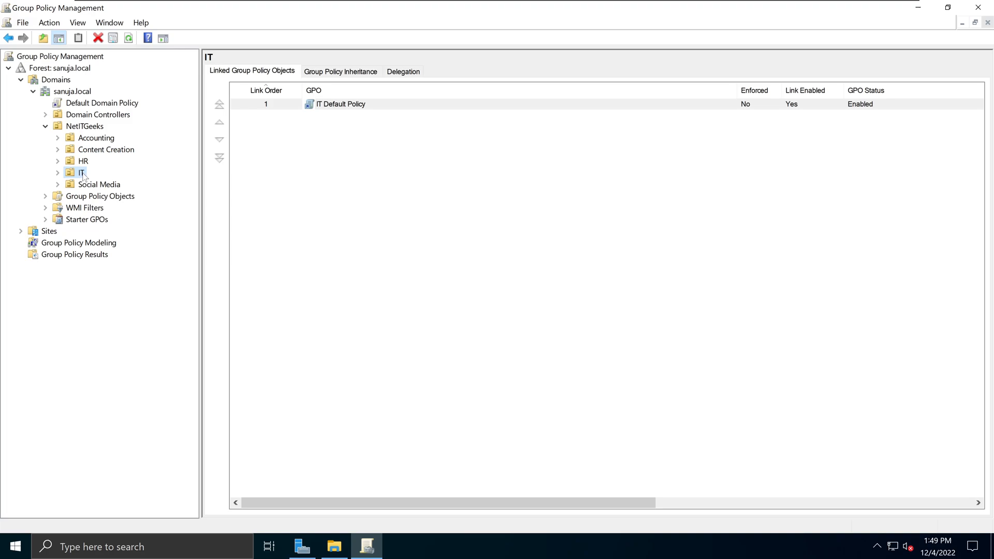
mouse_move(98, 157)
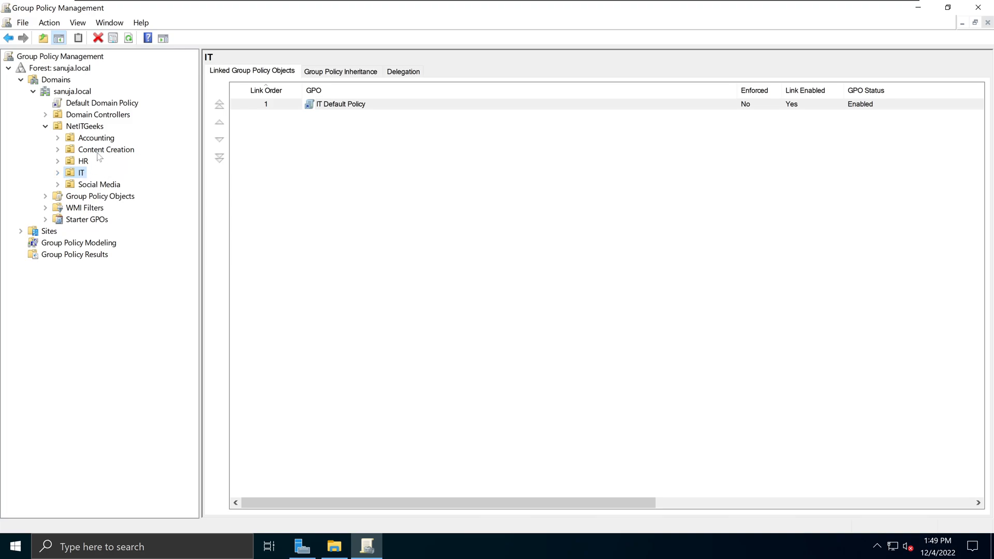
mouse_move(89, 156)
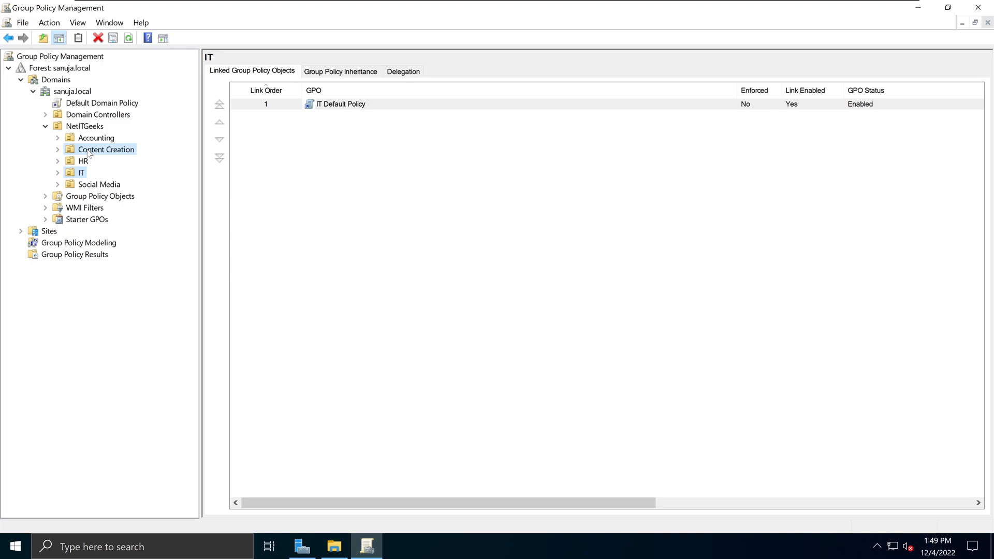
click(105, 149)
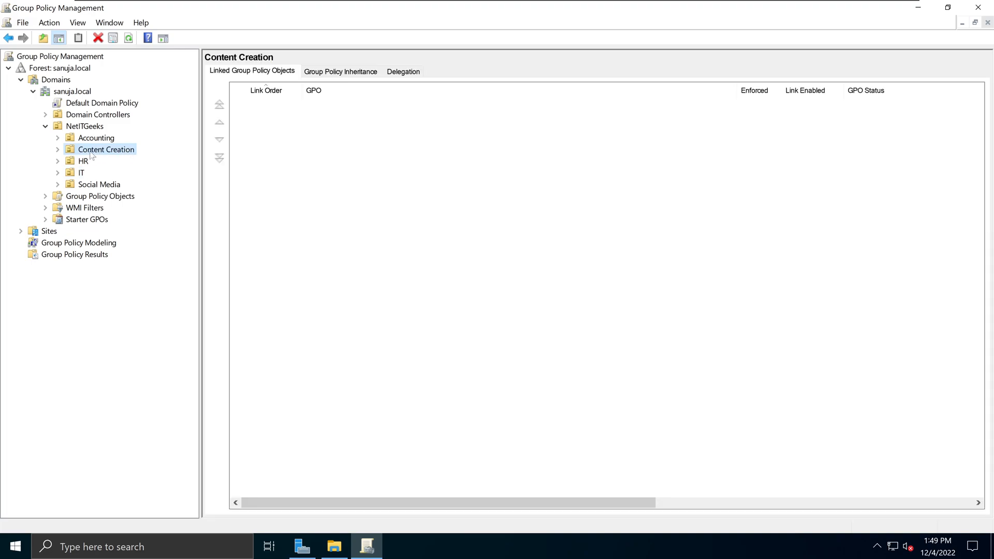
Step: Create and link a new GPO named 'Content Creation - Wallpaper' on the Content Creation OU
right_click(105, 149)
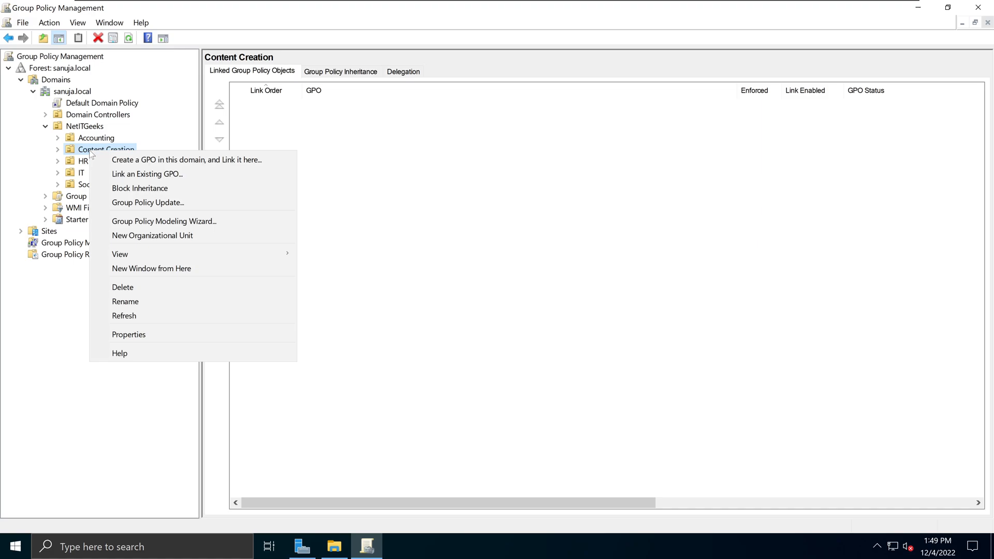
mouse_move(186, 160)
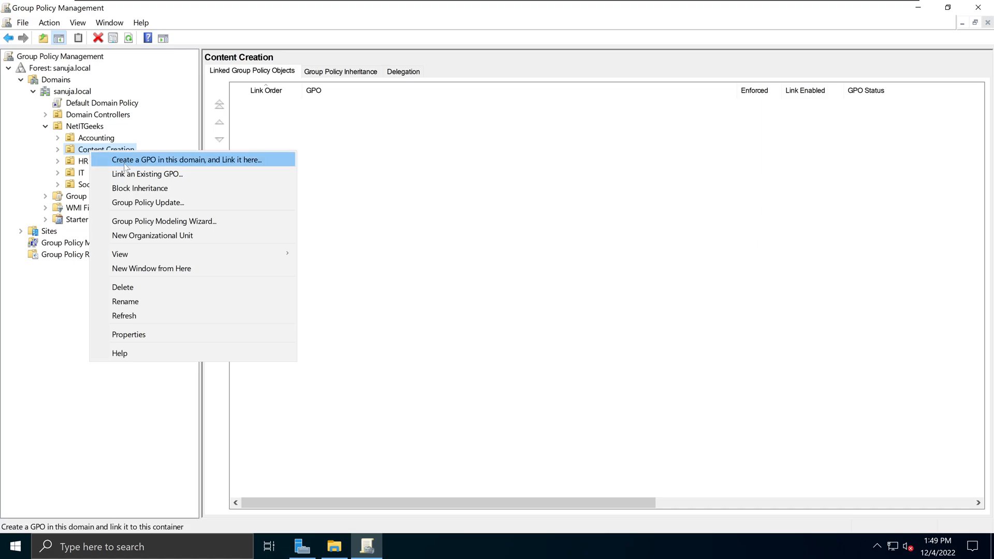
mouse_move(204, 166)
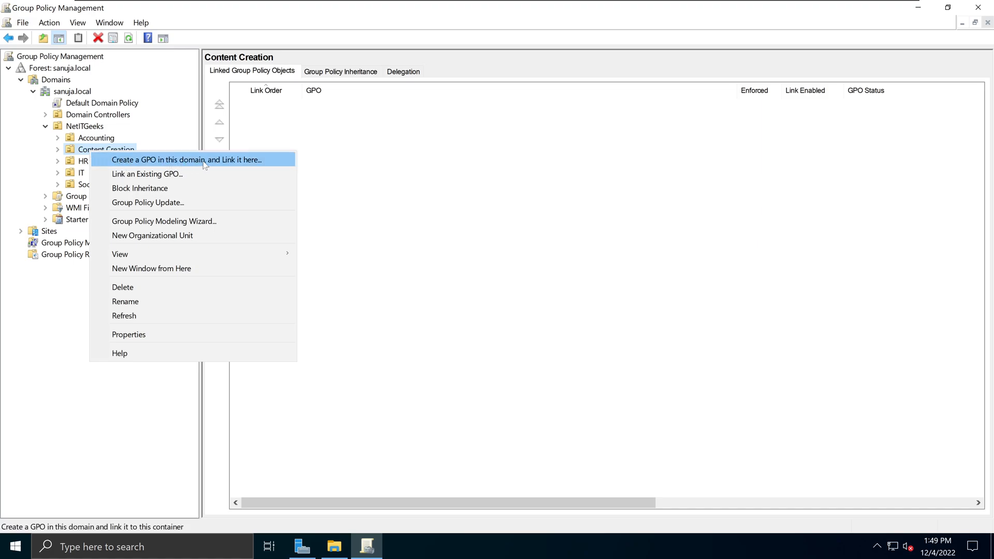
click(184, 159)
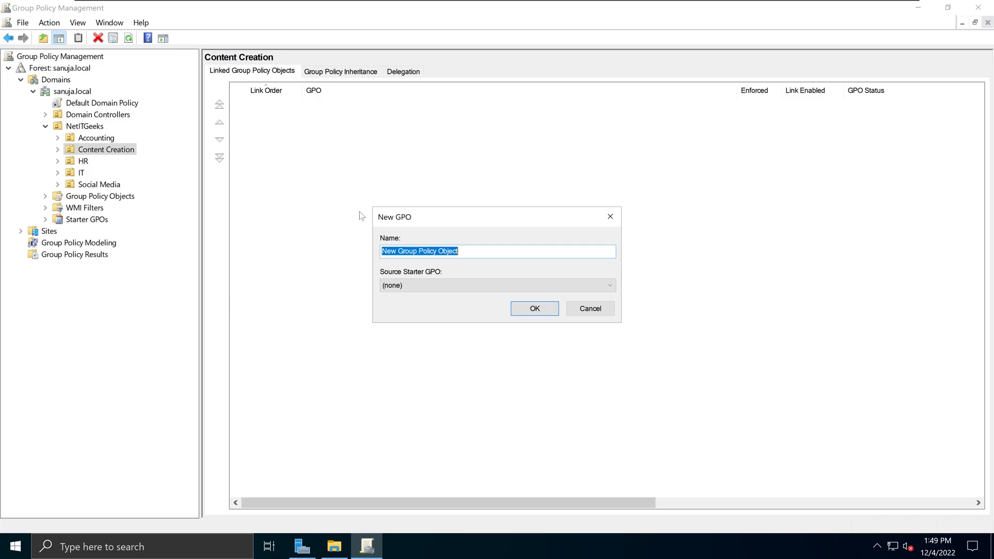
mouse_move(268, 241)
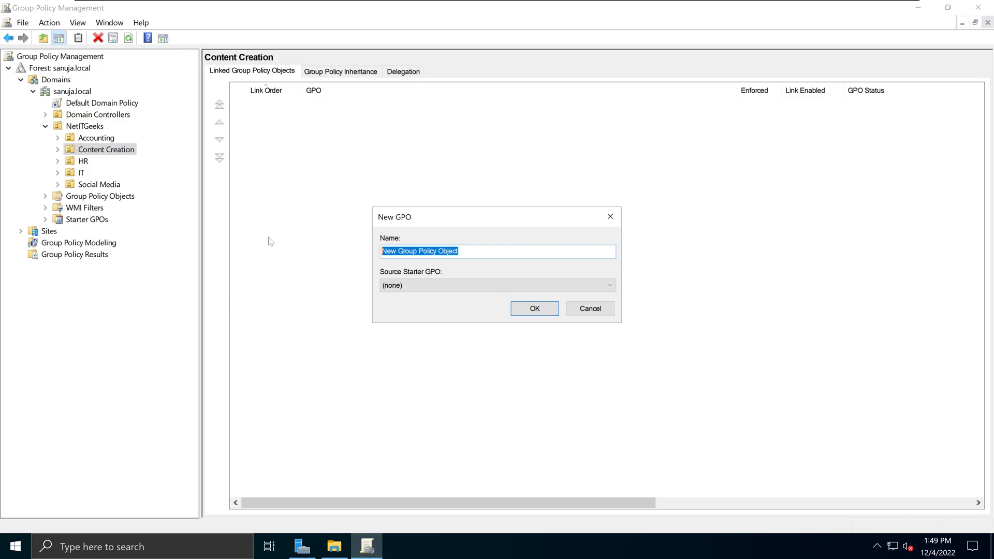
text(Co)
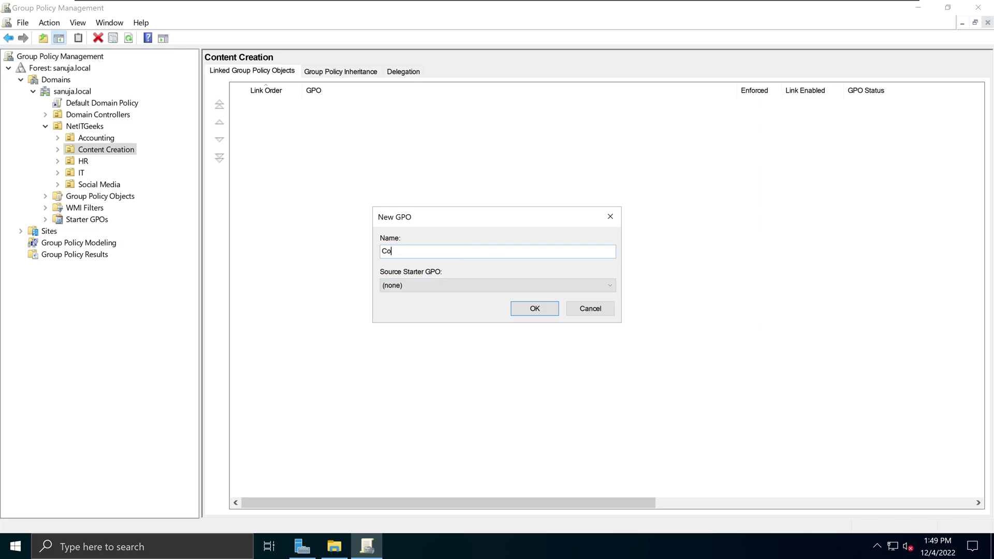
text(ntent Creati)
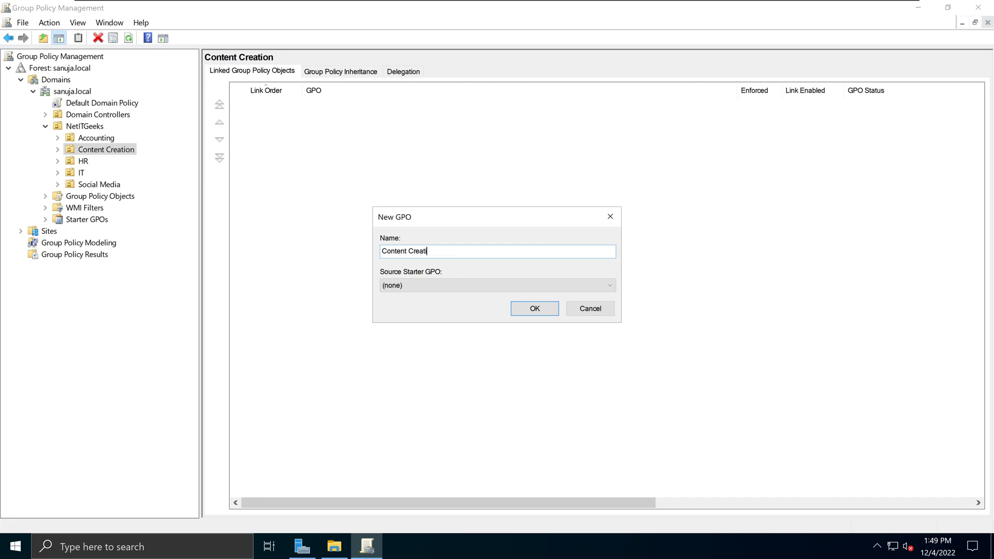
text(ion)
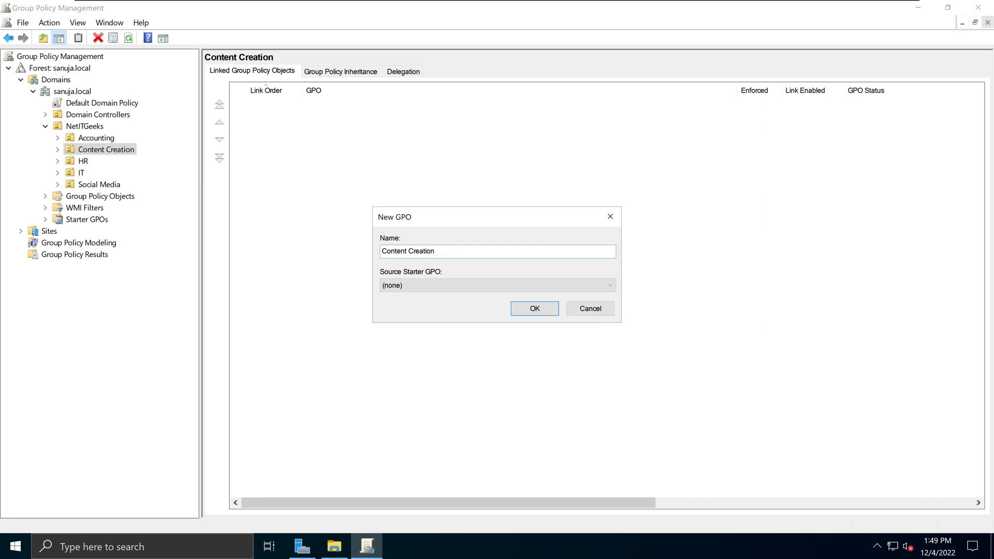
text(- Wallpa)
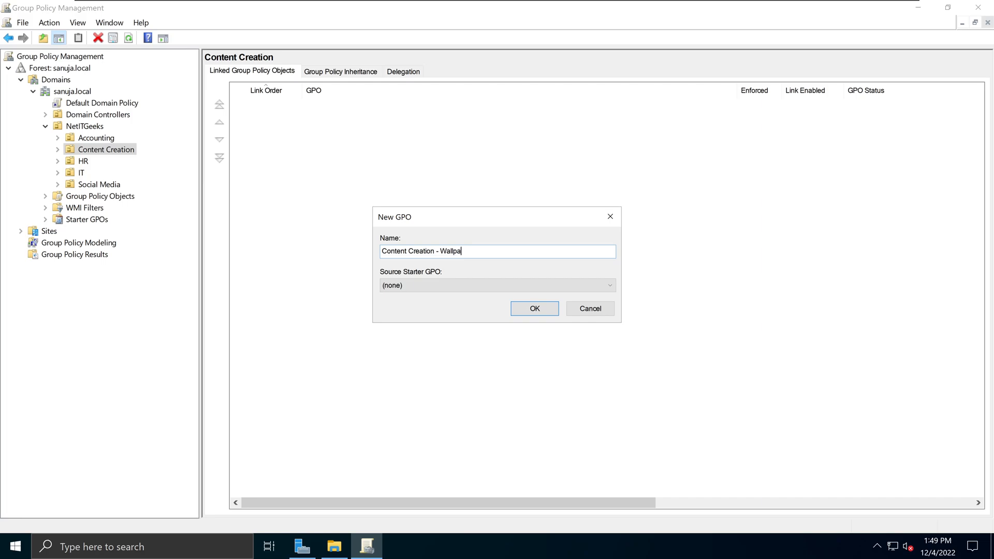
text(per)
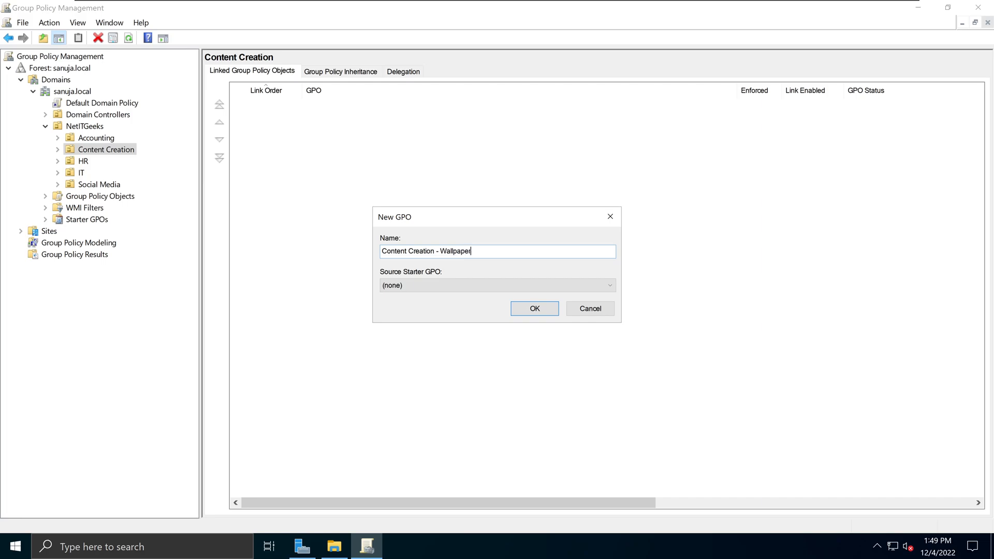
mouse_move(481, 263)
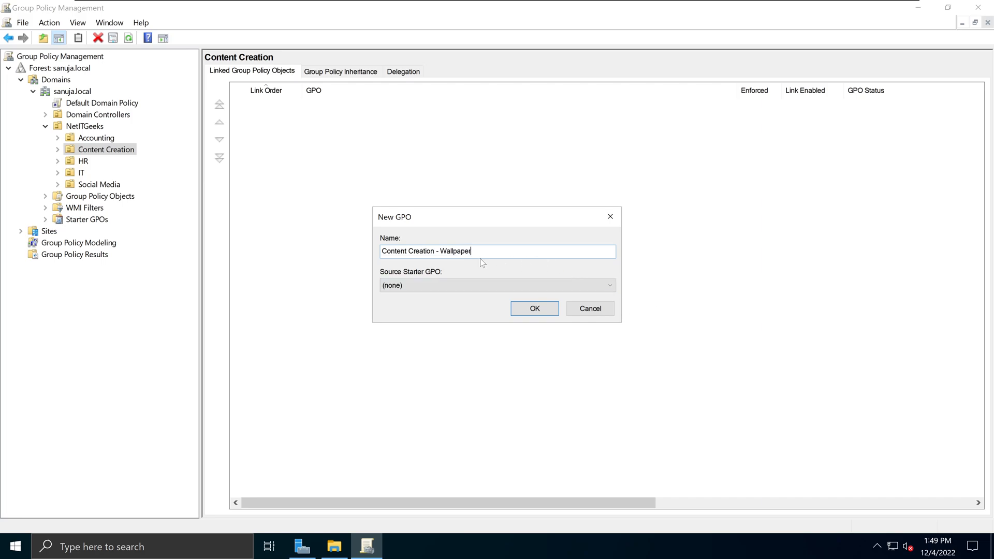
click(534, 308)
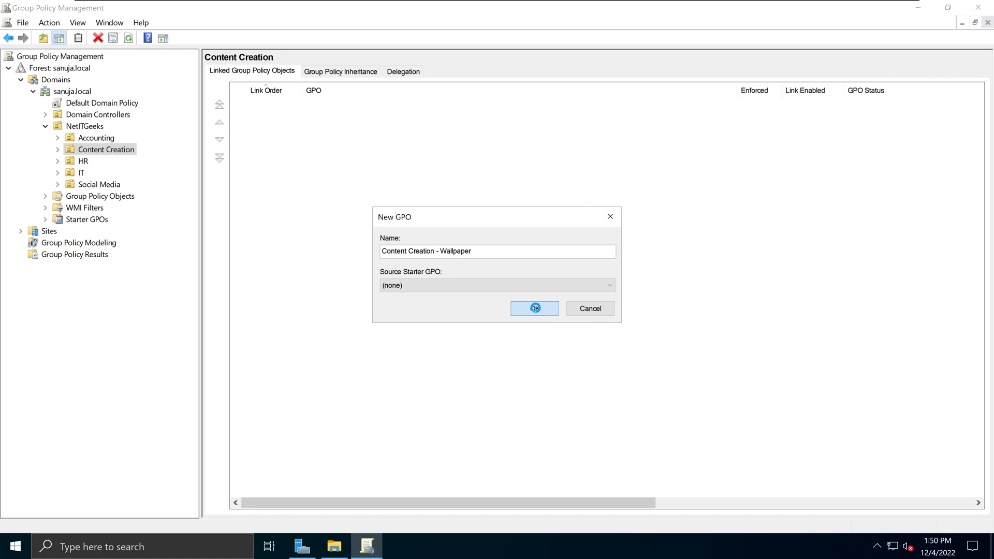
Step: Expand Content Creation to show its new linked GPO and list all Group Policy Objects
click(535, 308)
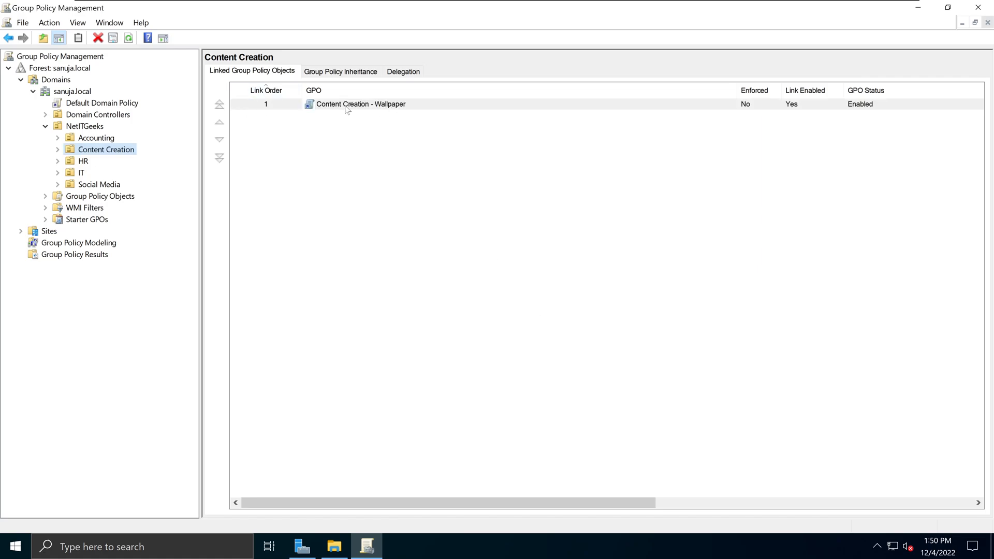
click(57, 150)
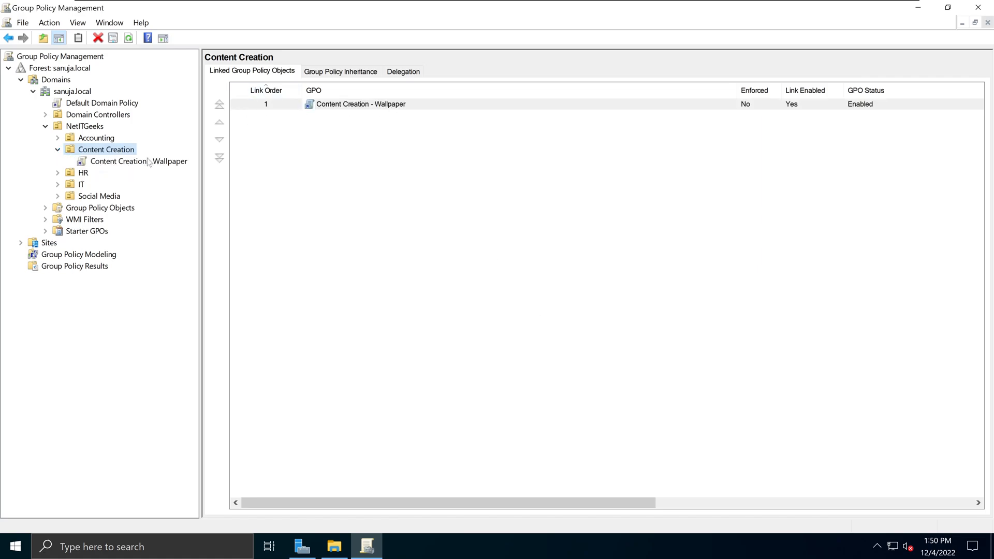
mouse_move(161, 173)
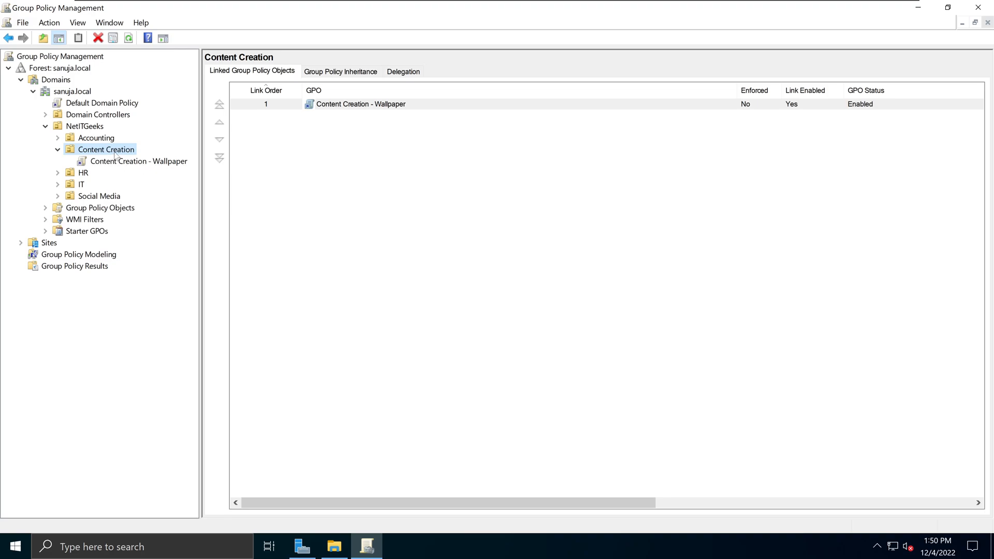
mouse_move(64, 215)
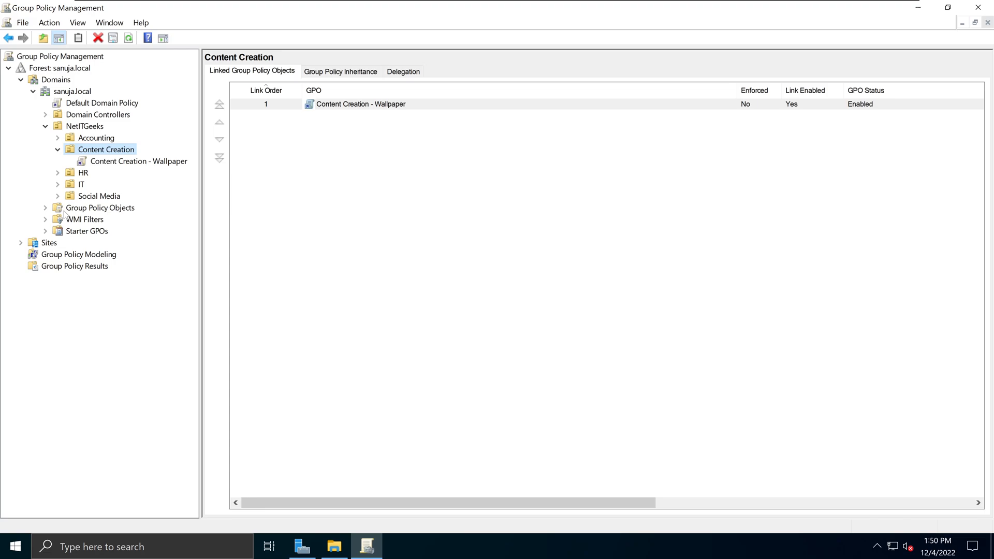
mouse_move(125, 196)
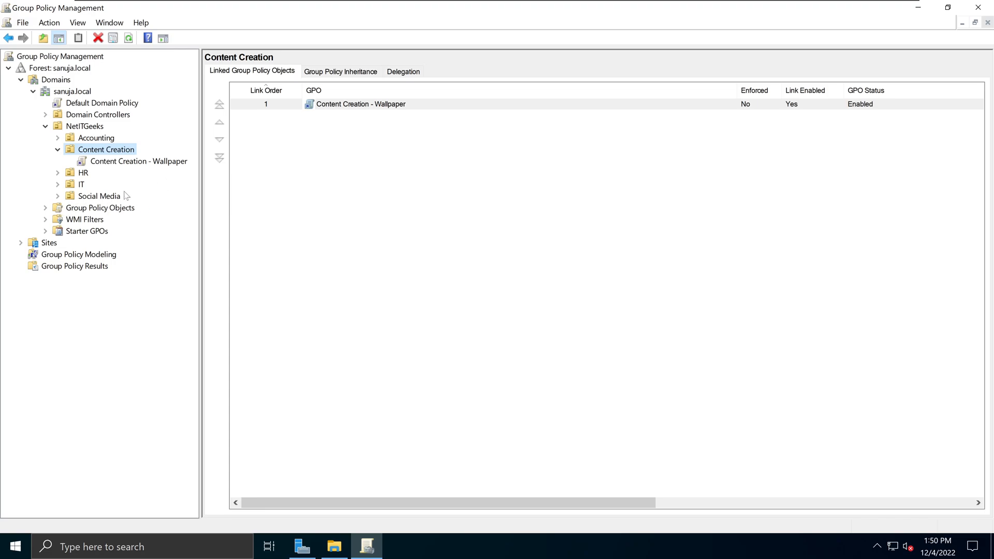
click(45, 207)
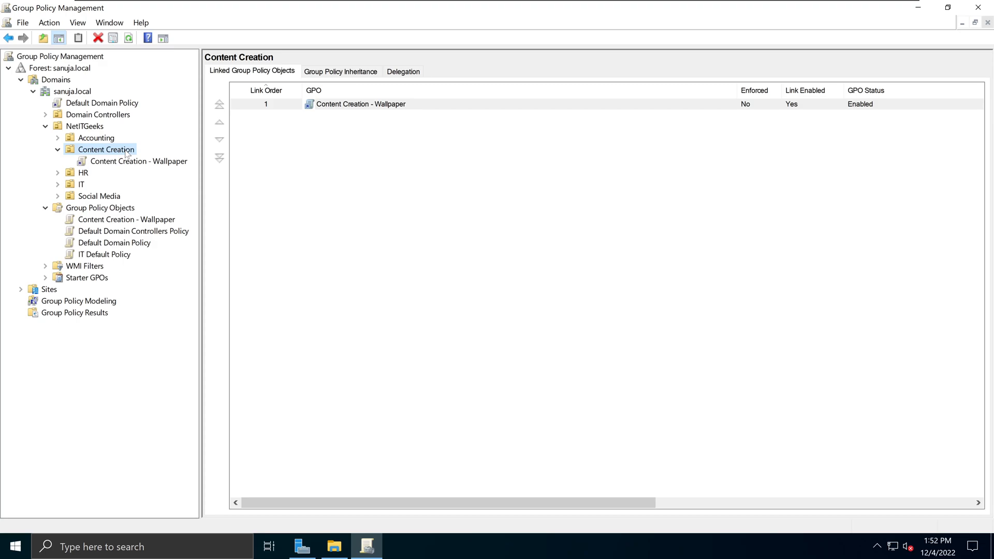
mouse_move(101, 175)
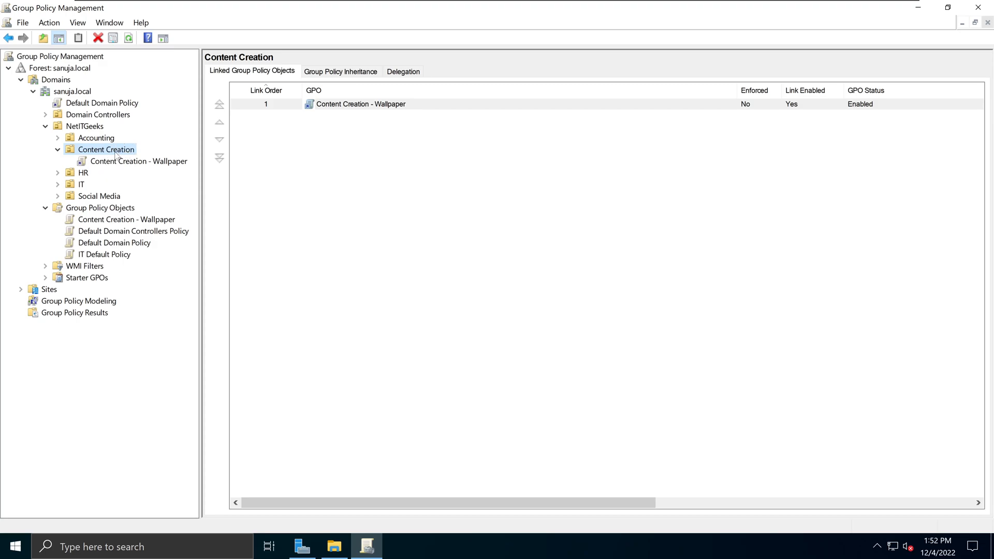
Step: Edit the Content Creation - Wallpaper GPO and expand User Configuration's Administrative Templates
click(138, 161)
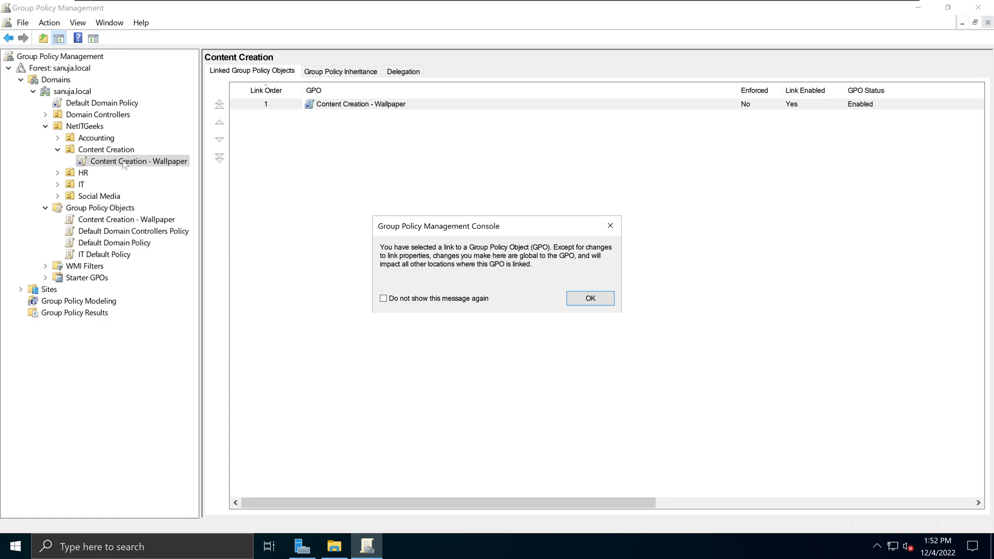
click(589, 299)
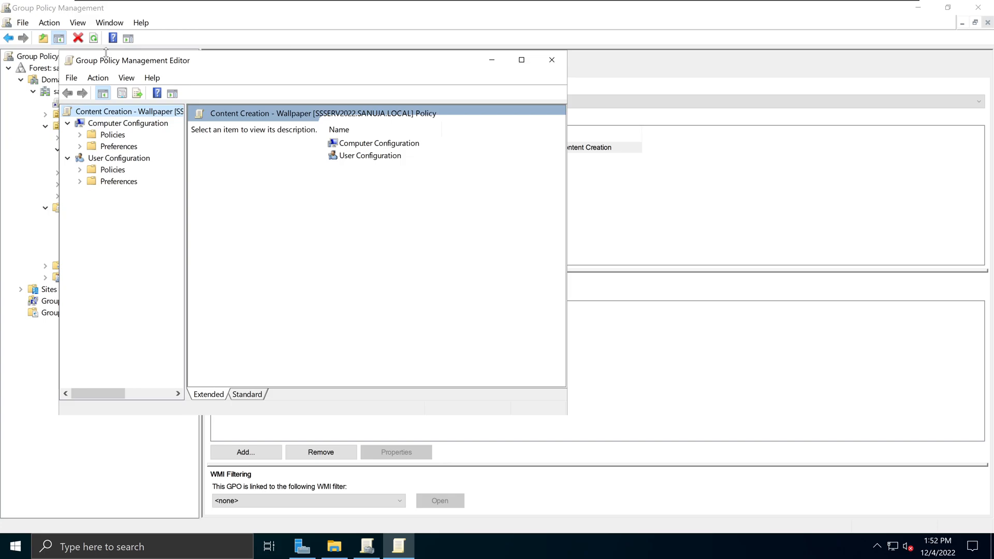
mouse_move(179, 151)
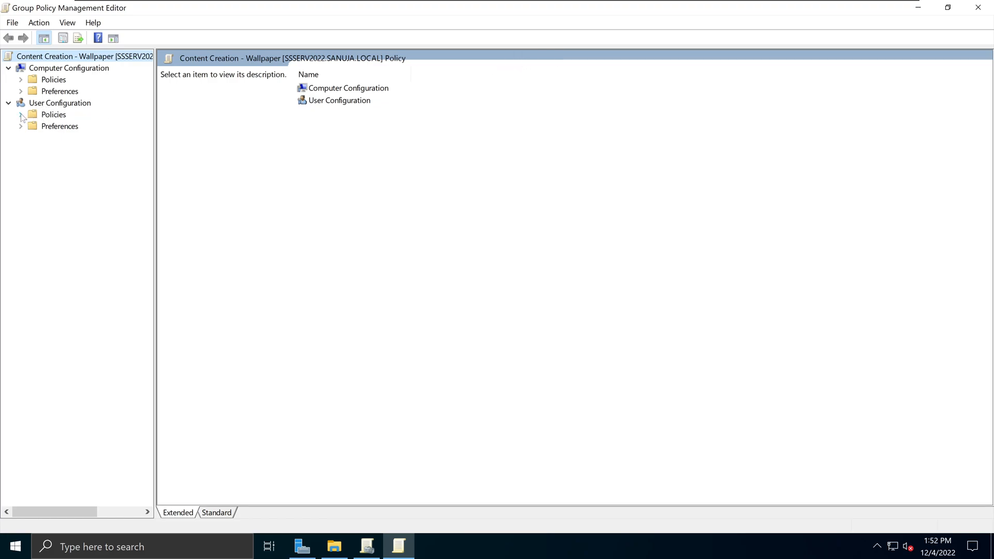
click(20, 115)
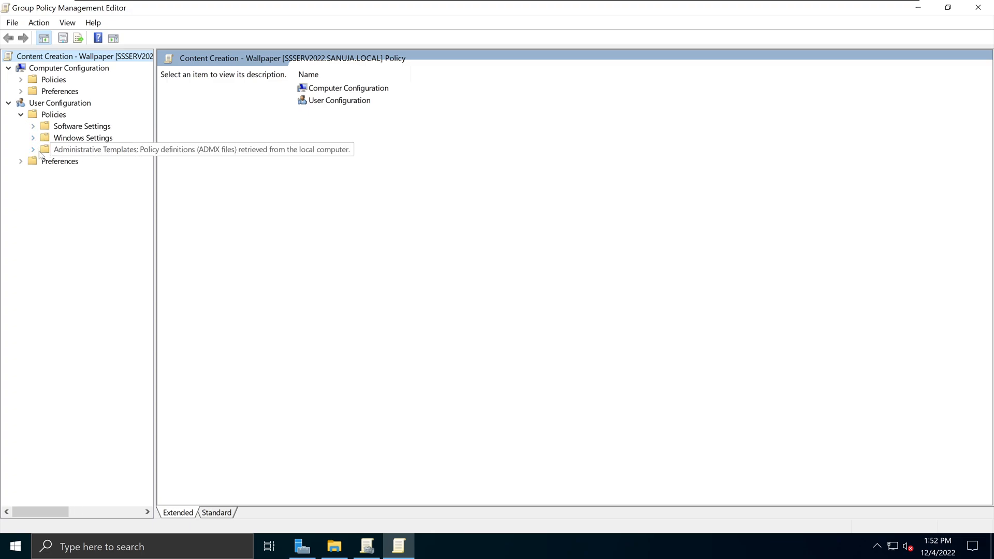
click(33, 149)
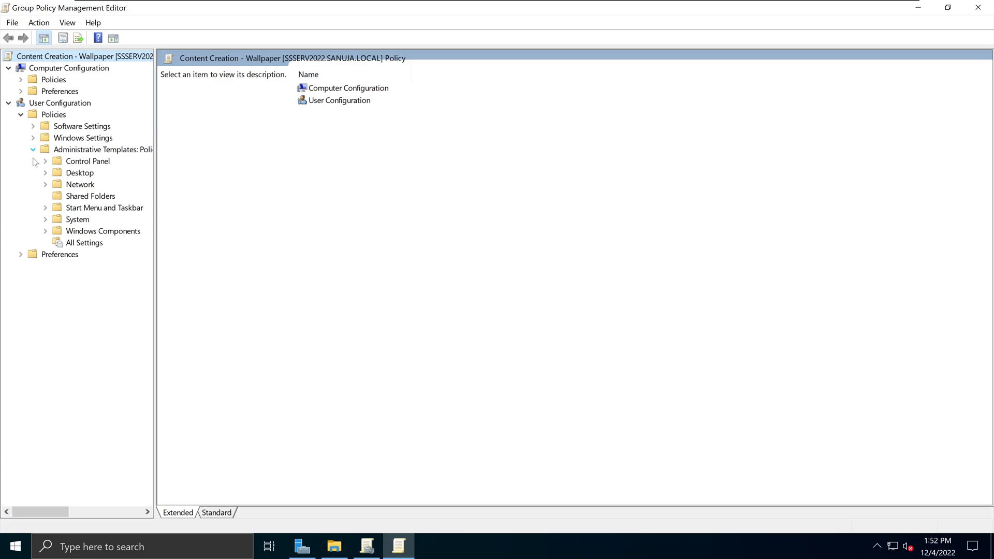
Step: Under Desktop > Desktop, select and open the Desktop Wallpaper setting
click(45, 172)
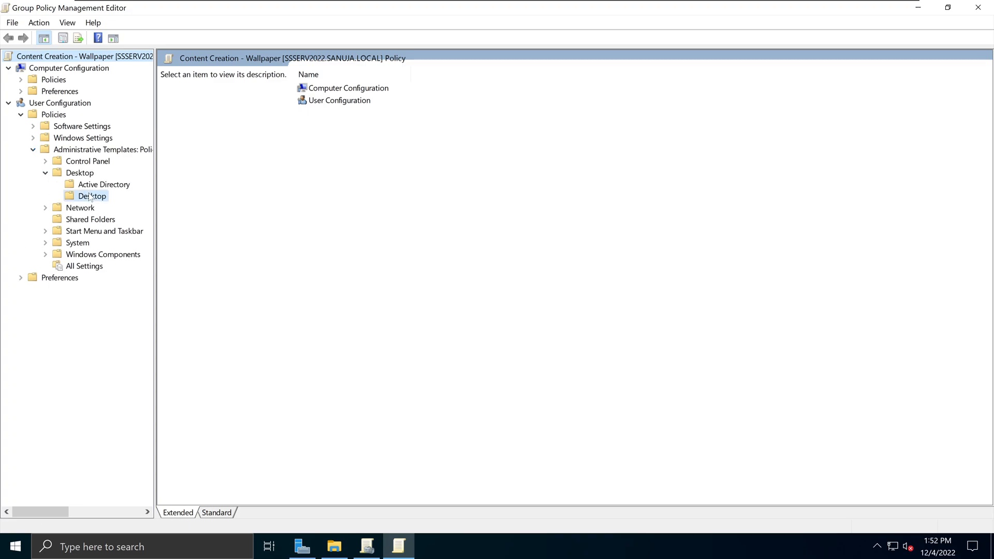
click(92, 196)
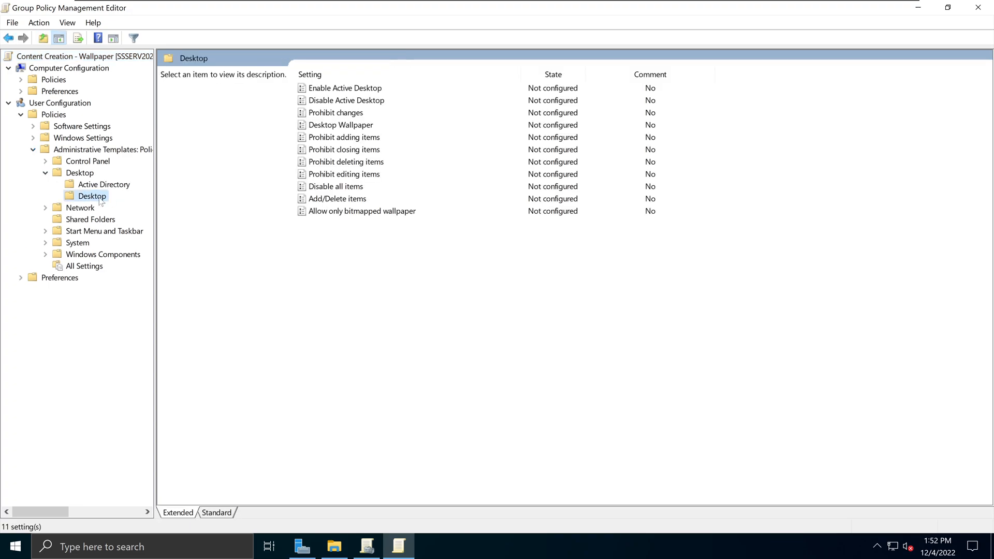
mouse_move(360, 131)
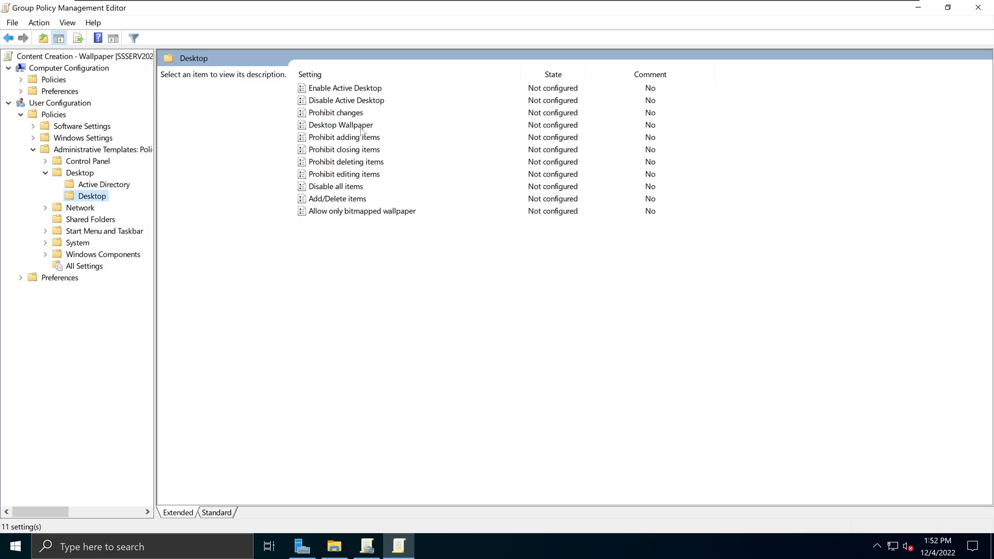
click(341, 125)
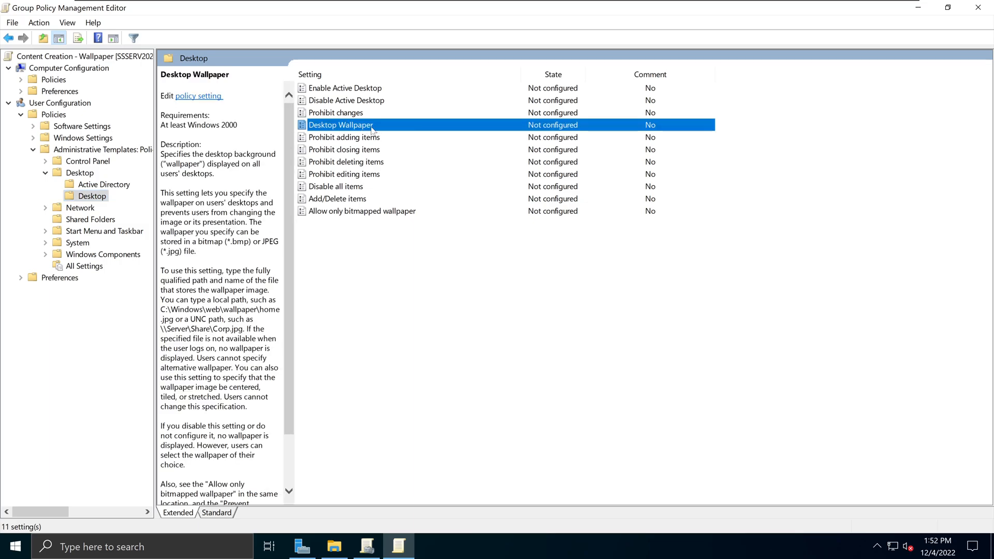
mouse_move(390, 108)
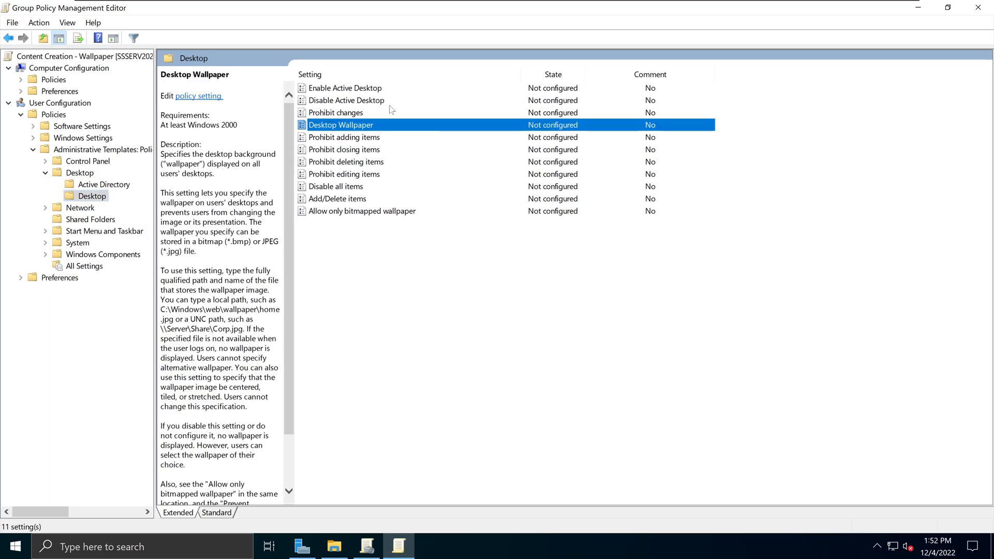
mouse_move(362, 134)
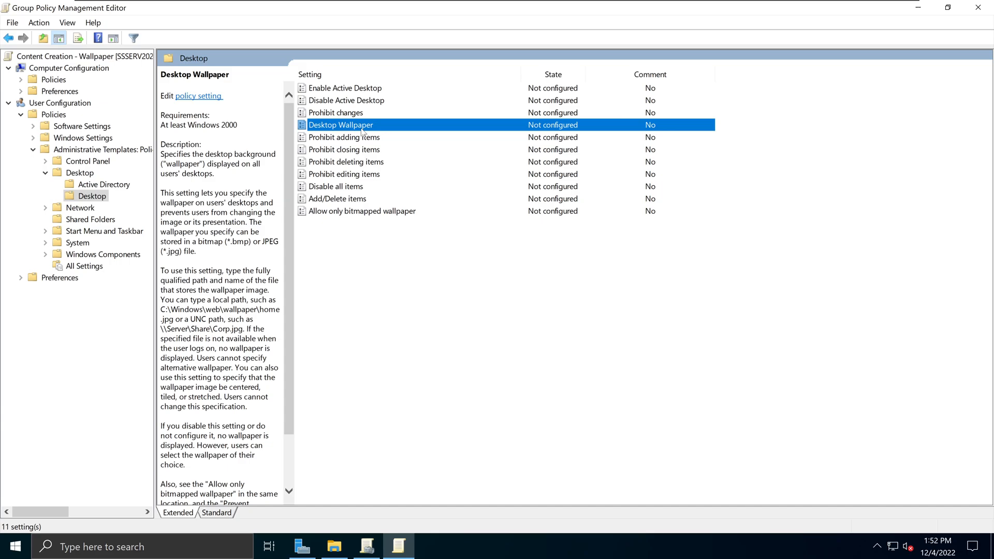
mouse_move(670, 135)
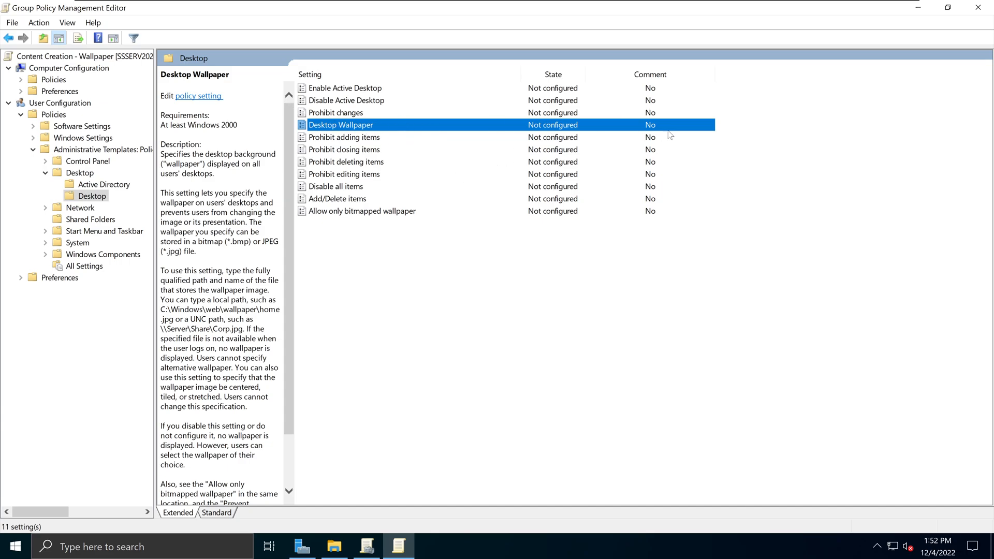
mouse_move(453, 129)
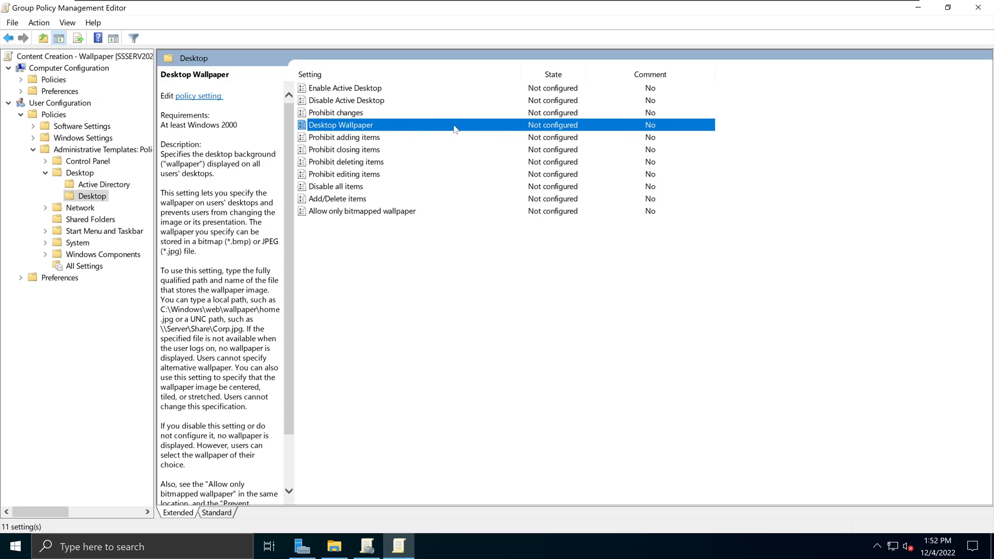
double_click(341, 125)
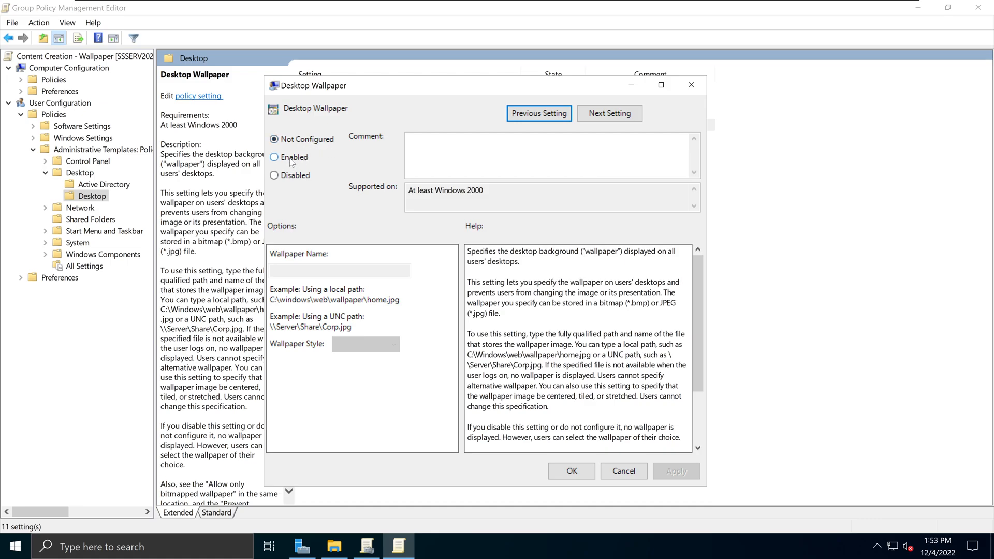
Step: Enable Desktop Wallpaper with path \\SSSERV2022\Common_Share_Files$ and switch to File Explorer
click(274, 157)
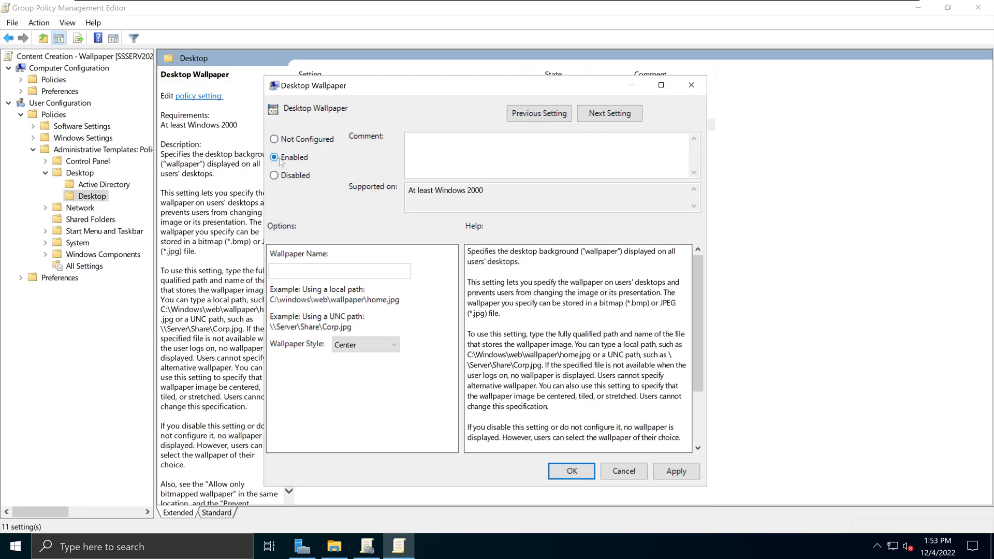
click(340, 270)
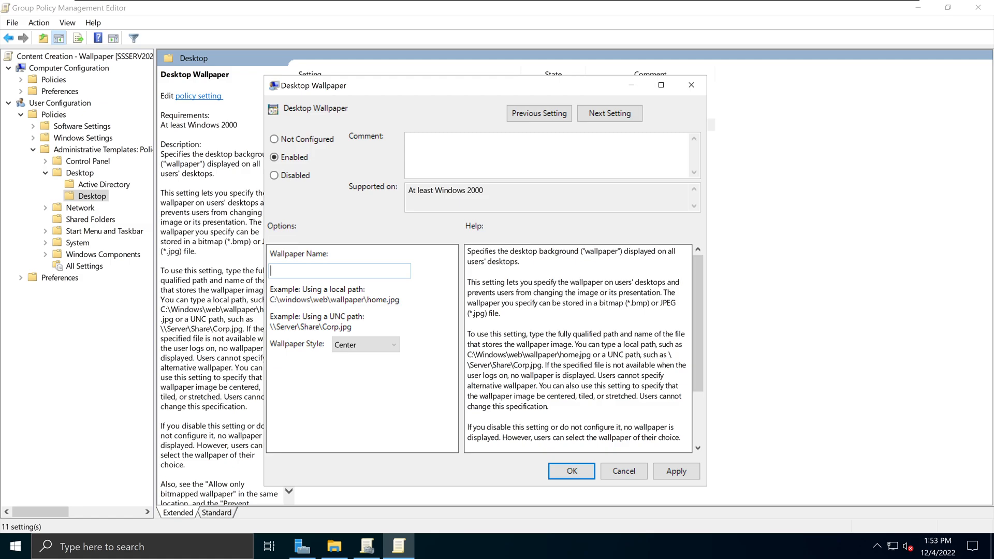
text(\\SSSERV2022\Common_Share_Files$)
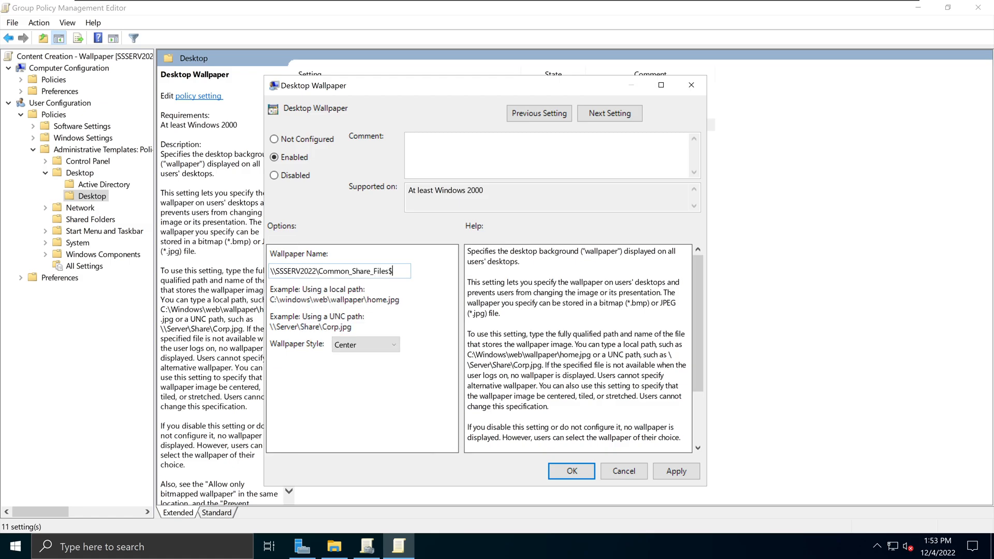
mouse_move(391, 283)
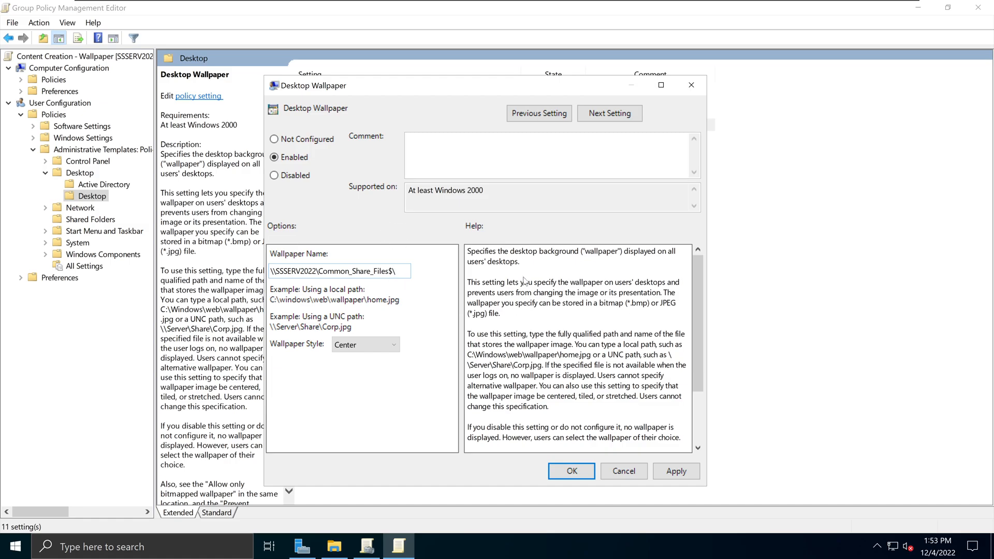
click(334, 547)
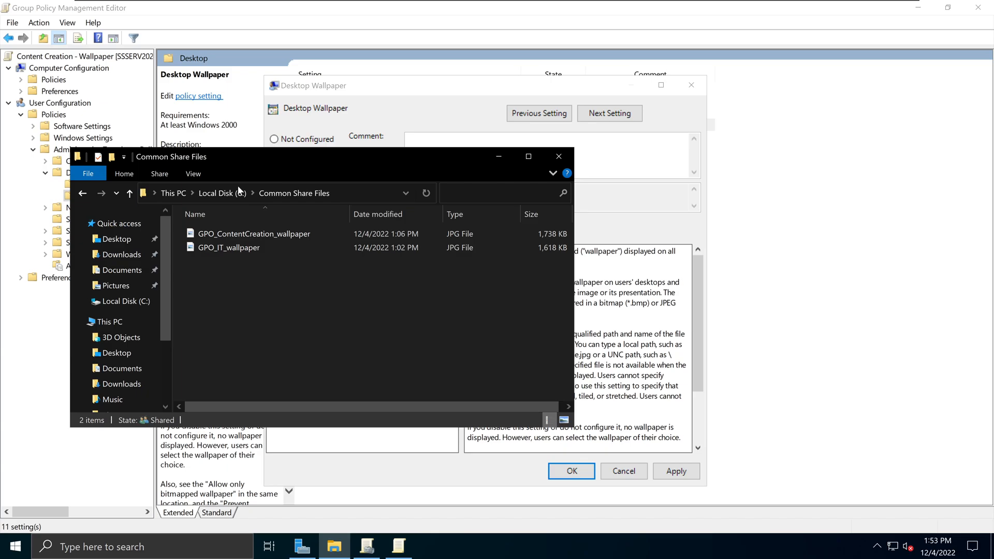
mouse_move(312, 173)
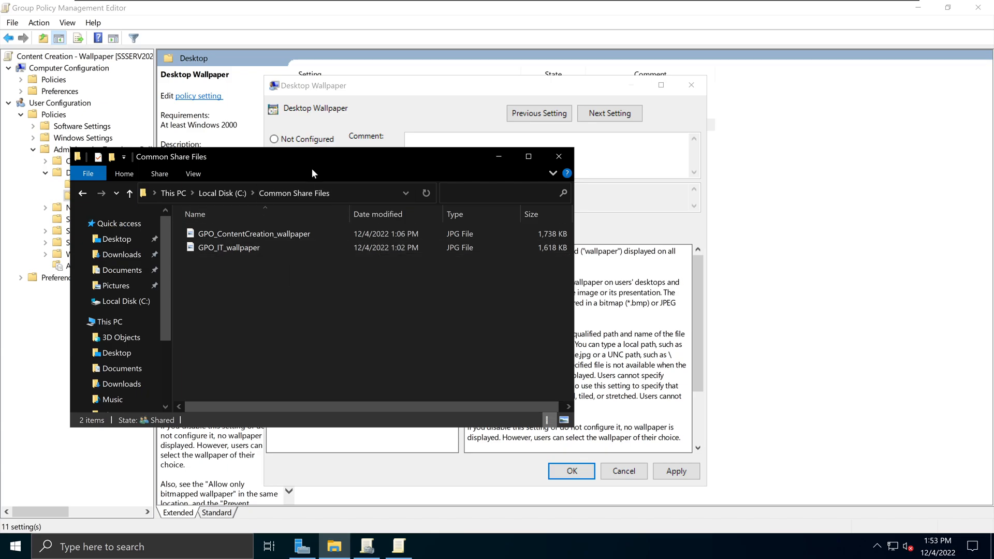
Step: Copy the GPO_ContentCreation_wallpaper file name from File Explorer for the wallpaper path
right_click(253, 233)
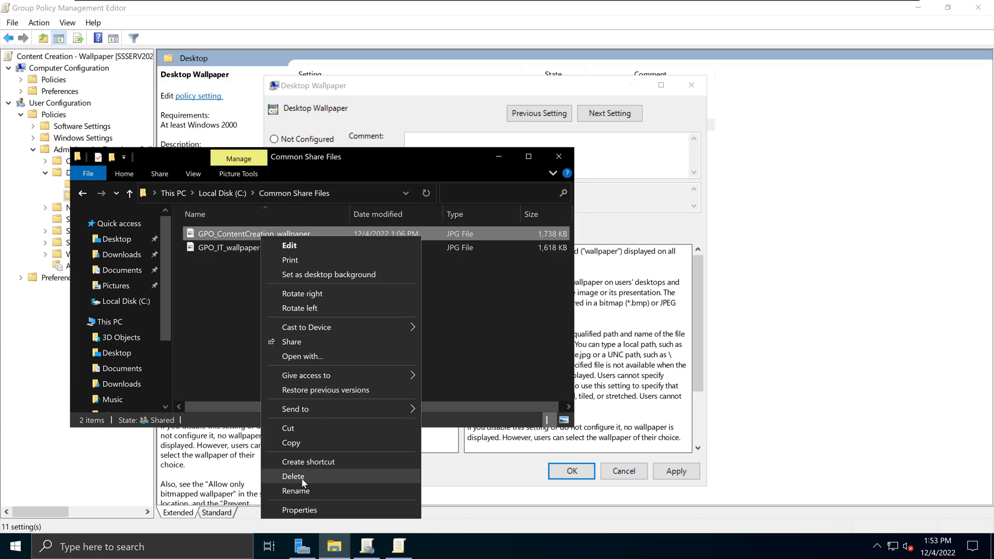
click(431, 306)
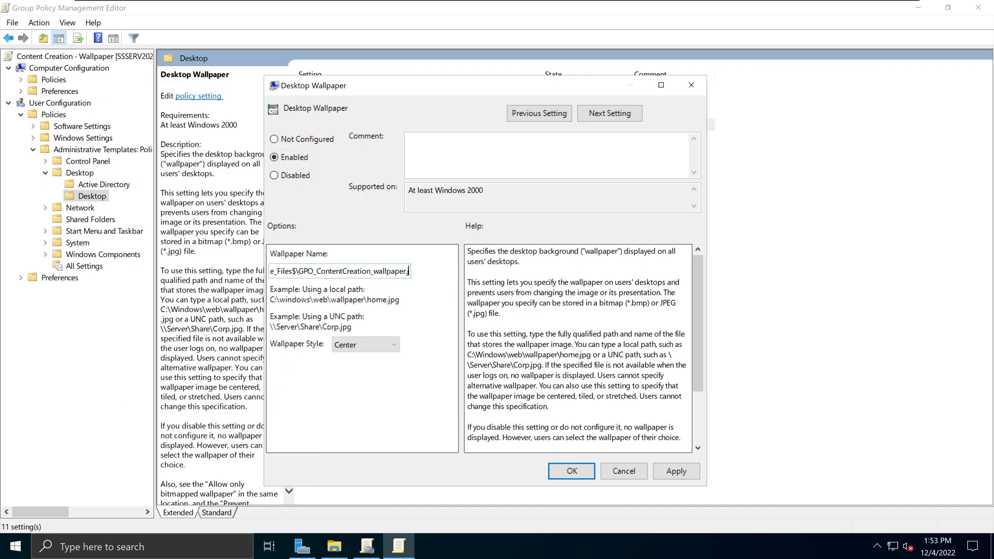
Step: Complete the path with .jpg and set the wallpaper style to Stretch
text(.jpg)
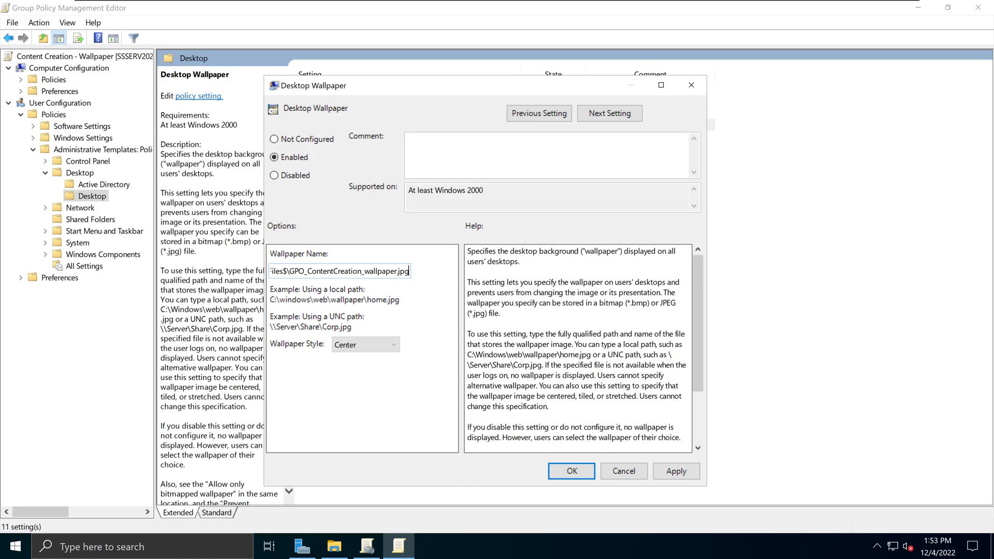
click(365, 344)
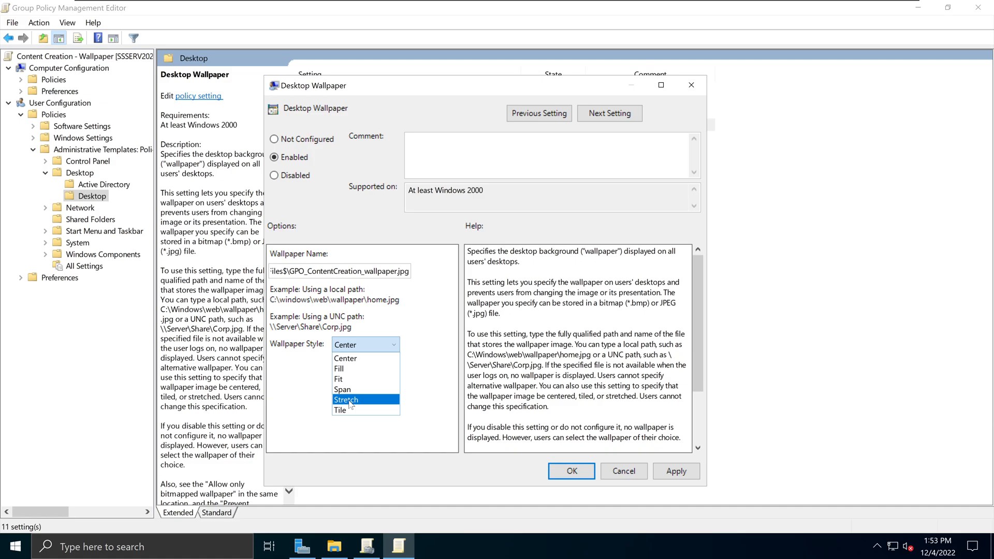
click(346, 400)
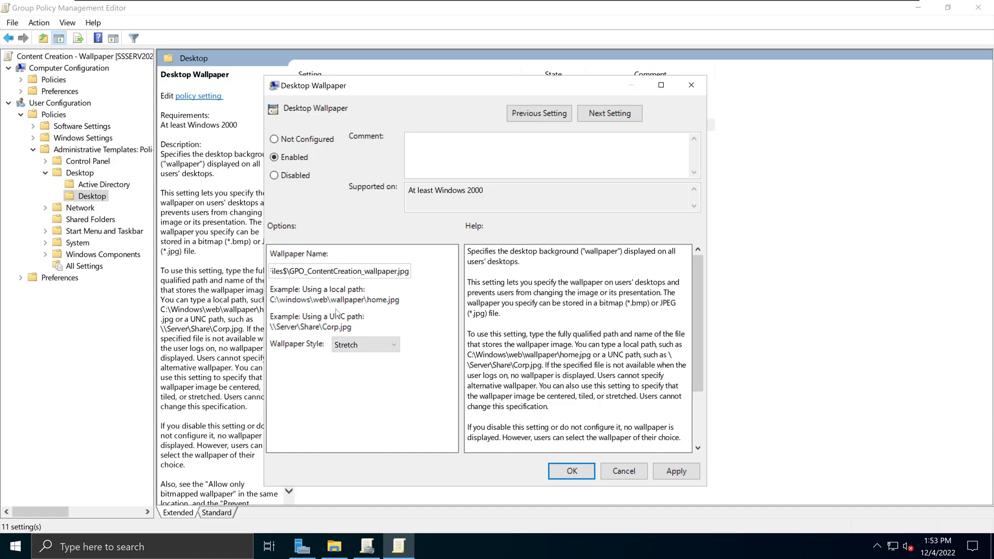
mouse_move(436, 315)
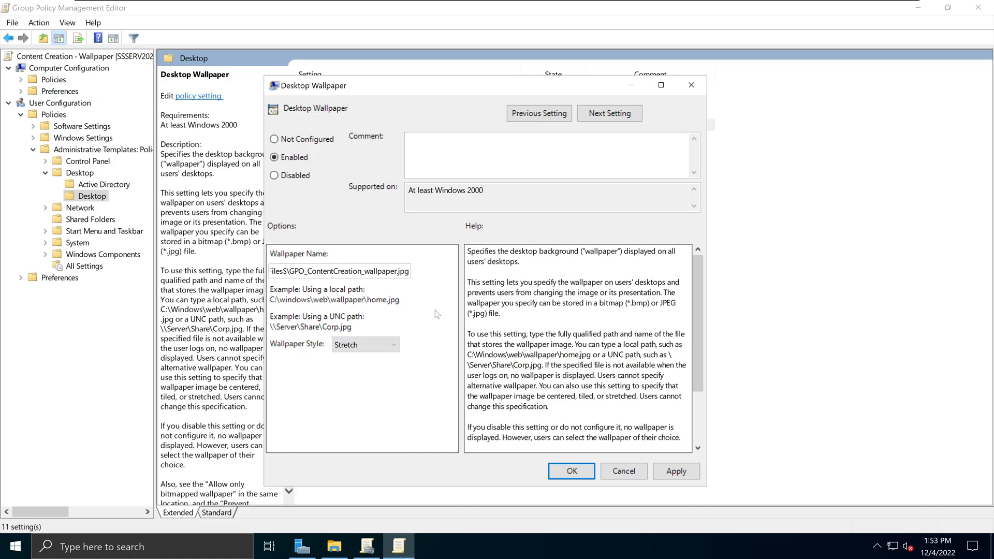
mouse_move(371, 312)
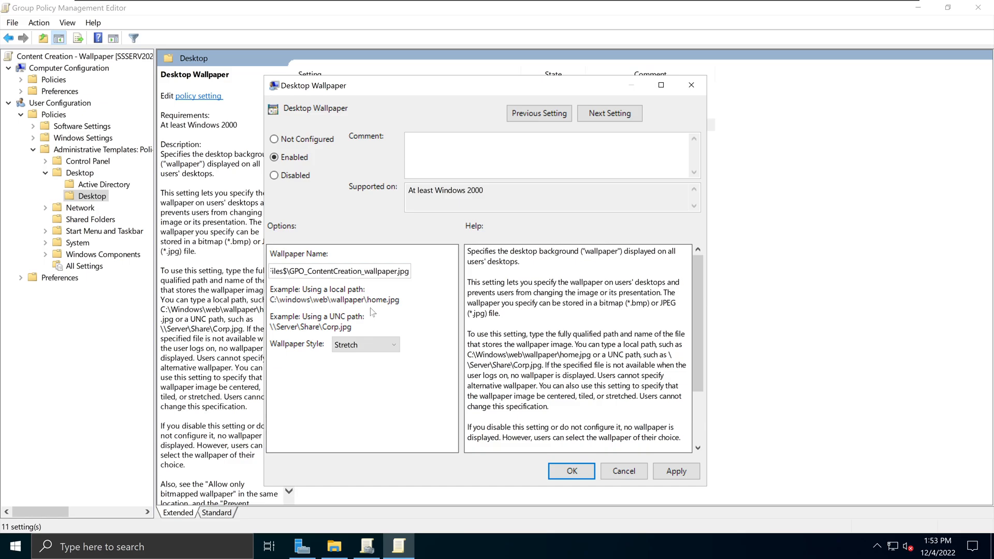
mouse_move(298, 282)
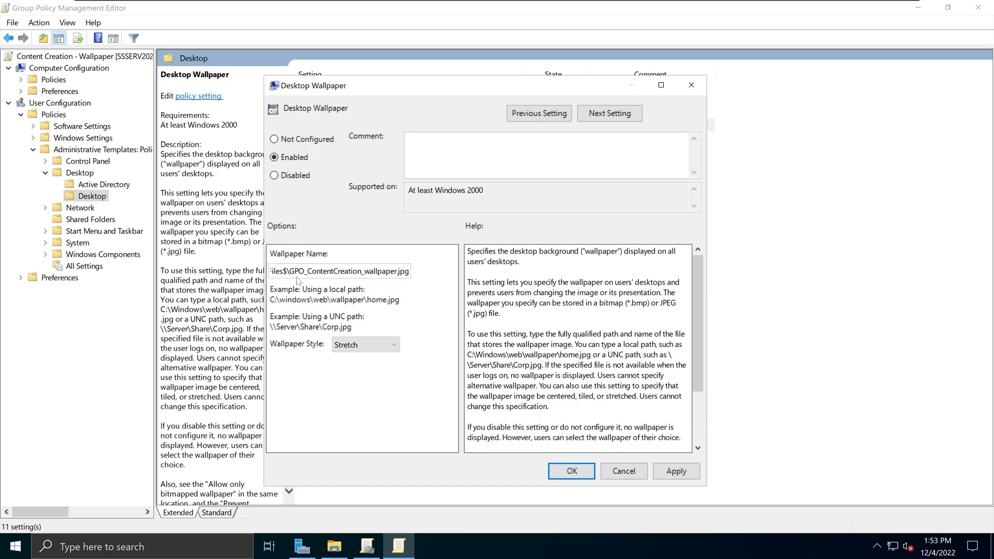
Step: Verify the full GPO_ContentCreation_wallpaper.jpg share path and save the Enabled policy
triple_click(339, 270)
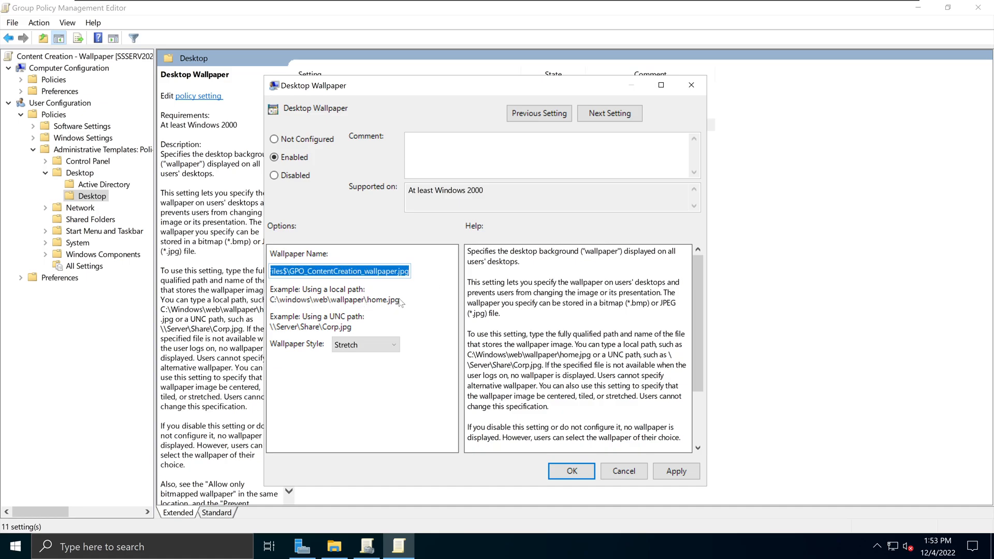
mouse_move(285, 304)
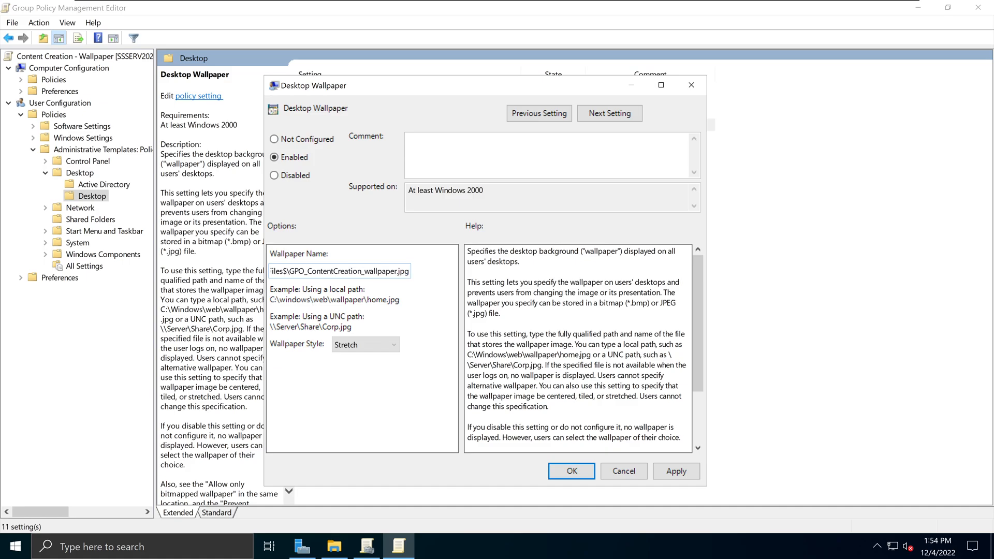
triple_click(339, 270)
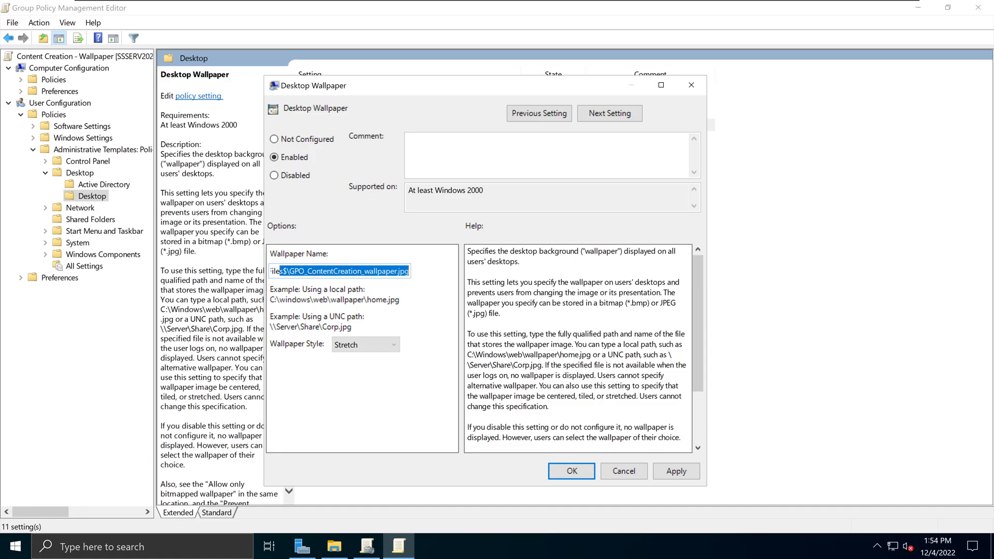
mouse_move(677, 461)
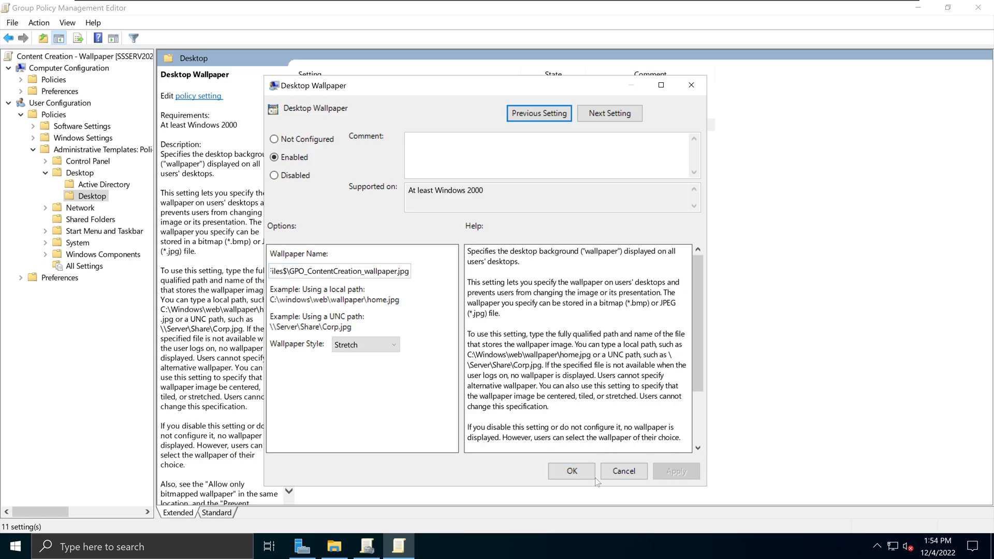
click(569, 470)
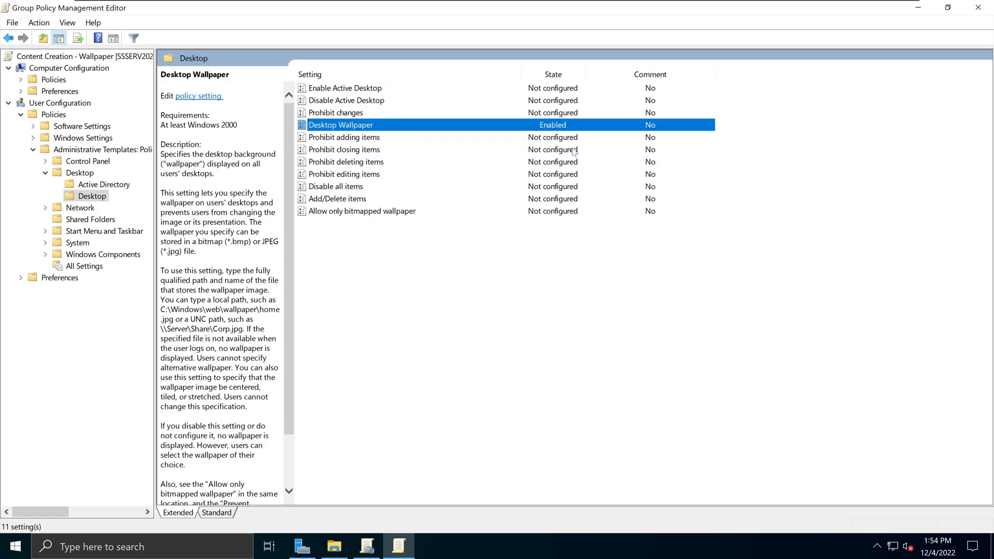
mouse_move(475, 131)
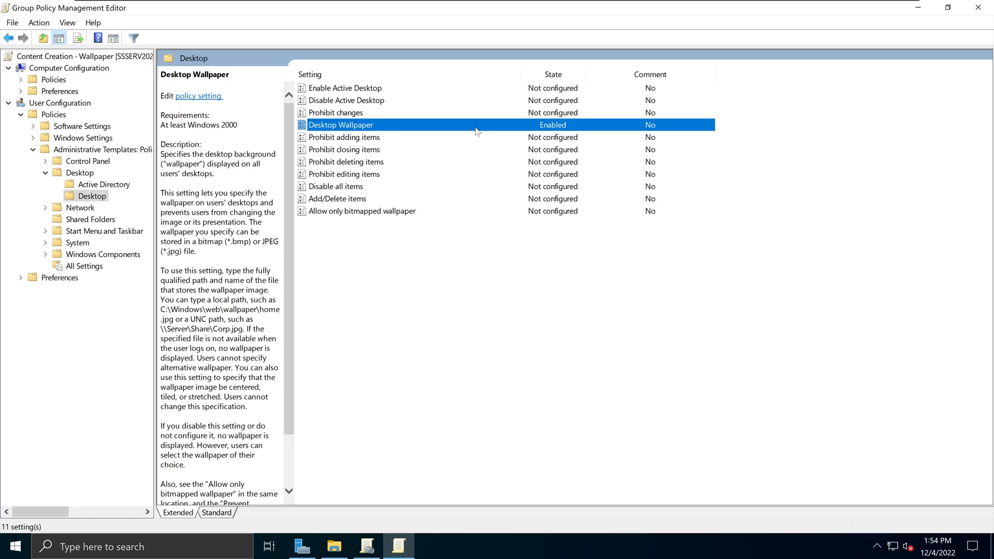
mouse_move(566, 129)
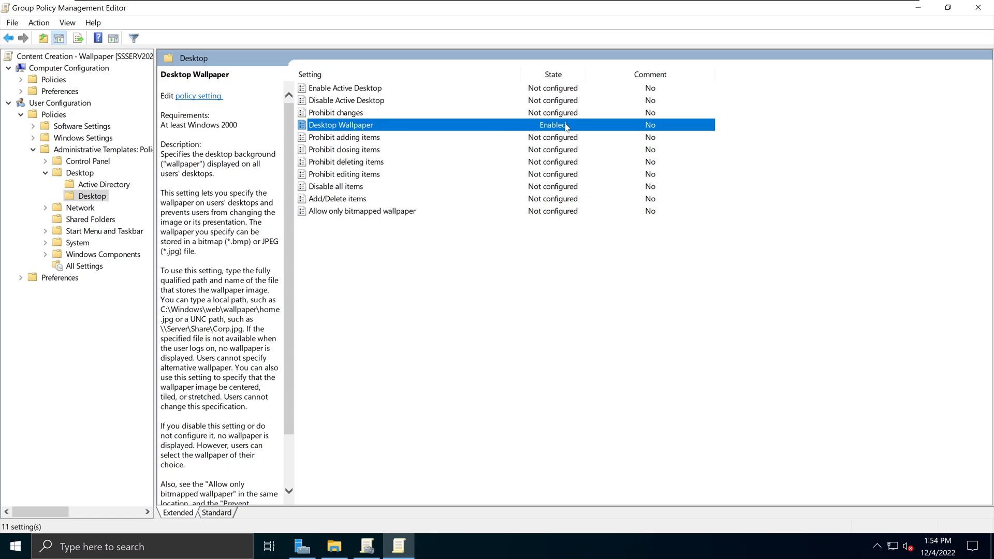
Step: Add the comment 'This is test!' to the Desktop Wallpaper setting and save it
double_click(341, 124)
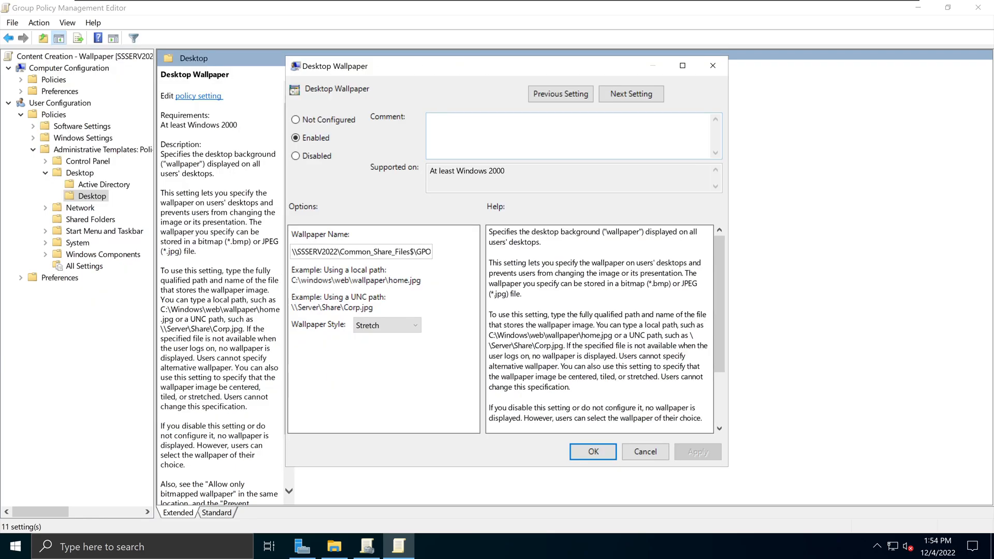
text(This is te)
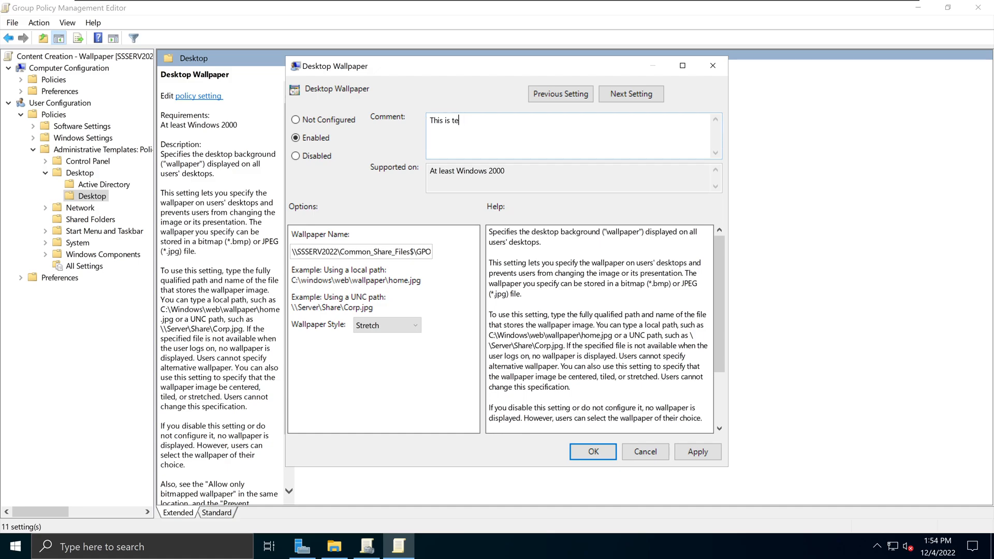
text(st!)
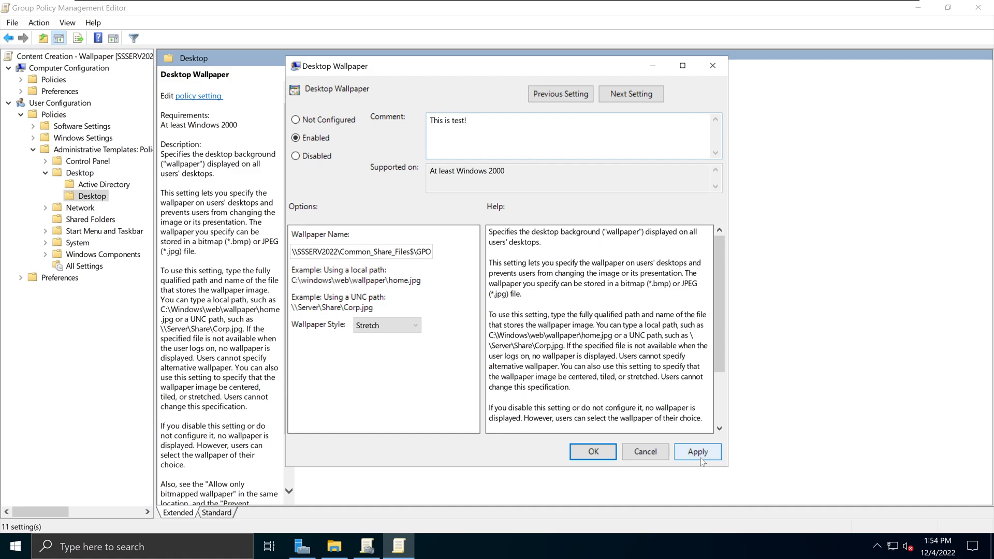
click(591, 452)
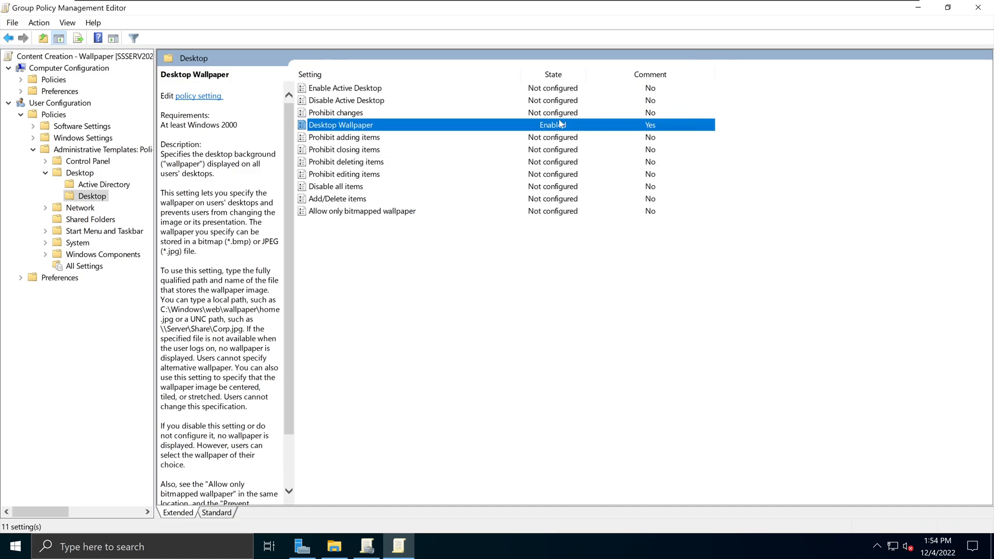
mouse_move(662, 145)
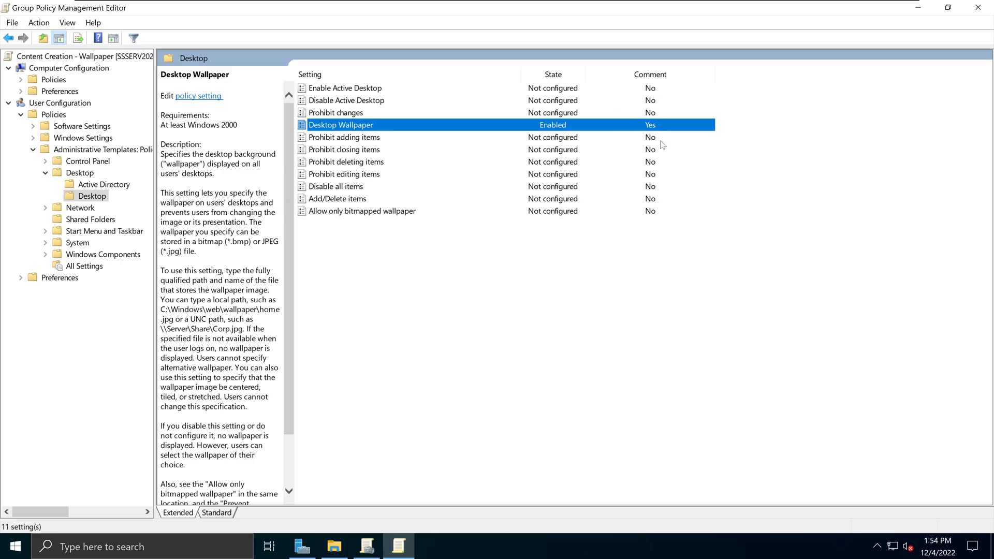
mouse_move(749, 179)
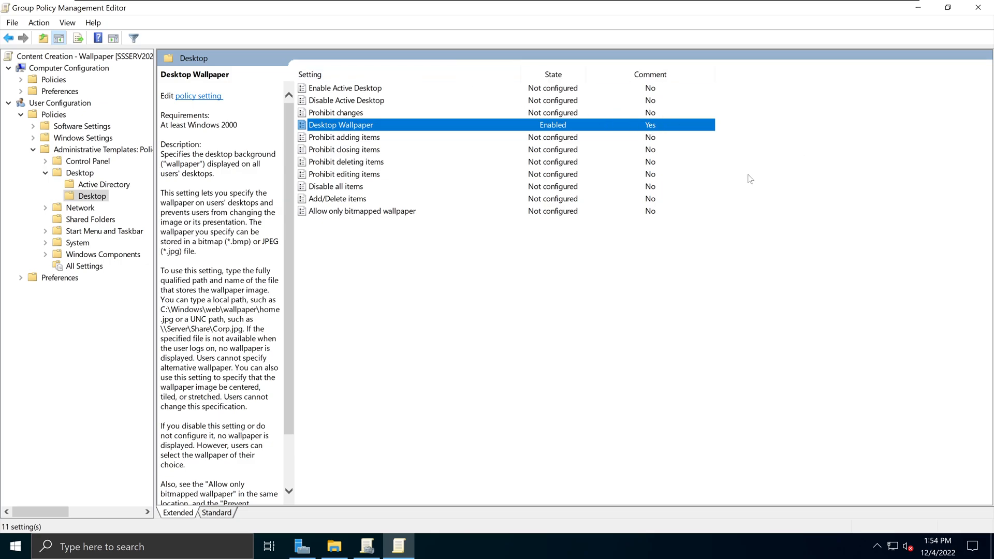
double_click(341, 124)
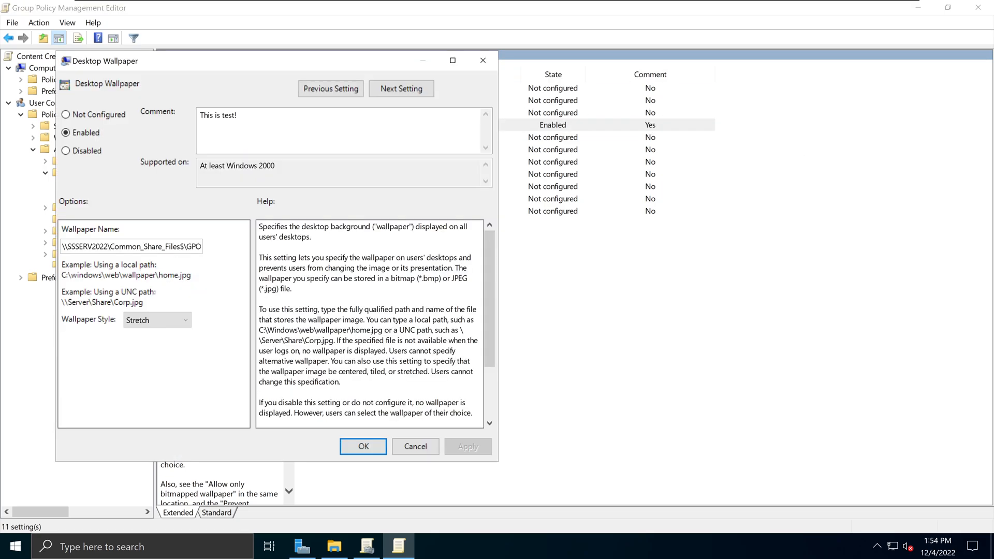
click(362, 447)
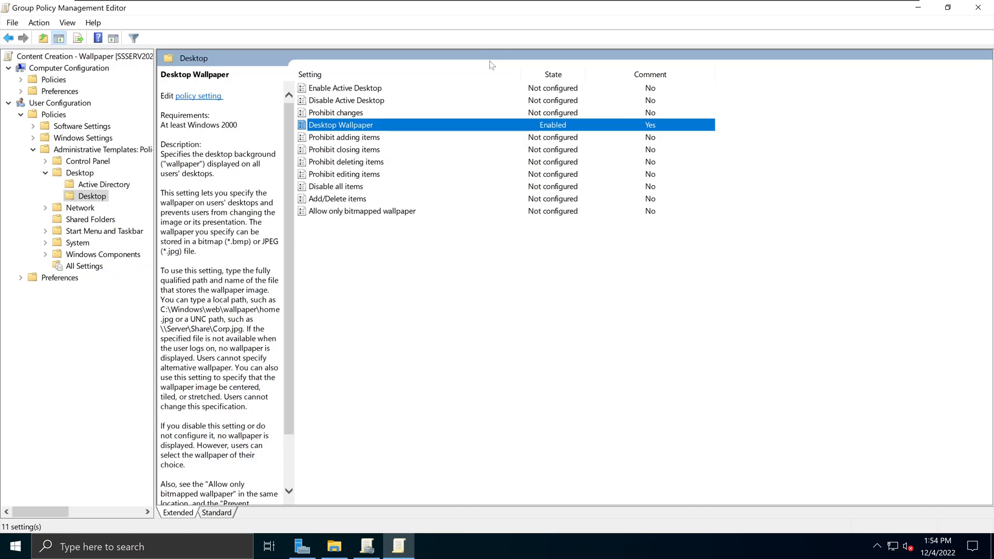
mouse_move(329, 151)
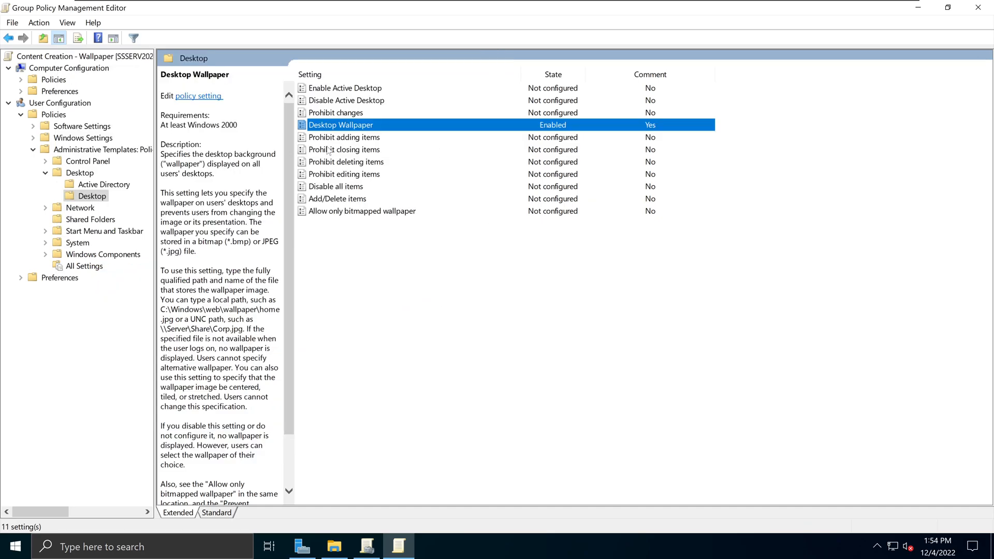
mouse_move(948, 7)
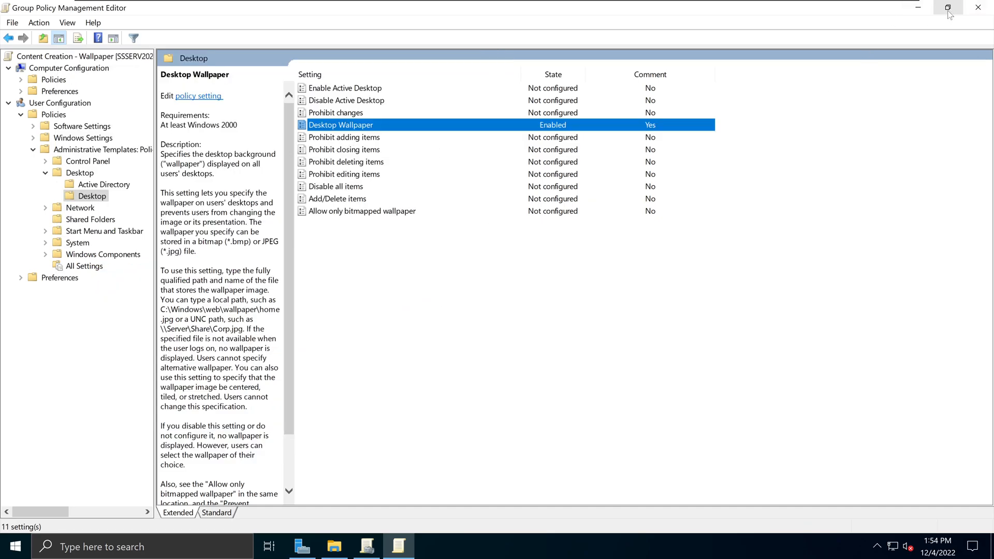
mouse_move(978, 8)
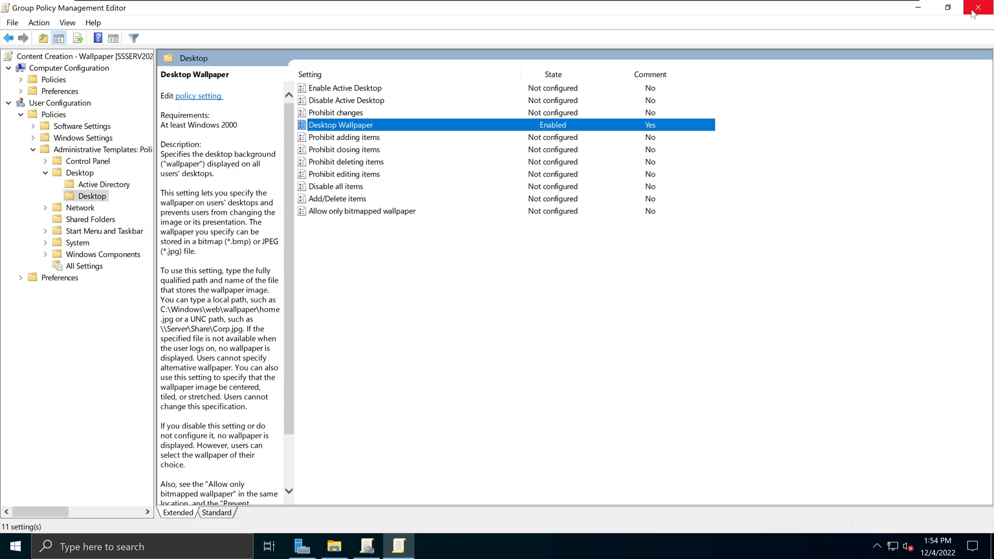
Step: Close the Group Policy Management Editor, returning to Group Policy Management
click(987, 7)
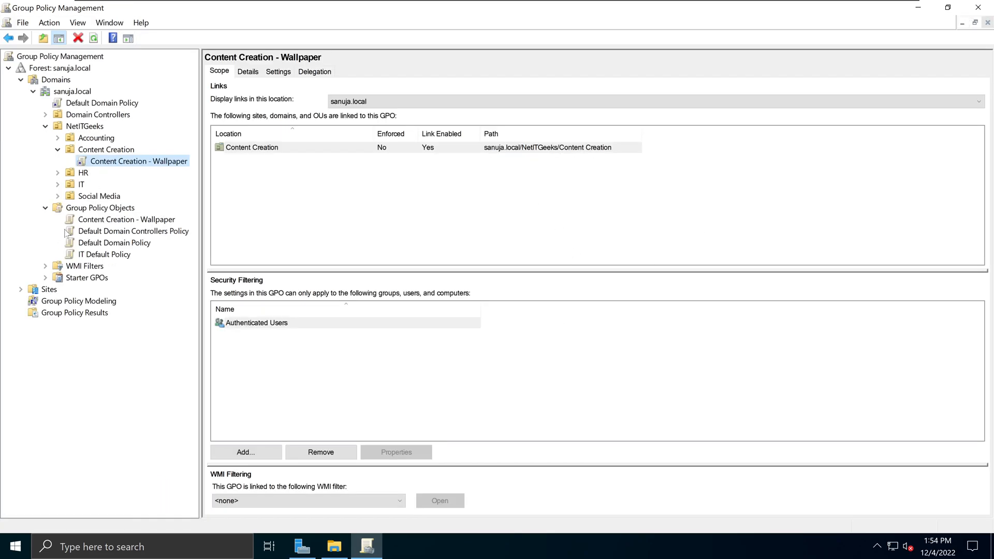
mouse_move(79, 187)
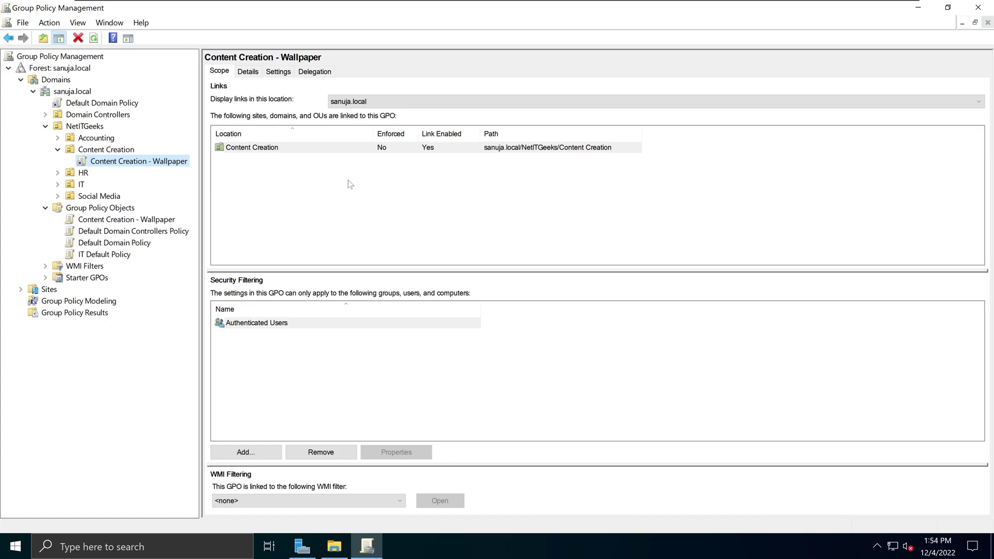
mouse_move(152, 205)
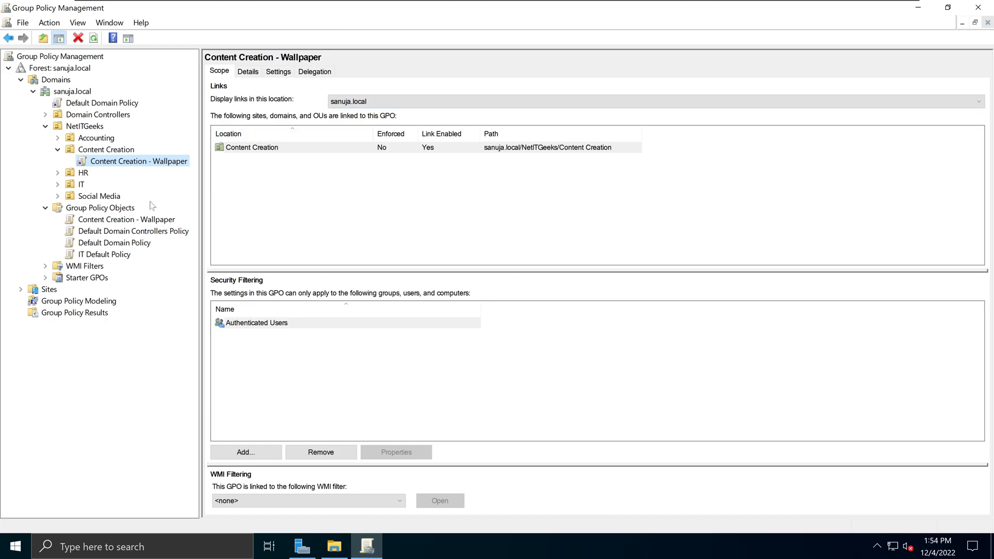
mouse_move(74, 184)
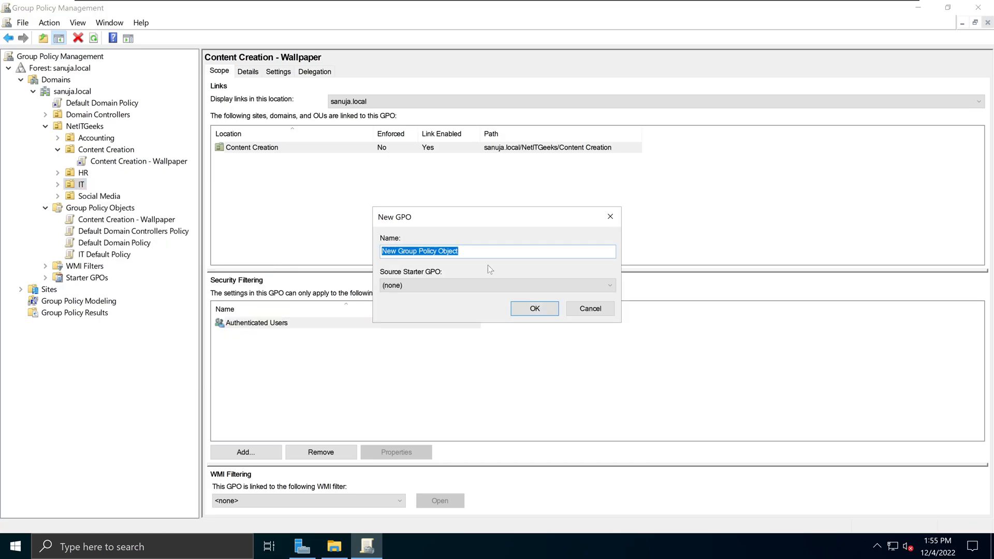
Step: Confirm creating the IT - Wallpaper GPO linked to IT and bring it up for editing
click(533, 308)
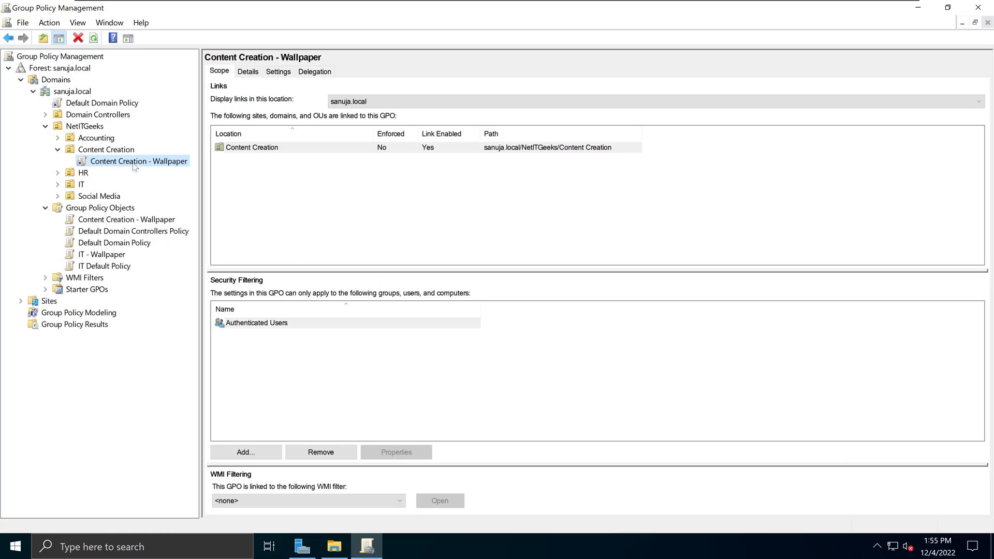
right_click(107, 195)
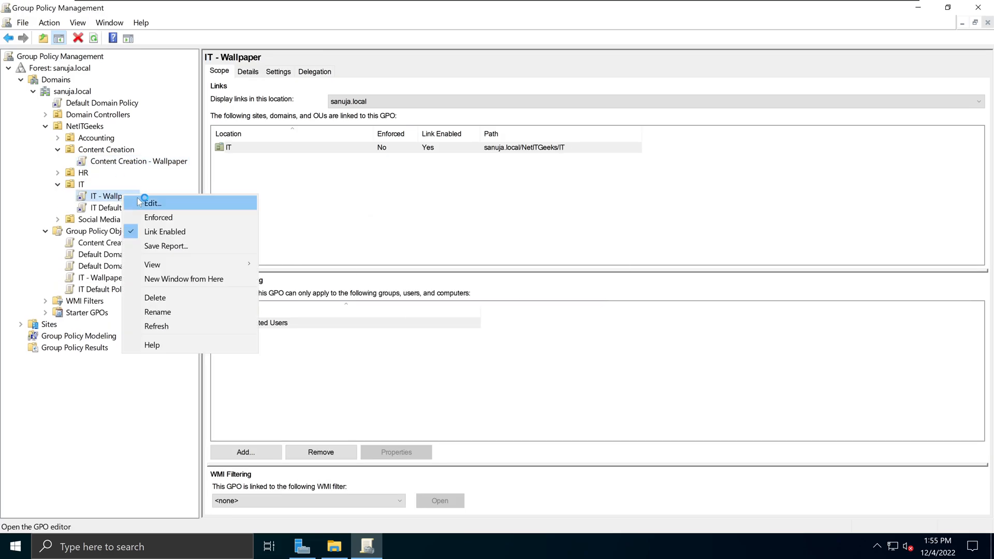
click(152, 203)
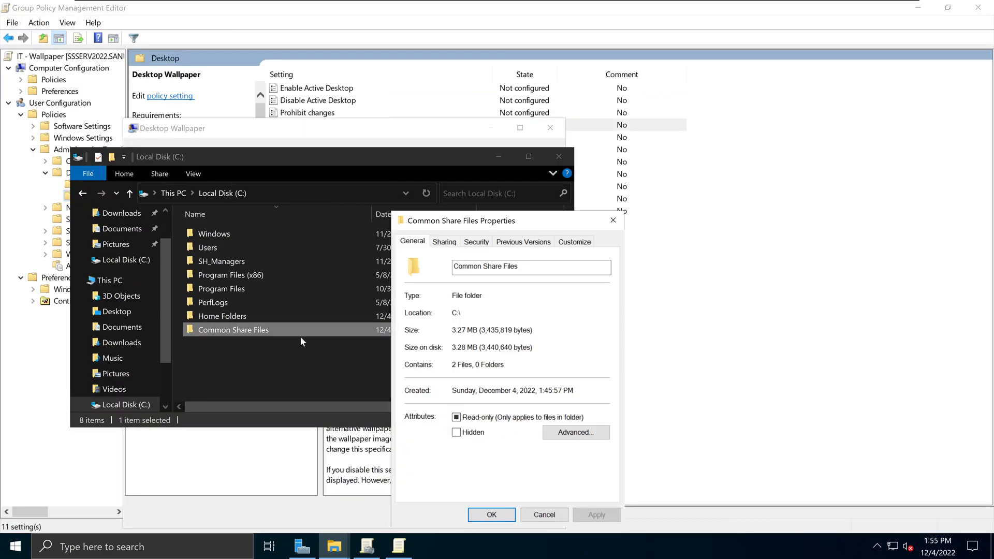
Step: Enable Desktop Wallpaper with the IT image UNC path and save the setting
right_click(158, 313)
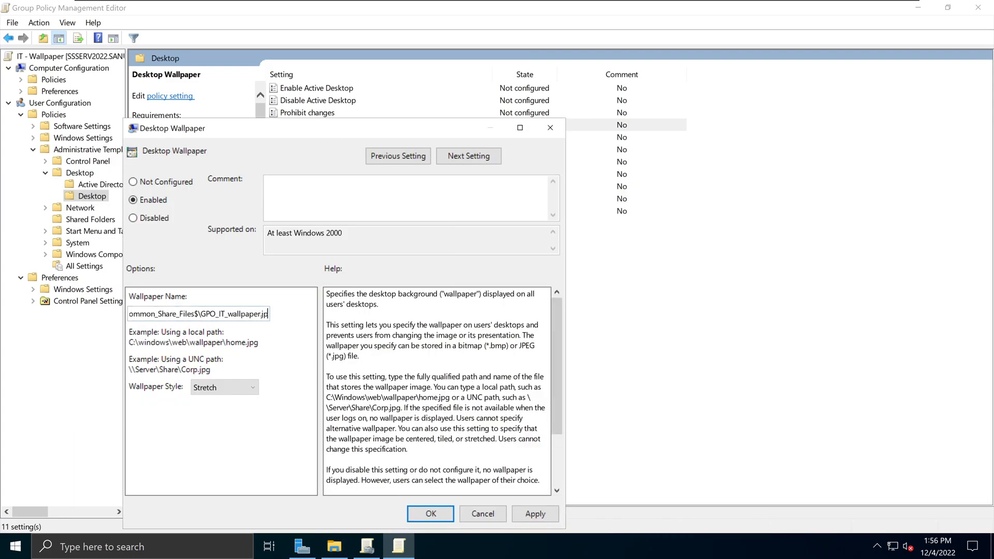
click(430, 513)
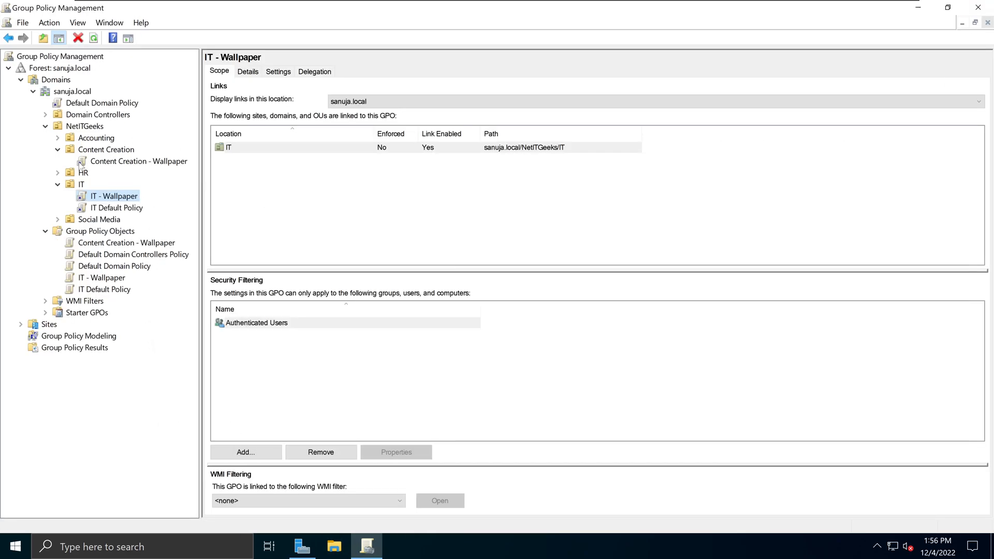
Step: Review the Content Creation - Wallpaper and IT - Wallpaper links under their OUs, dismissing the linked-GPO notices
click(106, 149)
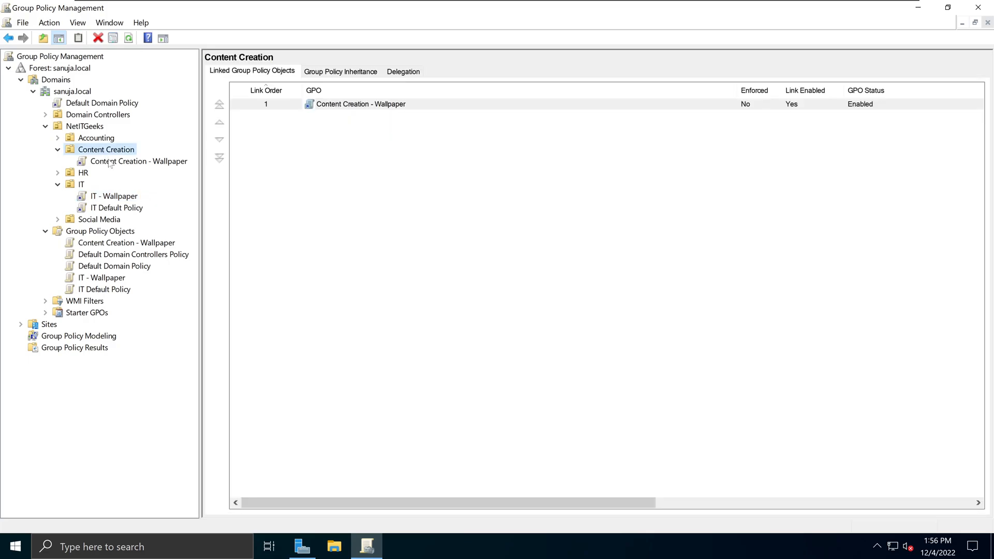
click(139, 161)
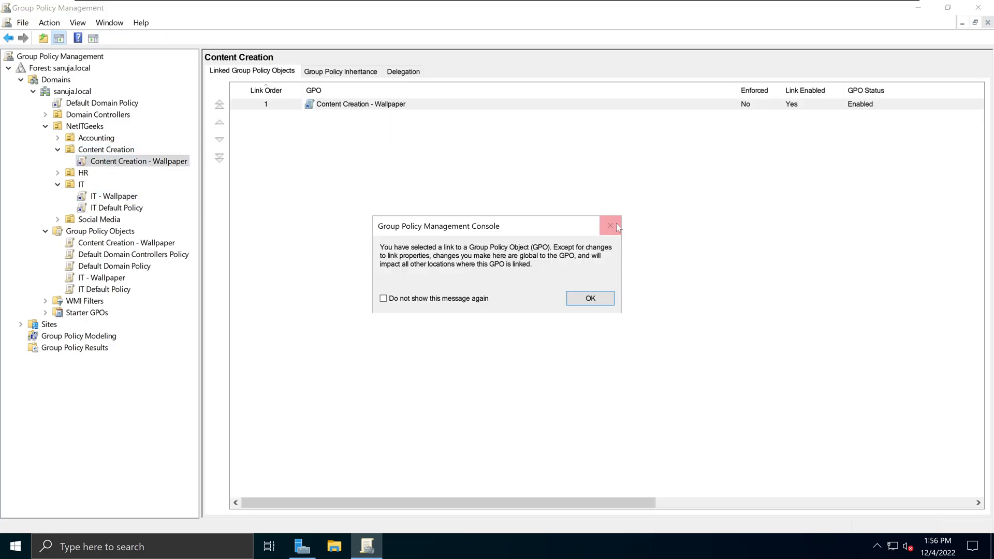
click(588, 298)
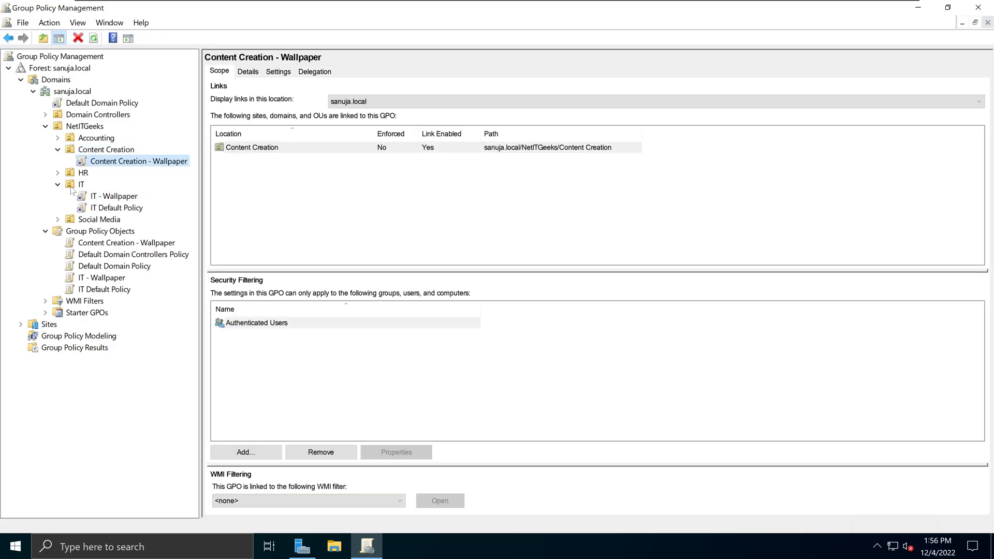
click(114, 195)
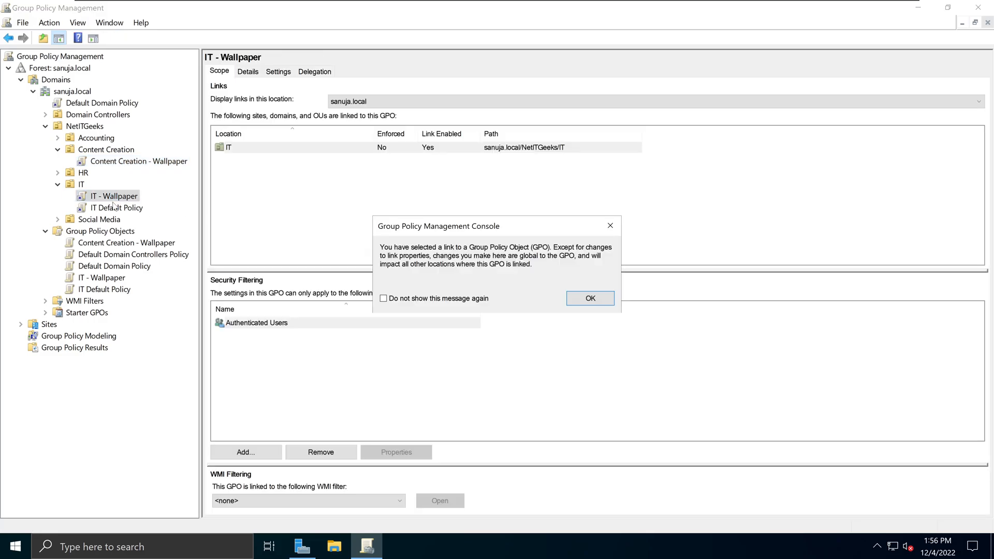
click(589, 299)
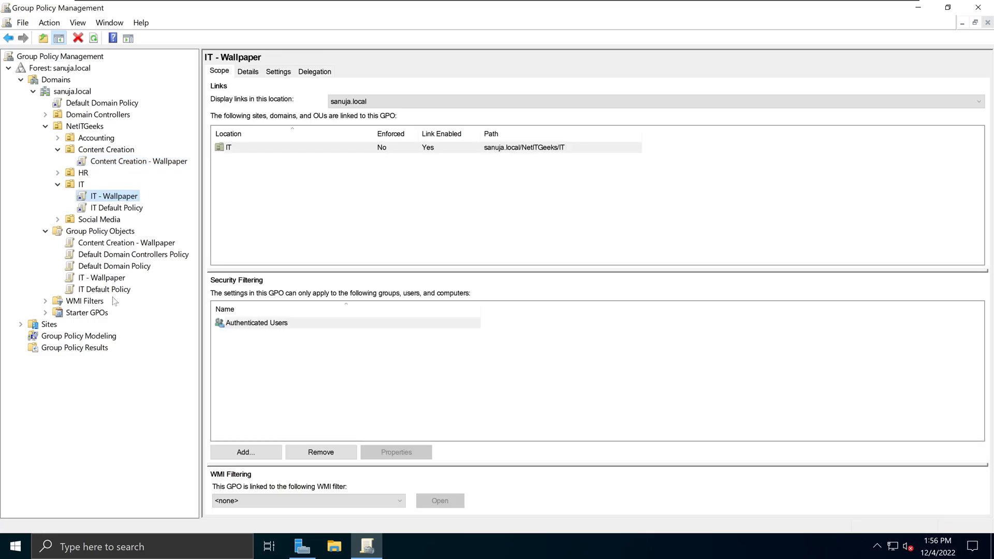
Step: Select the Group Policy Objects container to list both wallpaper GPOs as Enabled
click(101, 231)
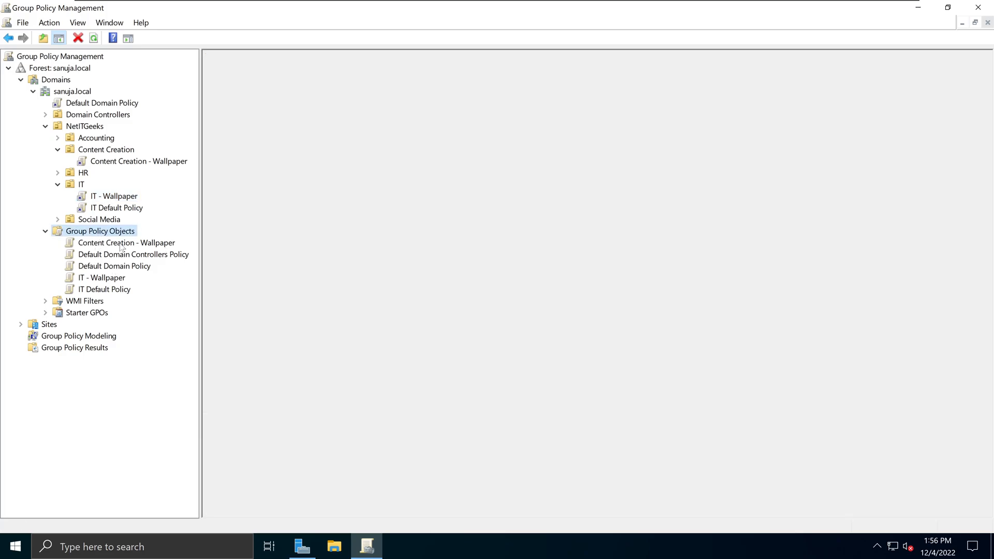
click(99, 231)
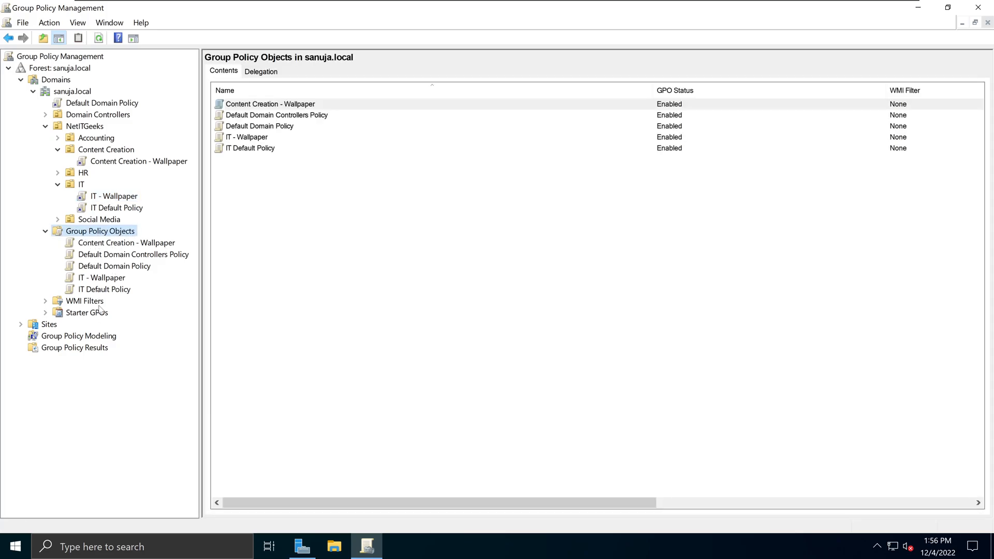
mouse_move(693, 231)
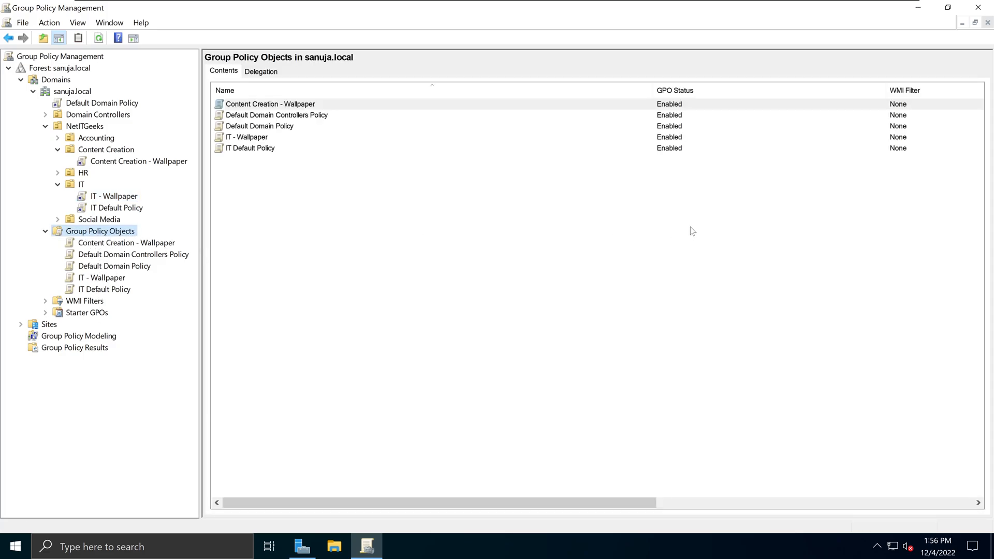
mouse_move(435, 259)
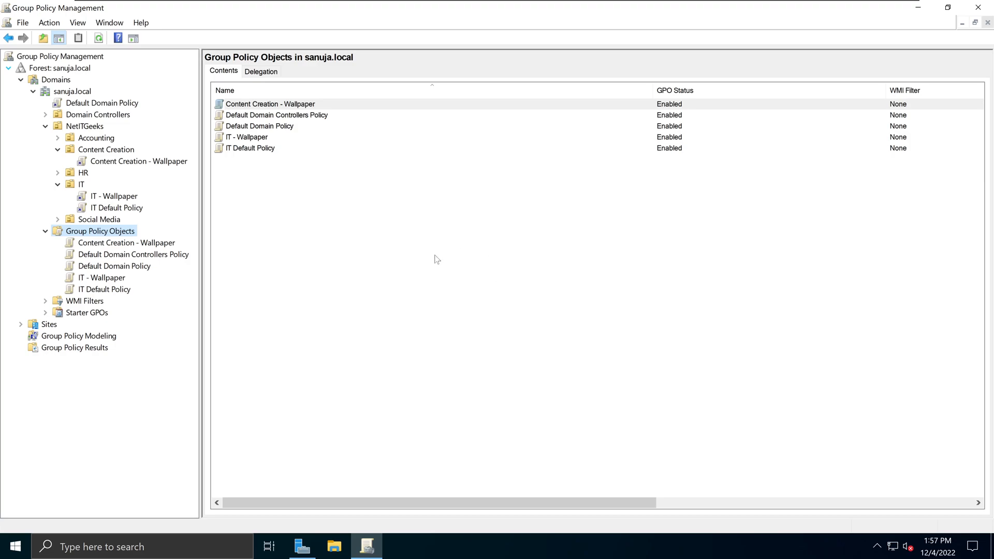
mouse_move(426, 242)
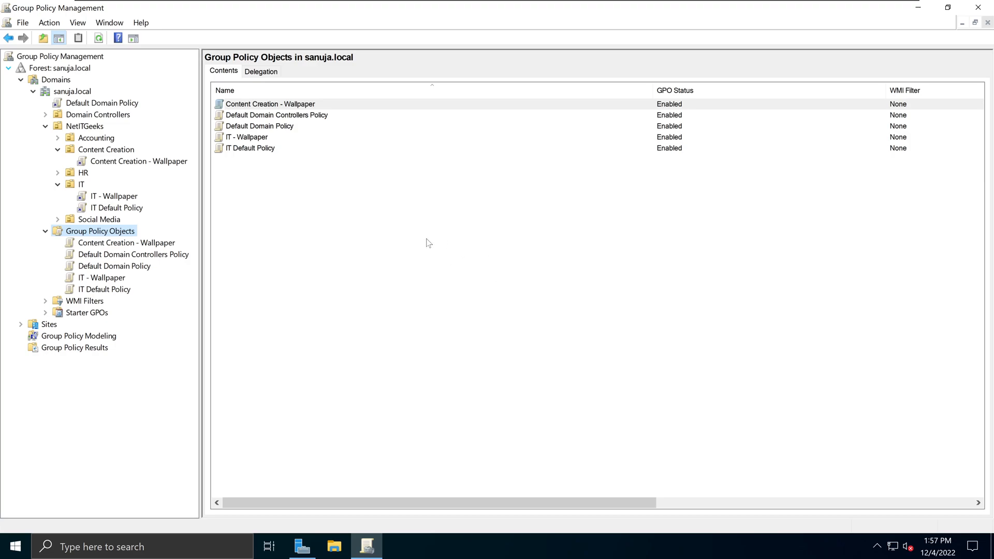
mouse_move(268, 238)
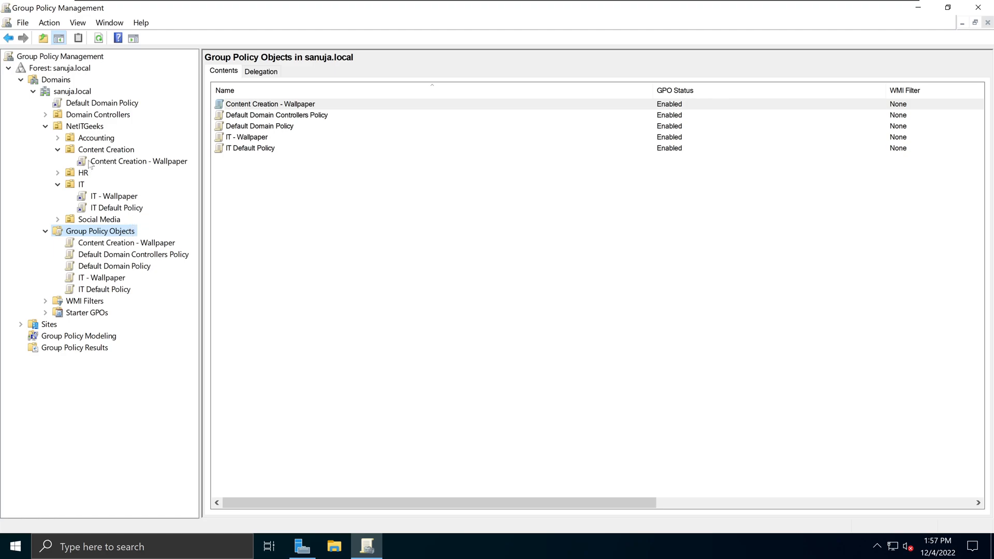
mouse_move(133, 233)
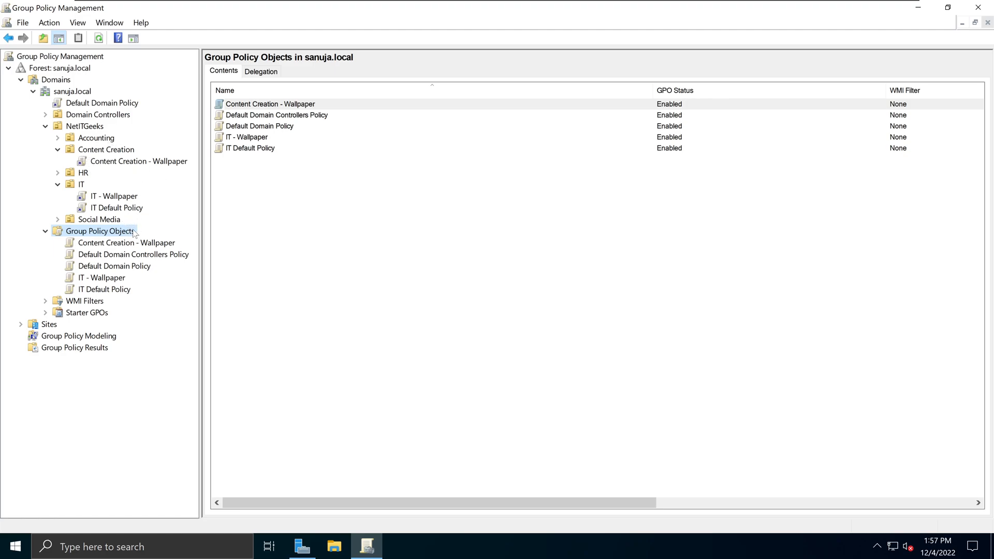
mouse_move(210, 266)
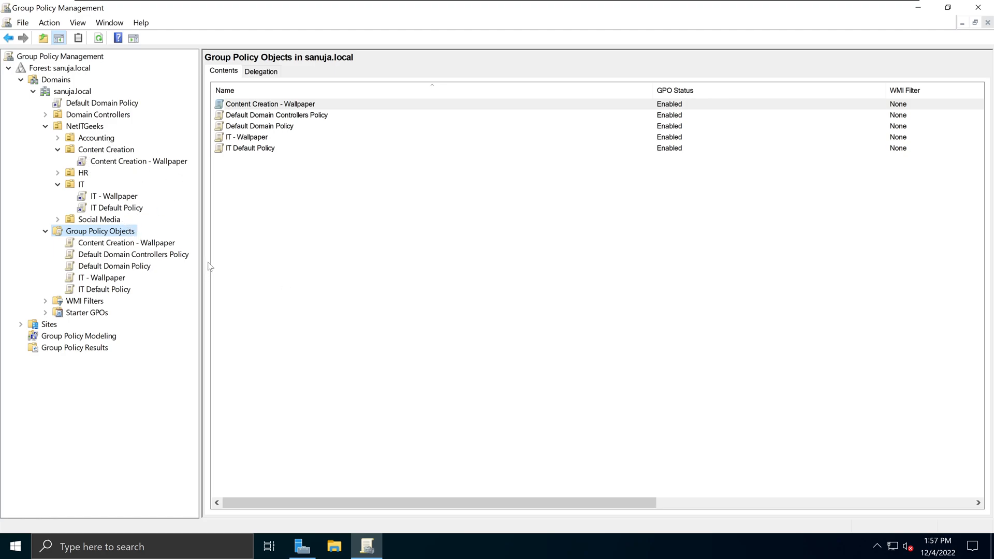
mouse_move(439, 6)
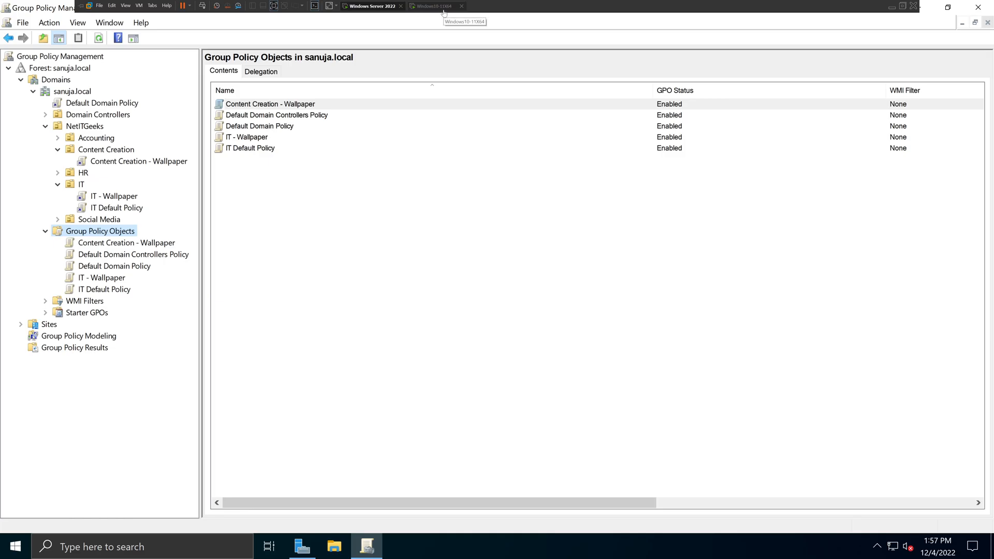
Step: Switch to the Windows 11 client machine's screen showing the sign-in prompt
click(437, 7)
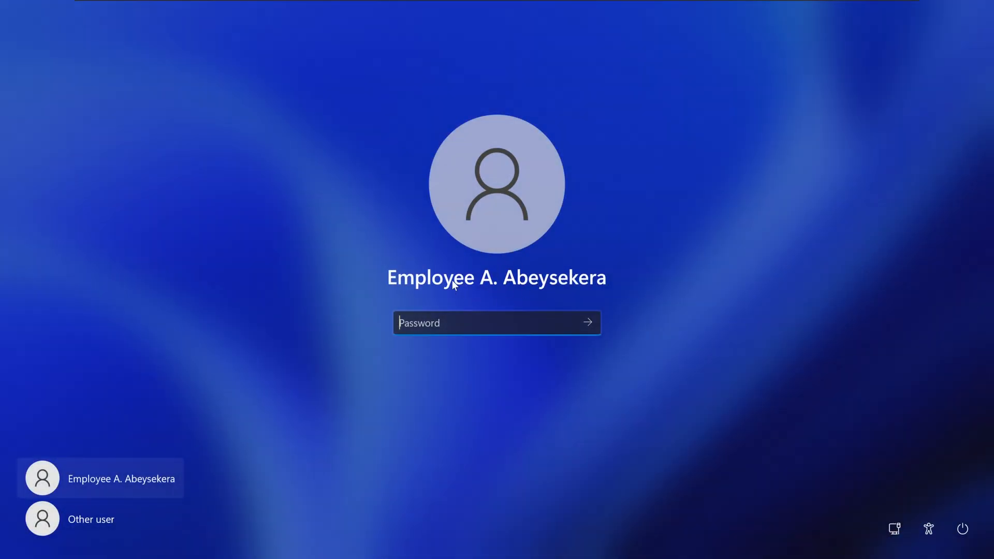
mouse_move(458, 245)
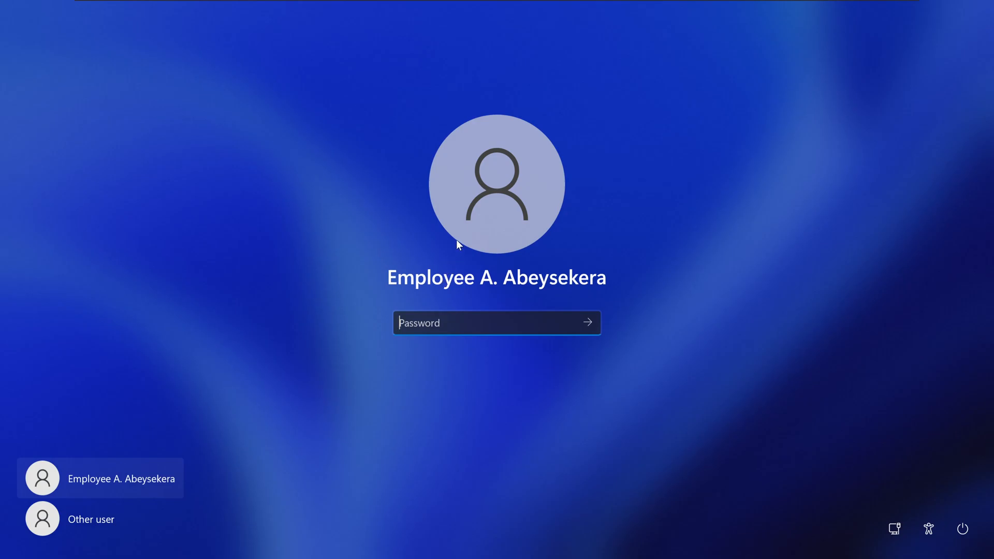
mouse_move(501, 289)
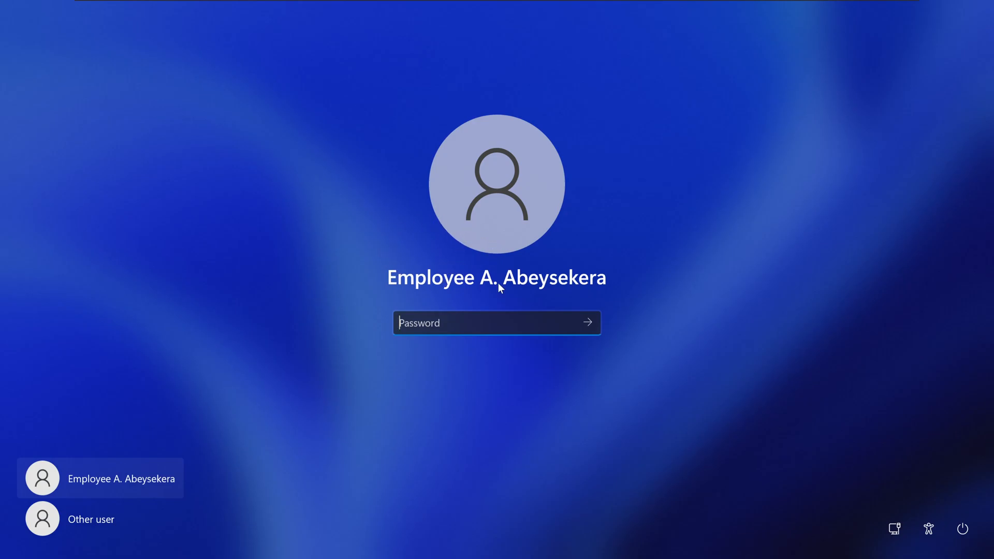
mouse_move(406, 229)
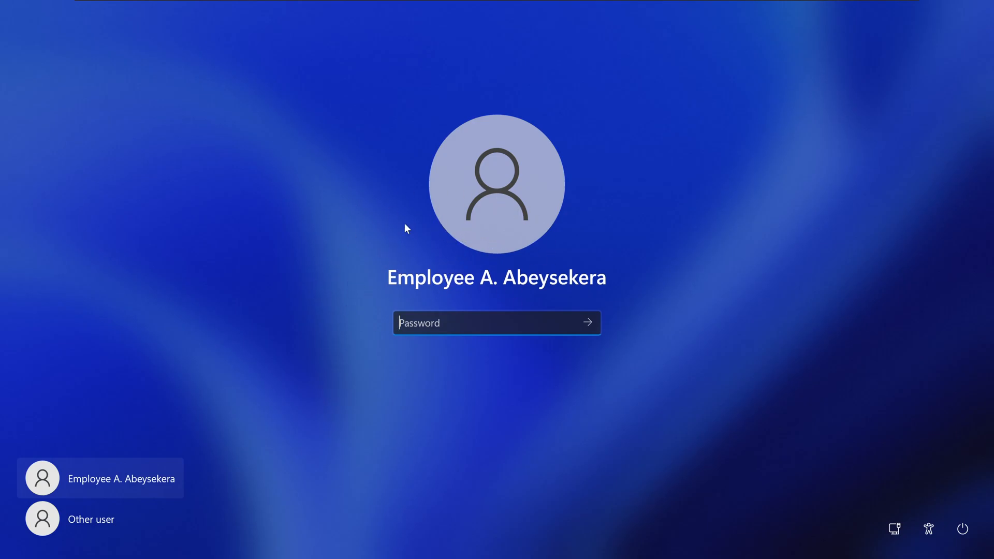
mouse_move(414, 235)
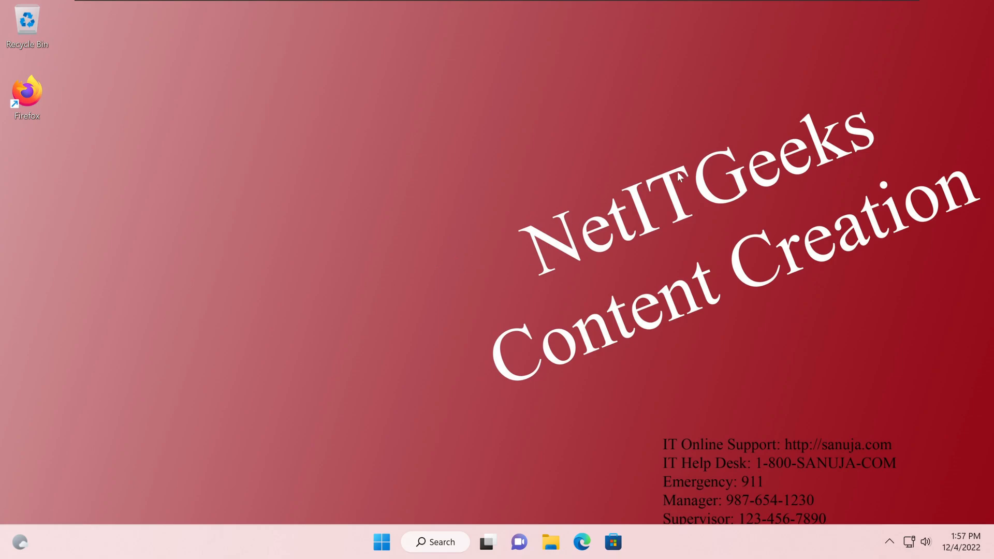
mouse_move(607, 366)
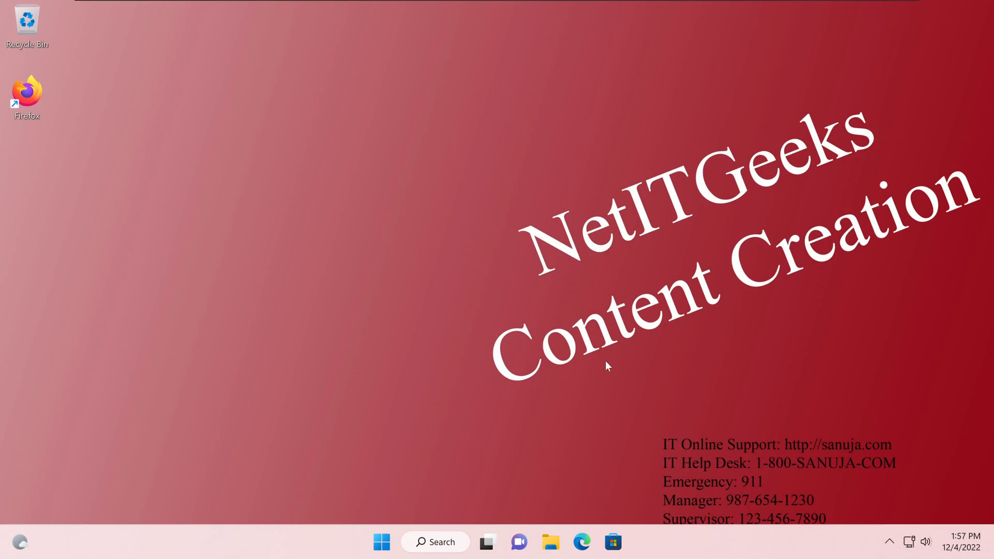
mouse_move(787, 398)
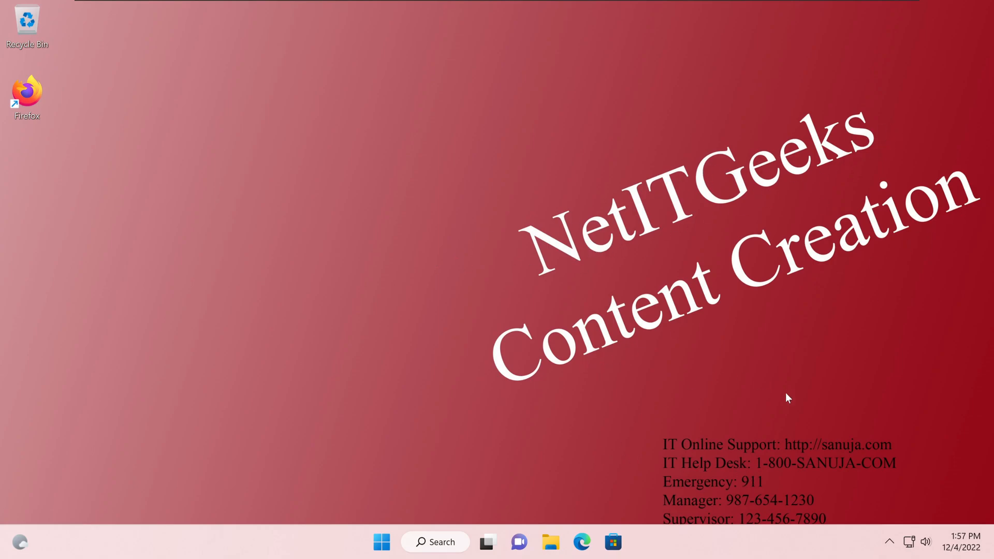
mouse_move(399, 425)
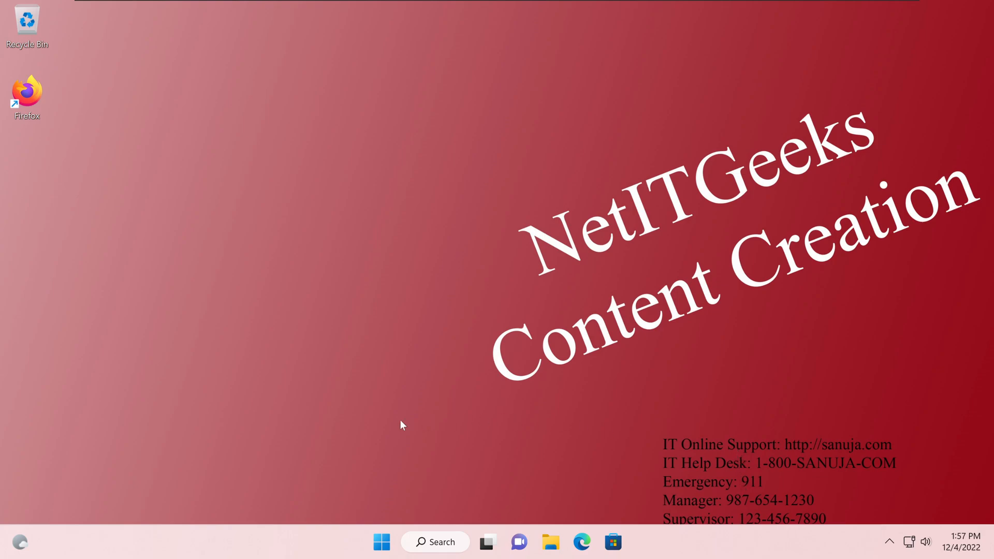
mouse_move(241, 93)
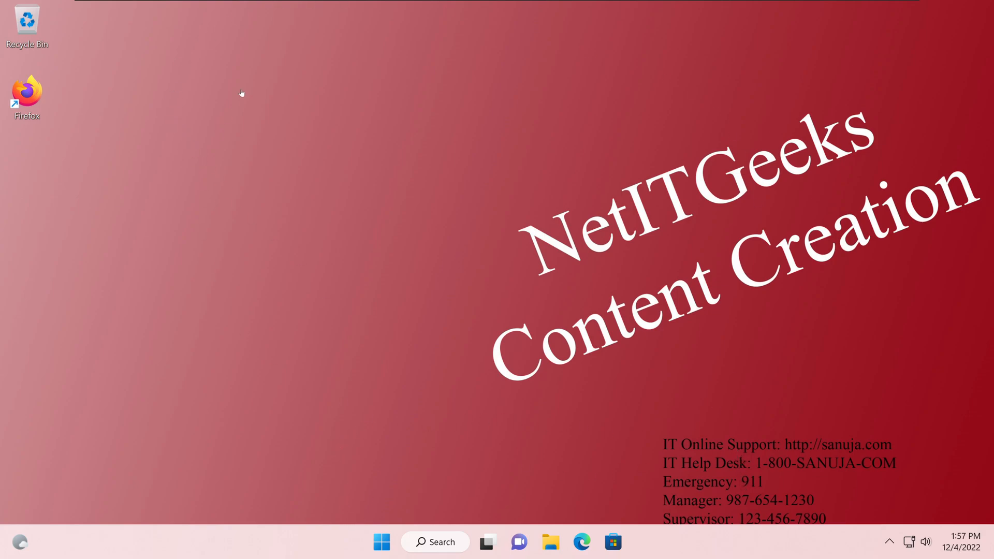
mouse_move(362, 317)
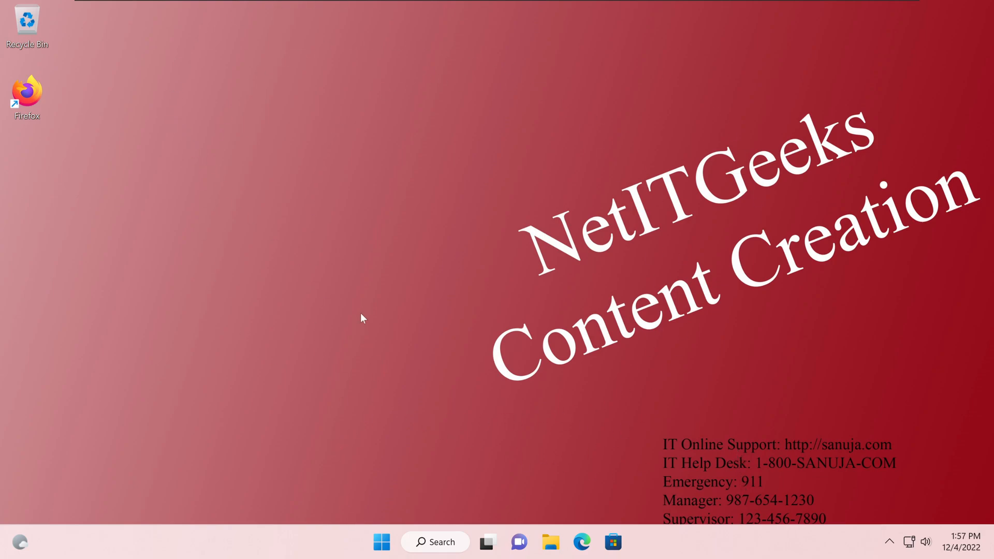
mouse_move(425, 188)
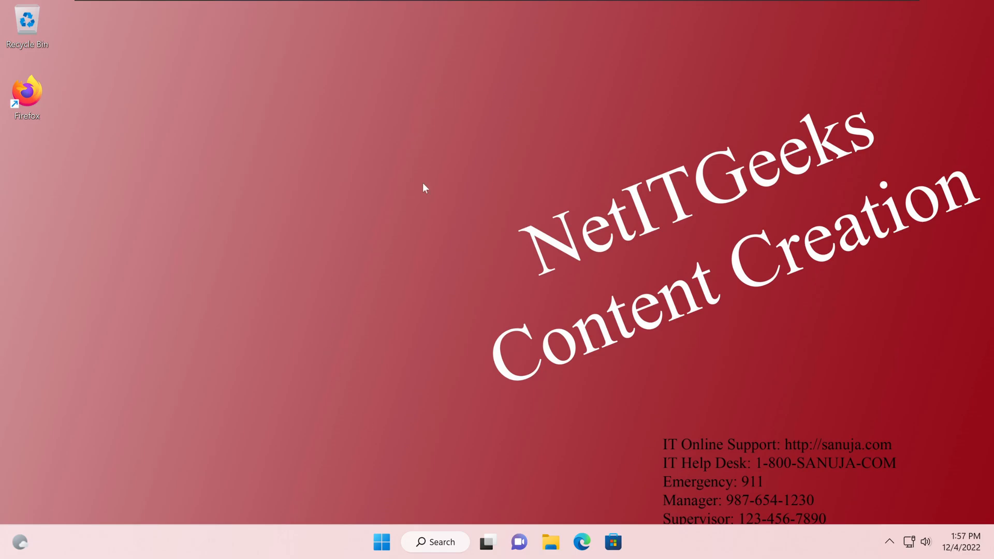
mouse_move(511, 287)
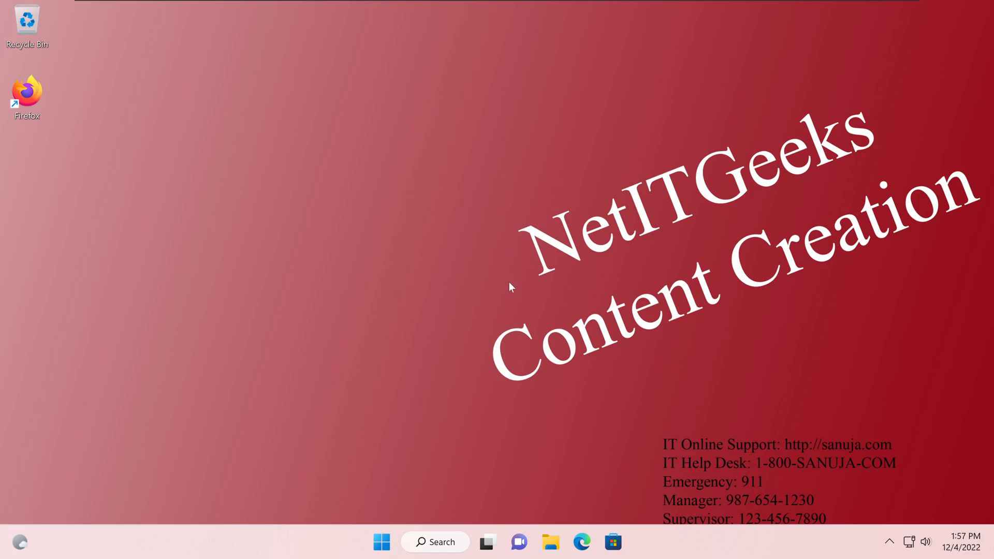
Step: Sign the current employee out of Windows 11 from the Start account menu
click(381, 541)
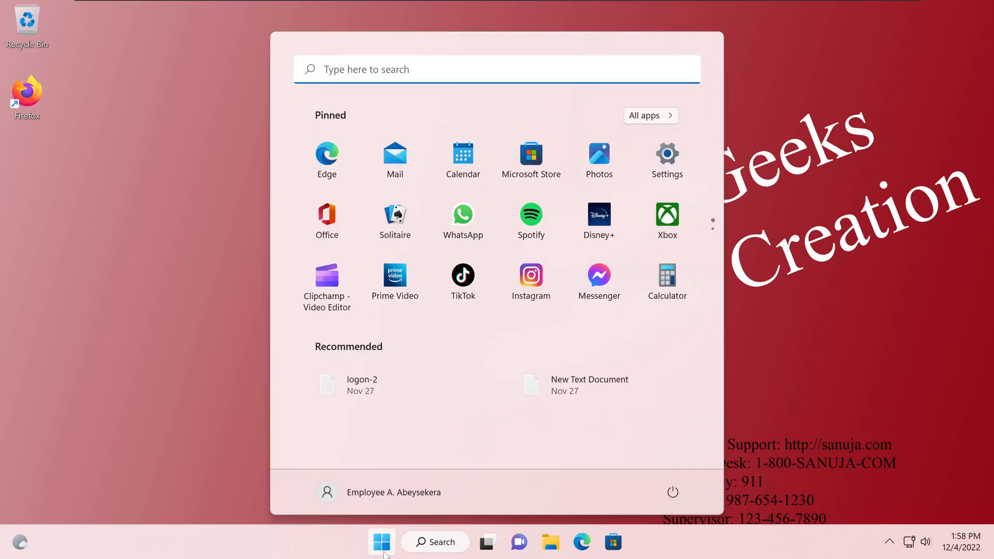
click(327, 492)
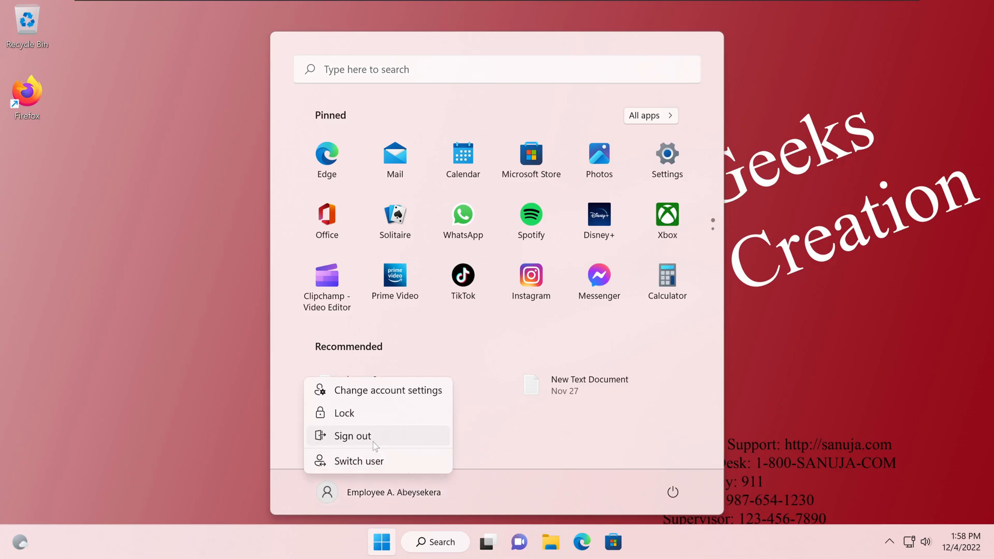
click(352, 436)
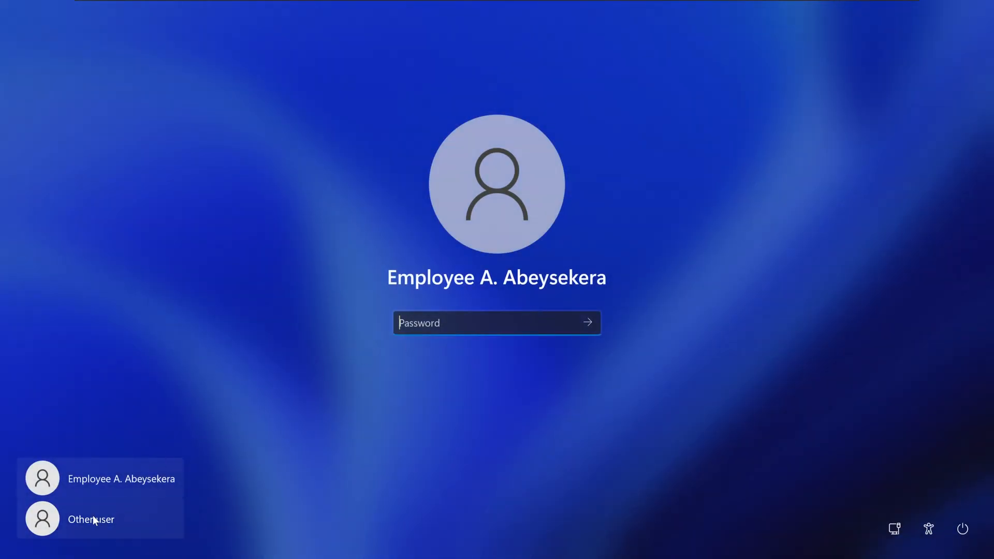
Step: Choose Other user on the lock screen and focus the User name box
click(91, 519)
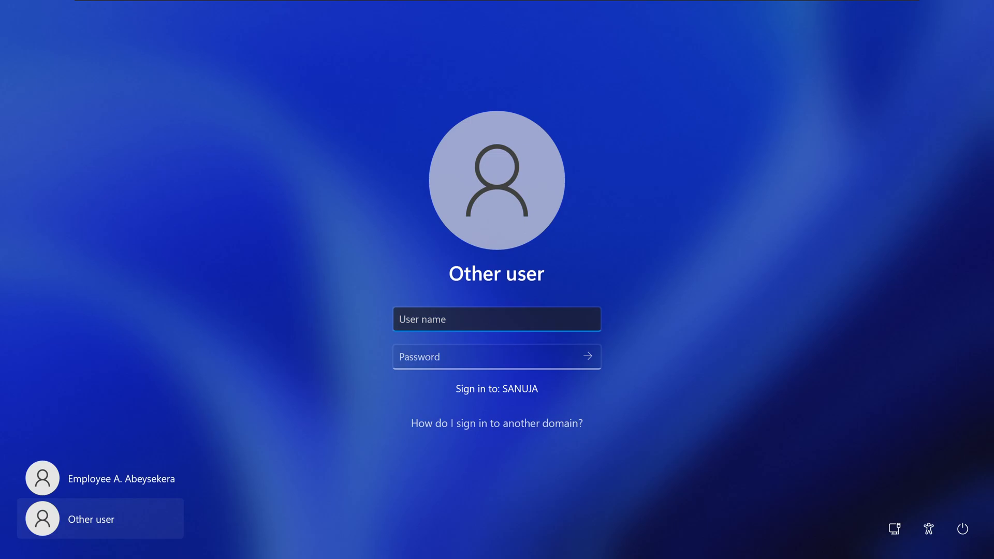
click(496, 319)
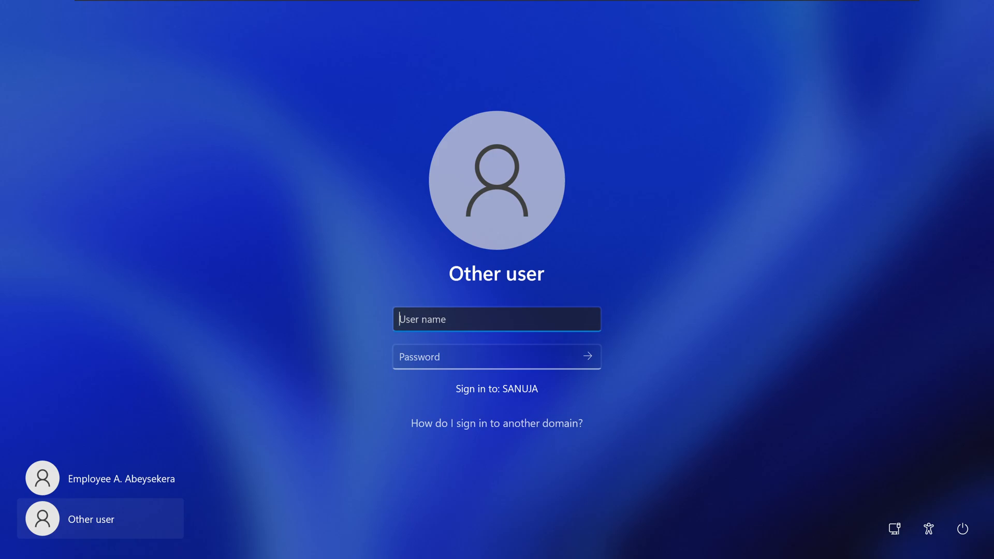
Step: Sign in as the IT user 'san' with their password, loading the IT Department wallpaper
text(san)
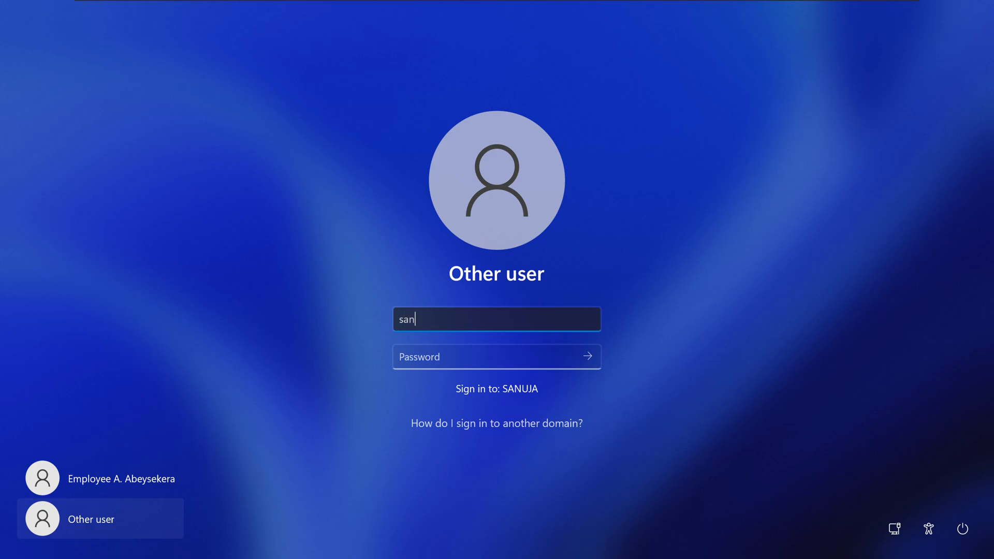
text(00)
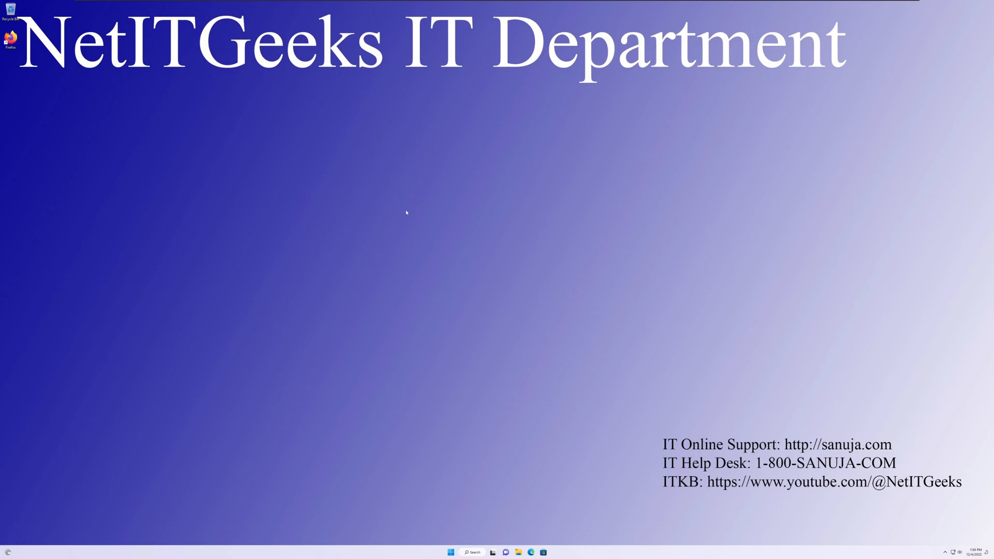
mouse_move(224, 95)
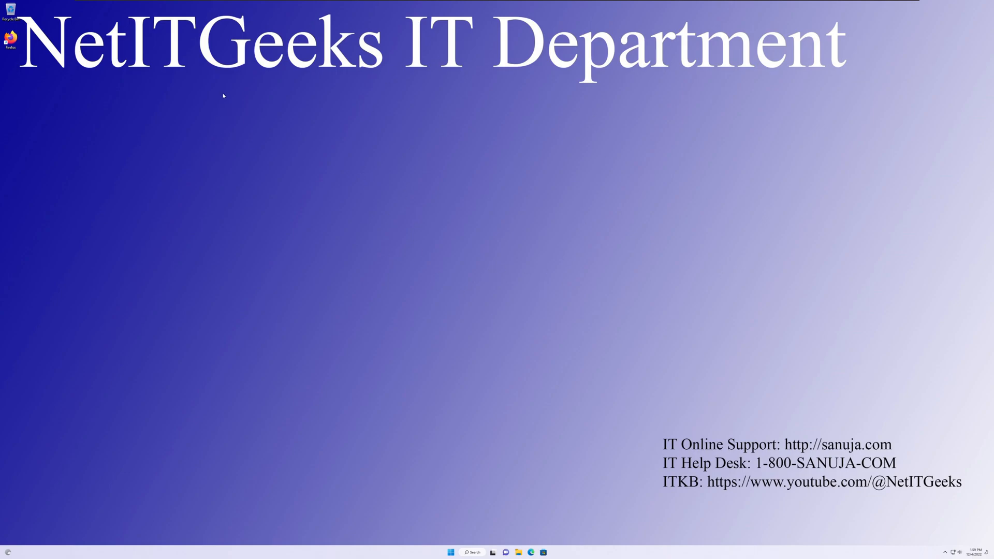
mouse_move(170, 93)
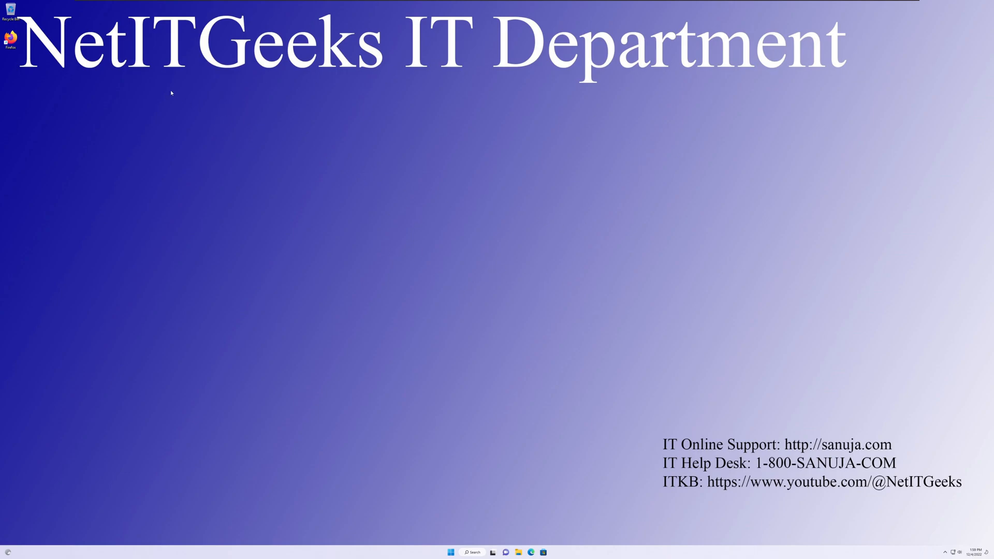
mouse_move(696, 156)
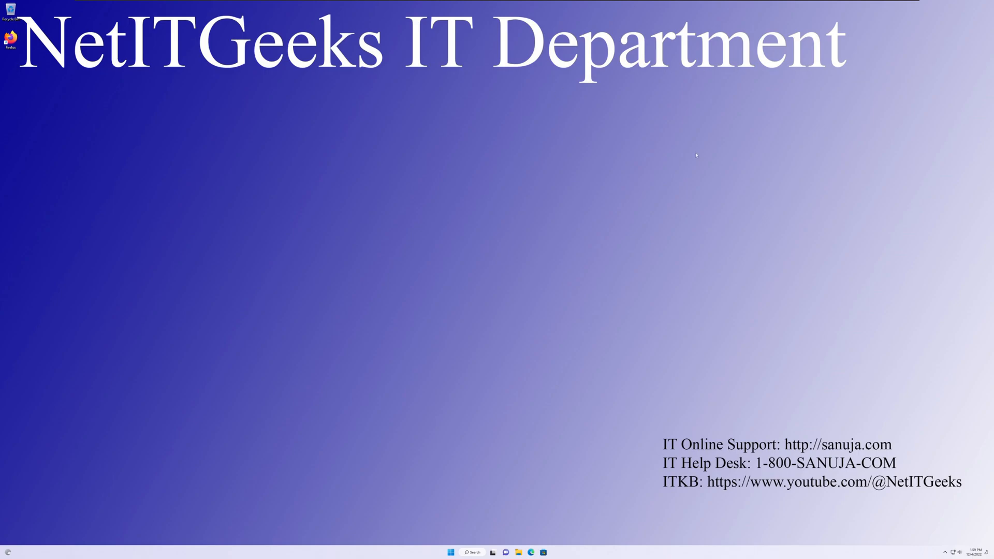
mouse_move(209, 118)
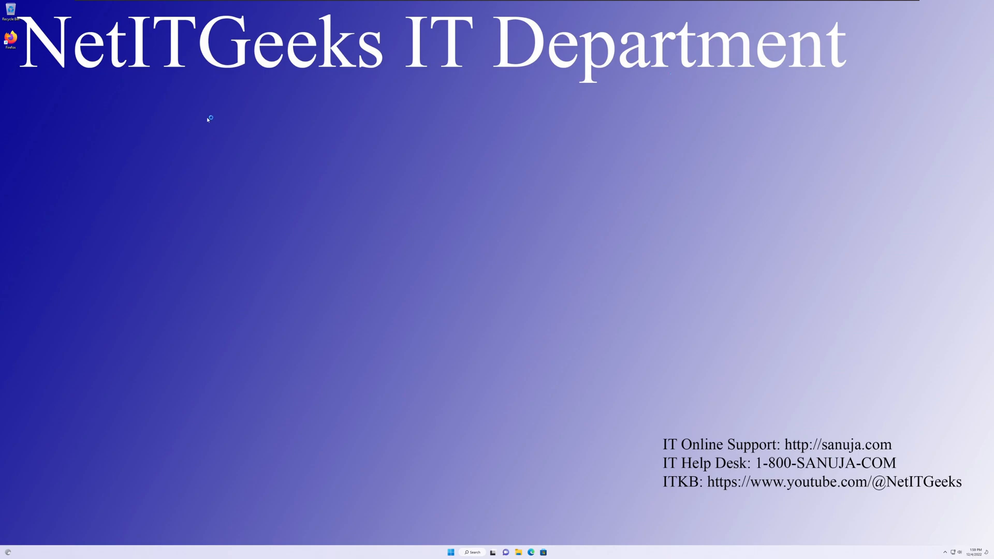
mouse_move(640, 223)
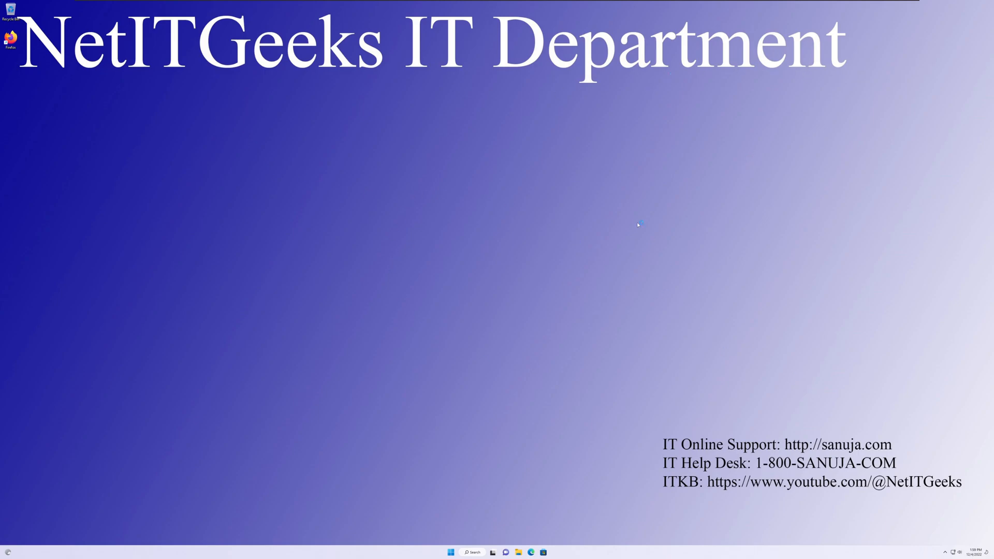
mouse_move(528, 304)
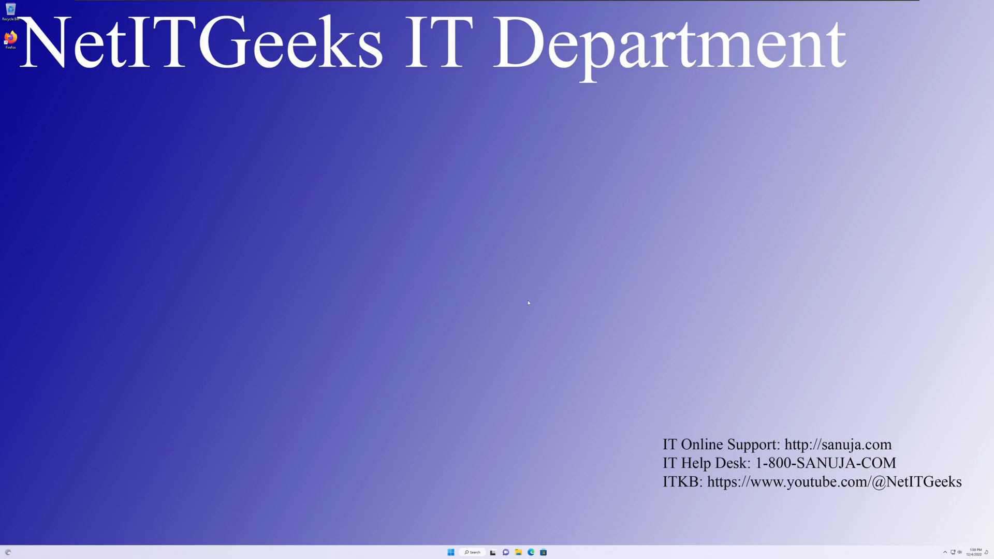